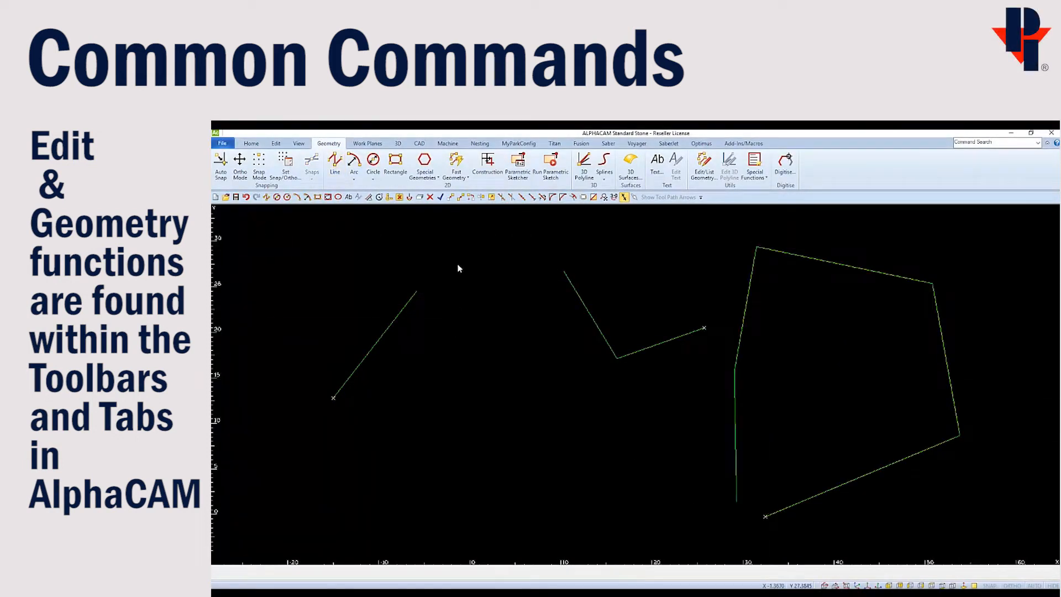
Step: Add rectangles, arcs and circles with Geometry tools, then switch to the Edit commands
{"action": "left_click", "coordinate": [395, 163]}
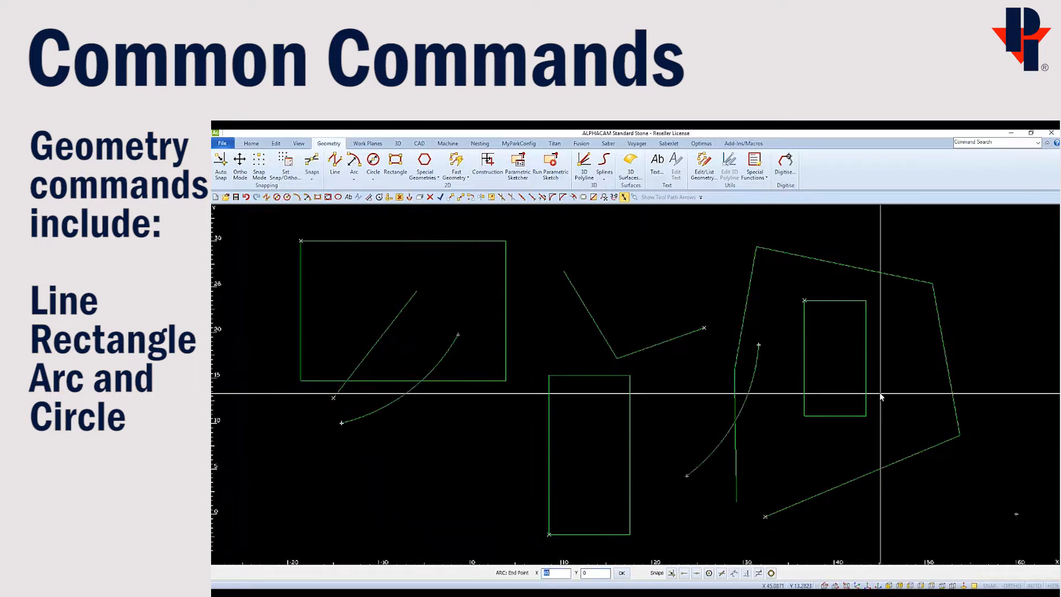
{"action": "left_click", "coordinate": [372, 163]}
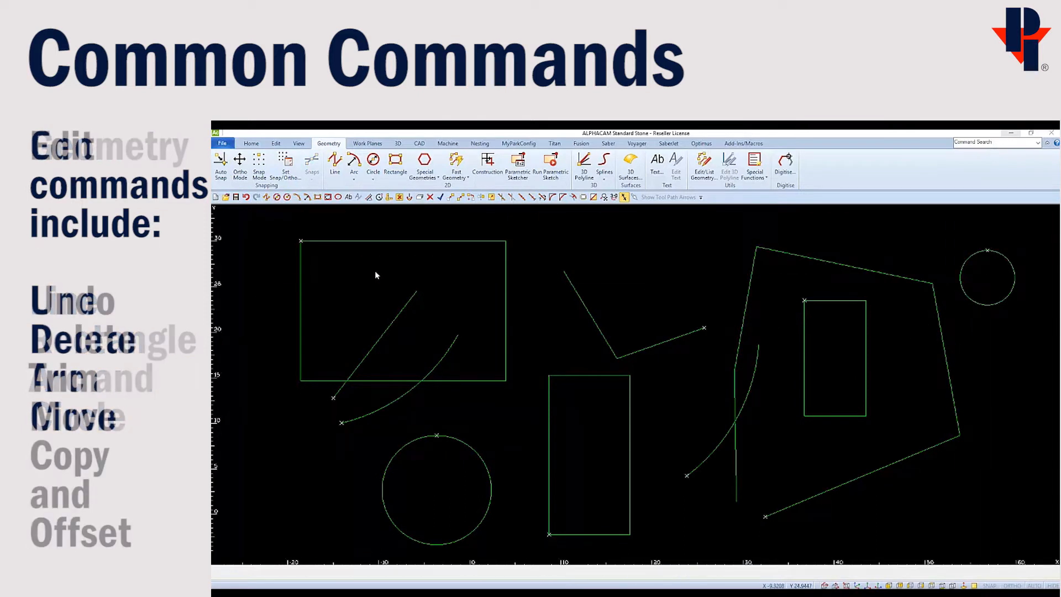
{"action": "left_click", "coordinate": [276, 143]}
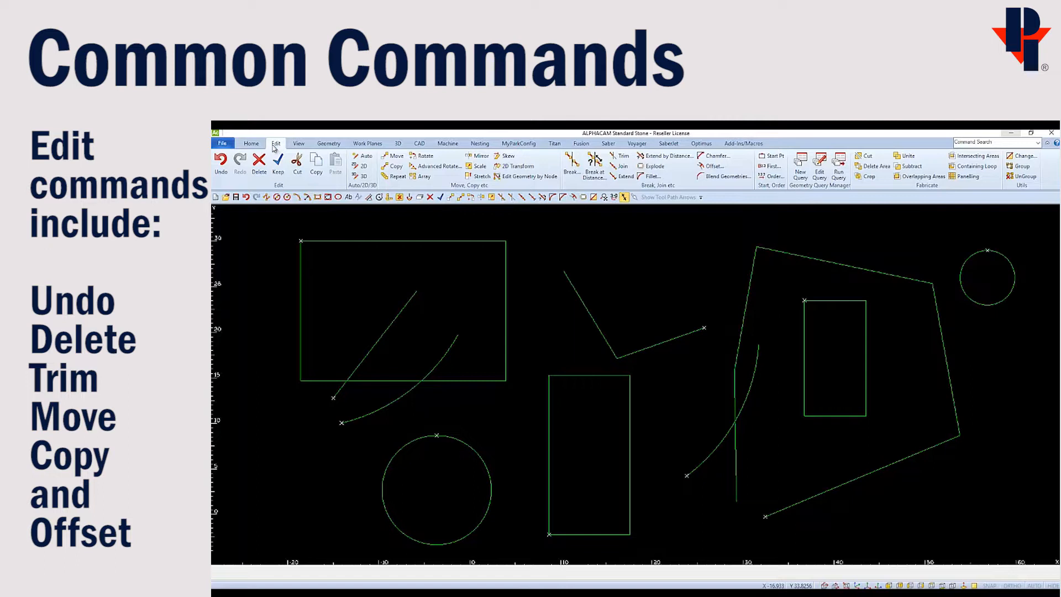
{"action": "mouse_move", "coordinate": [222, 164]}
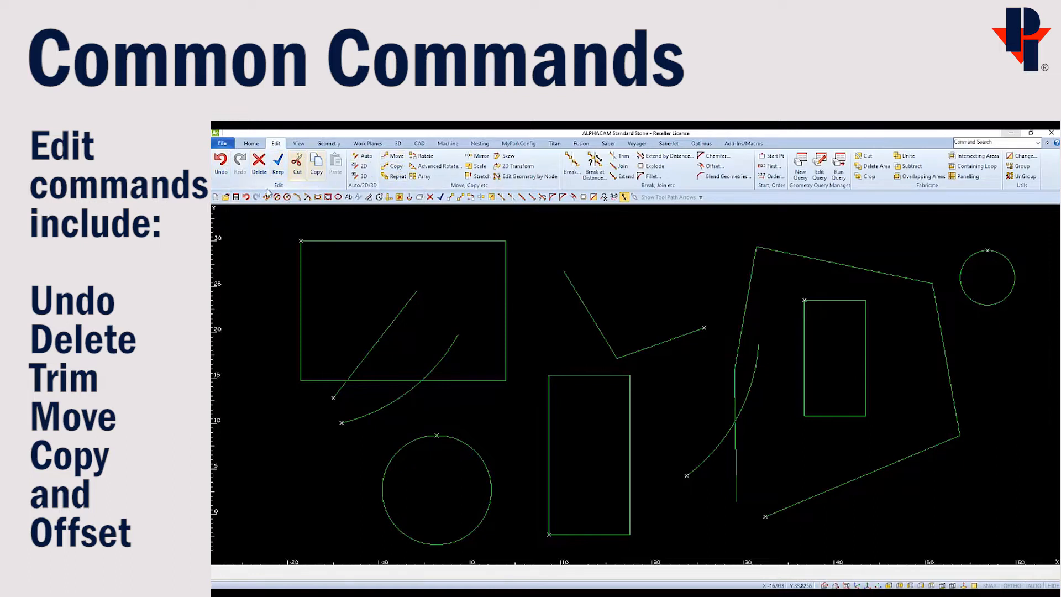
{"action": "mouse_move", "coordinate": [247, 197]}
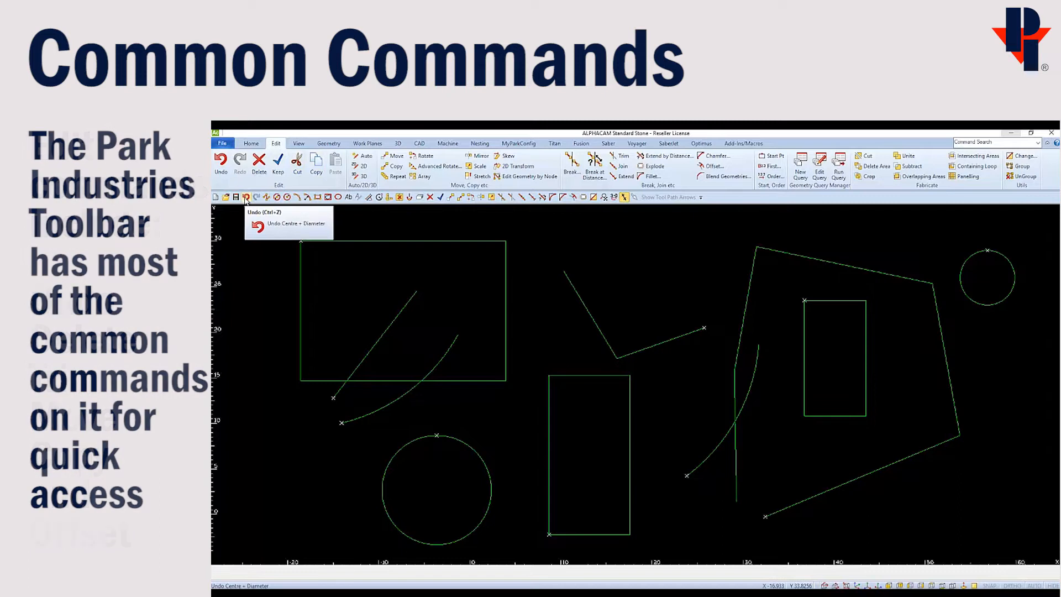
{"action": "mouse_move", "coordinate": [399, 197]}
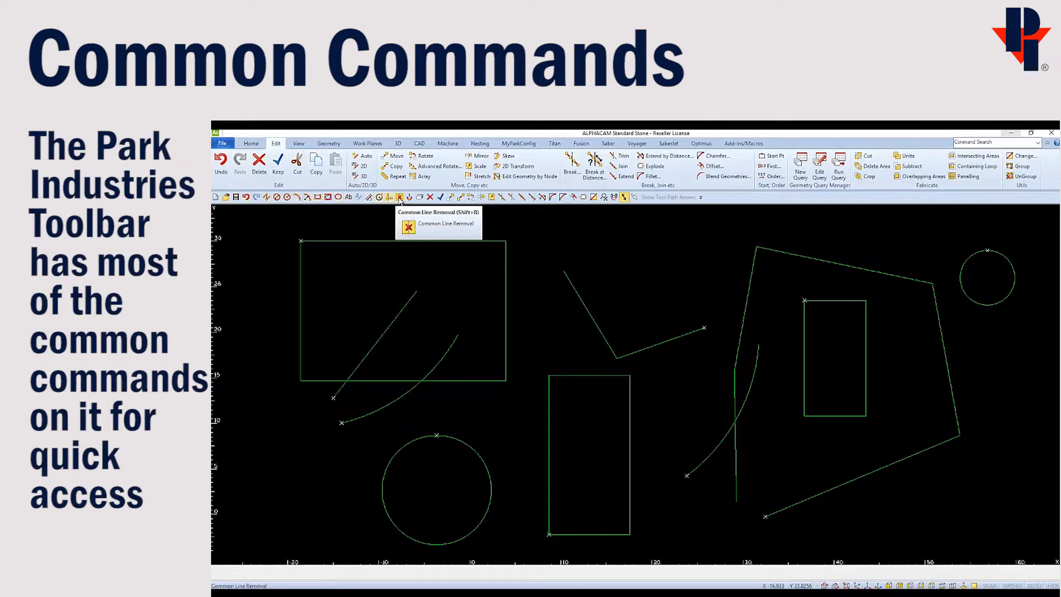
{"action": "mouse_move", "coordinate": [445, 196]}
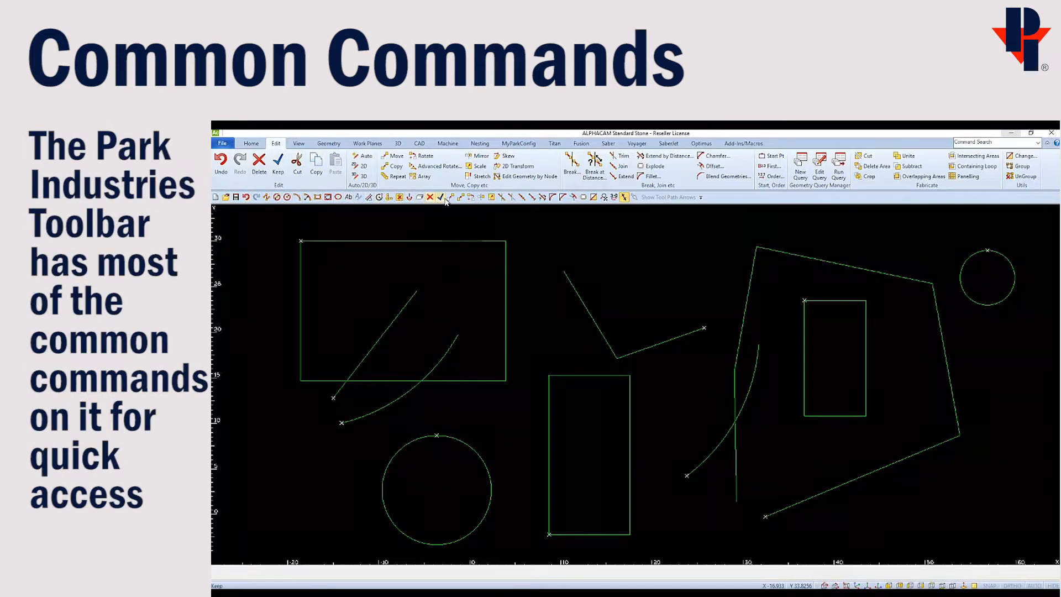
{"action": "mouse_move", "coordinate": [459, 197]}
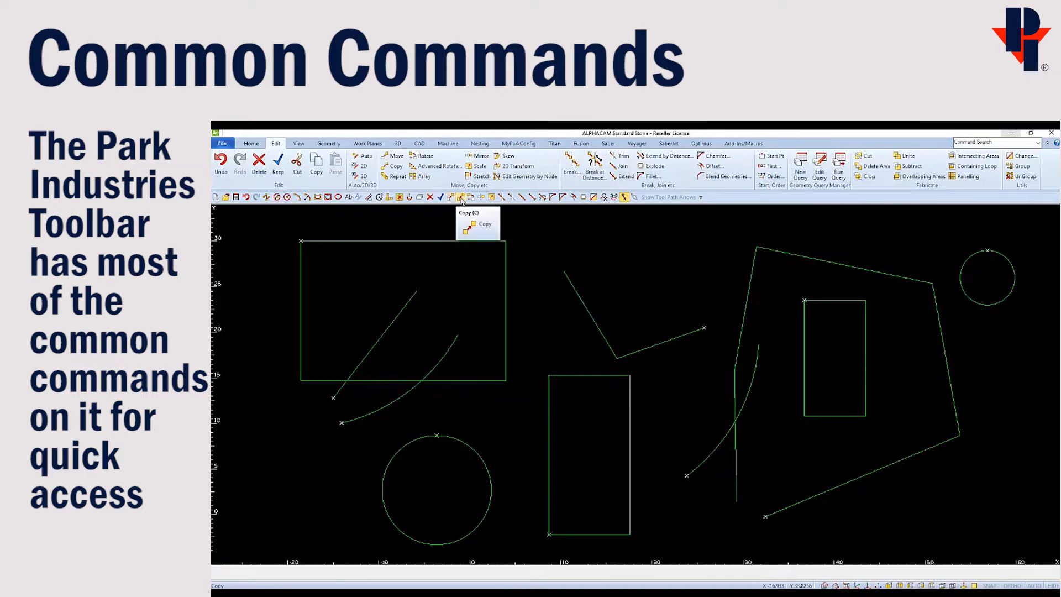
Step: Return from the Edit commands to the Geometry drawing commands without changing the sketch
{"action": "left_click", "coordinate": [328, 143]}
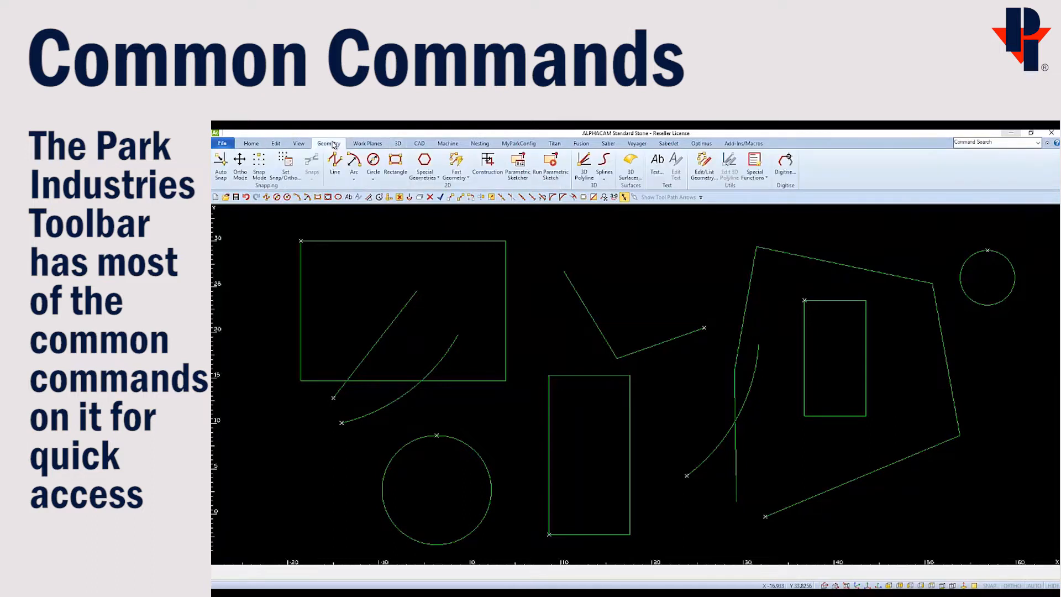
{"action": "left_click", "coordinate": [334, 162]}
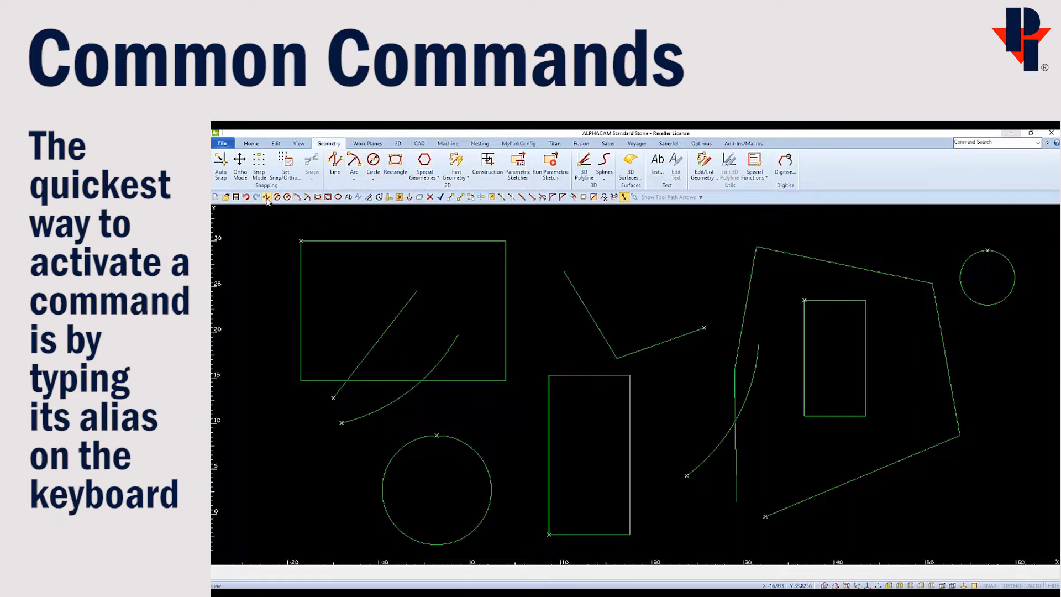
{"action": "mouse_move", "coordinate": [327, 196]}
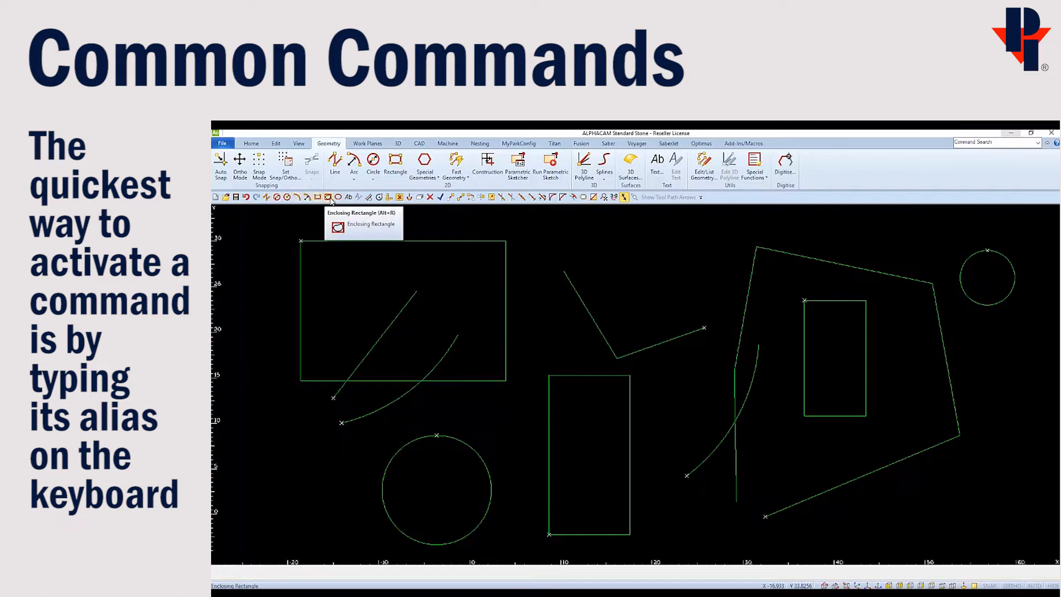
{"action": "mouse_move", "coordinate": [409, 197]}
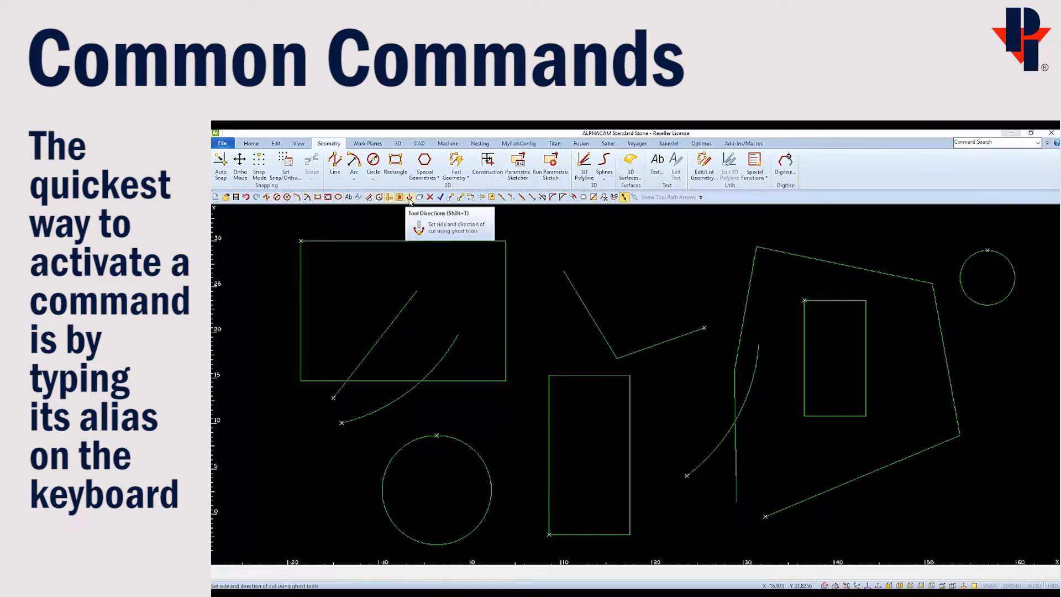
{"action": "mouse_move", "coordinate": [396, 162]}
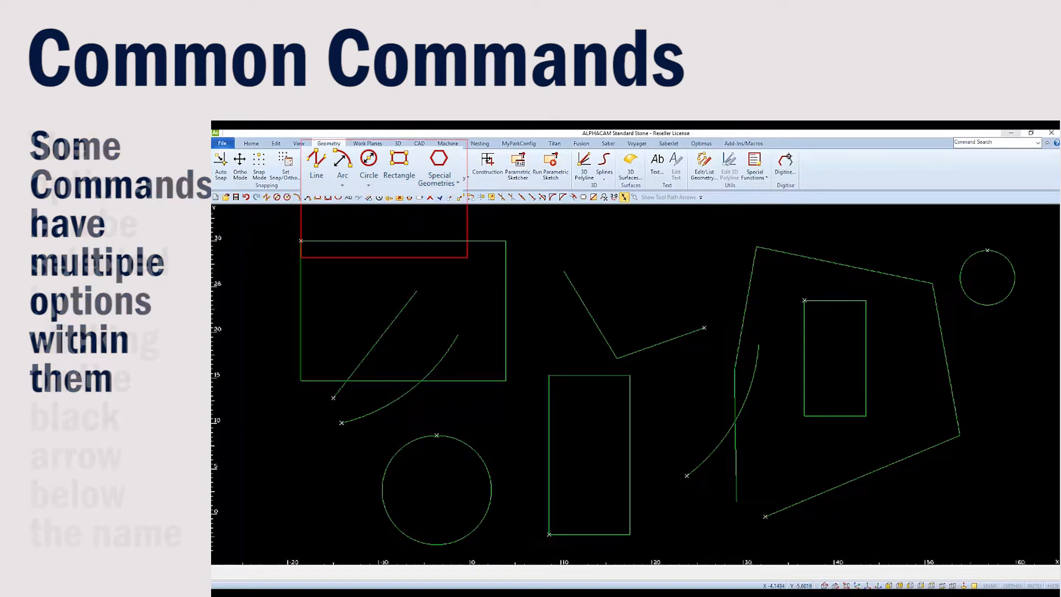
{"action": "left_click", "coordinate": [371, 186]}
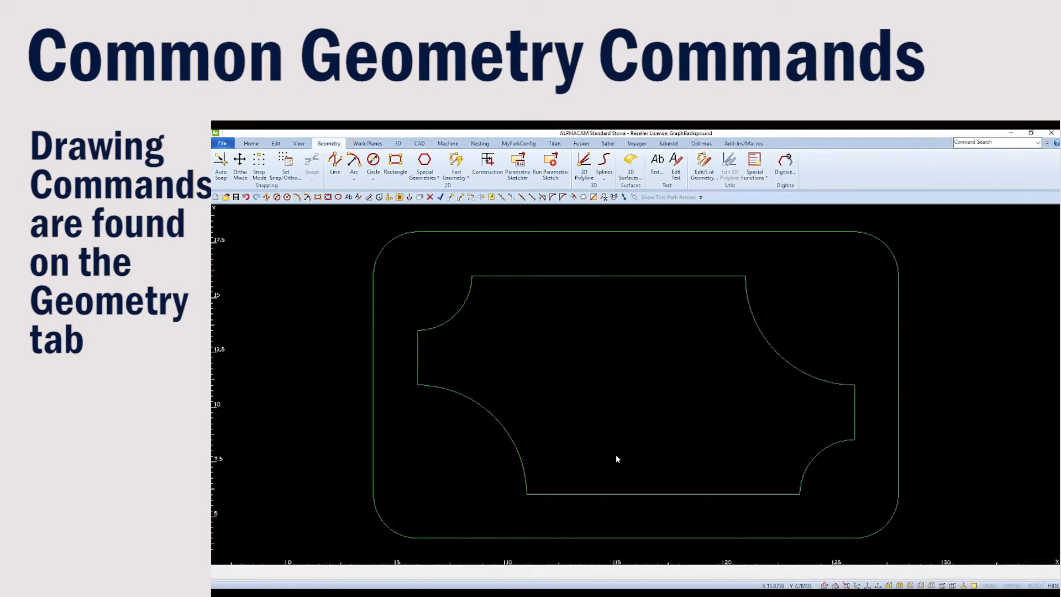
{"action": "left_click", "coordinate": [396, 163]}
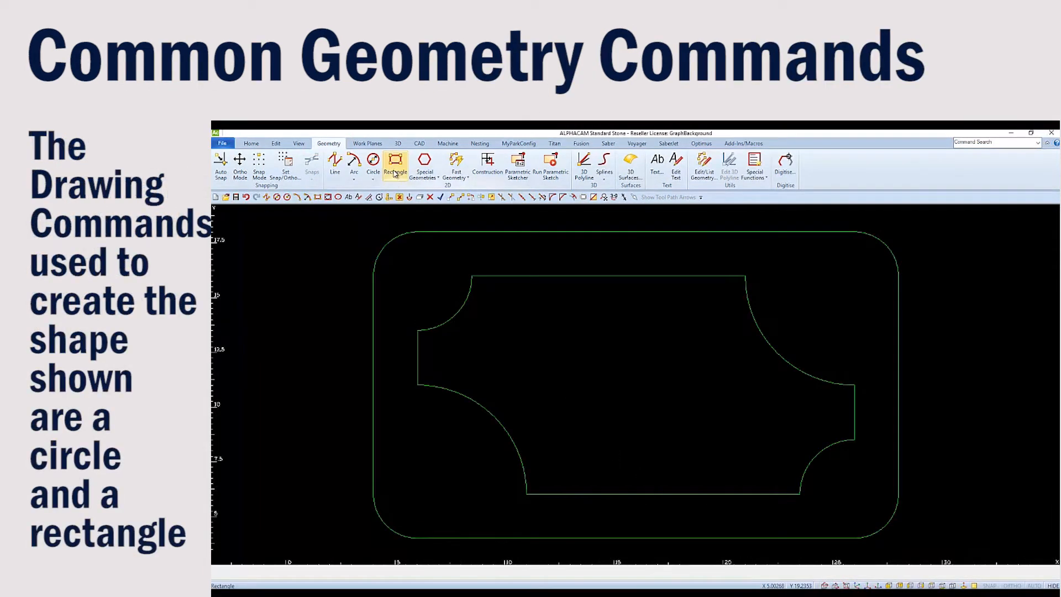
{"action": "mouse_move", "coordinate": [396, 166]}
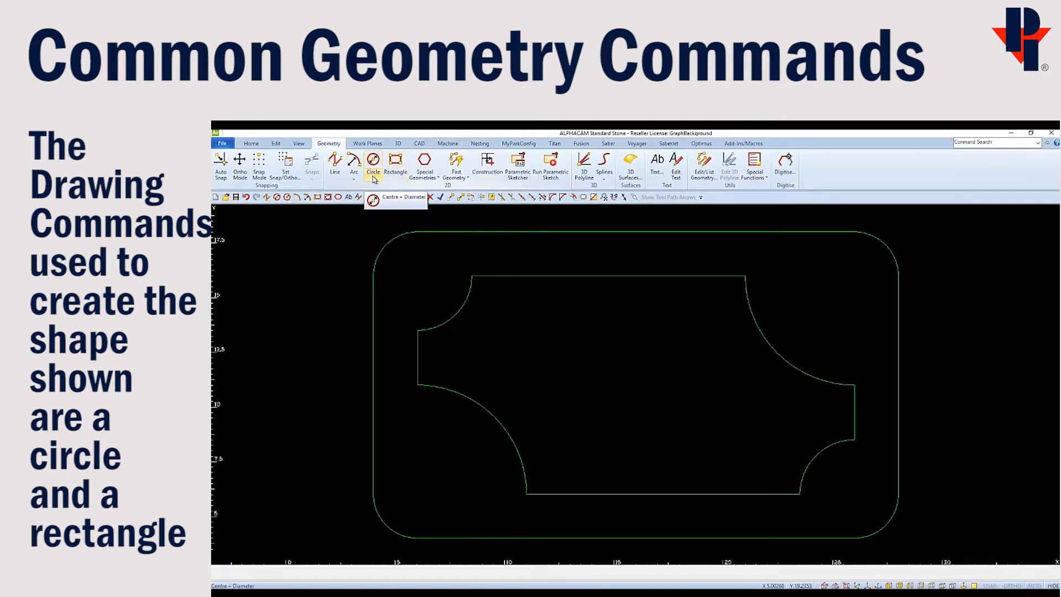
{"action": "left_click", "coordinate": [372, 165]}
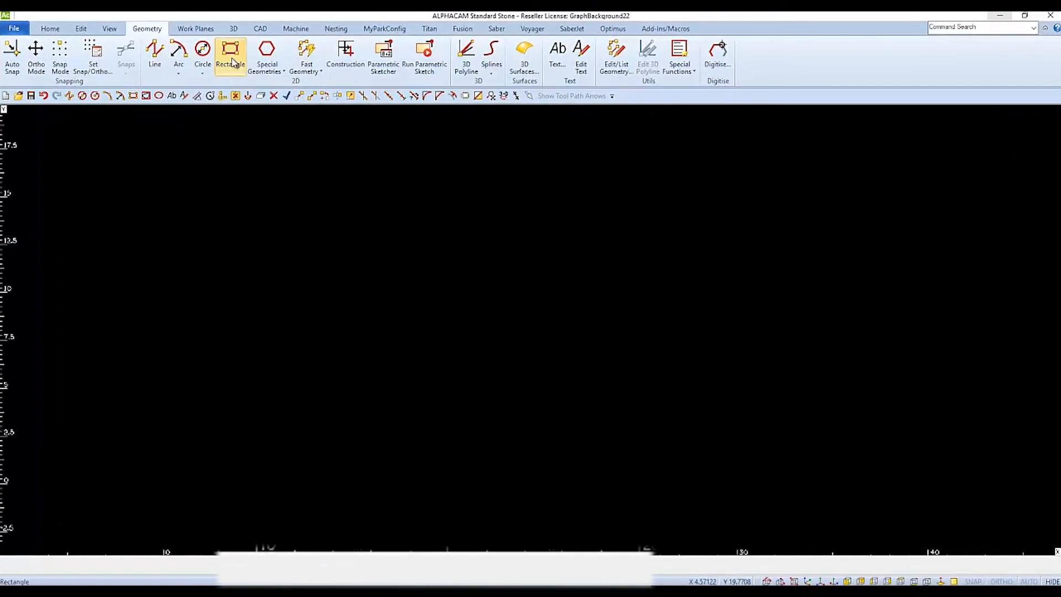
Step: Start the Rectangle command so it prompts to pick the first corner
{"action": "left_click", "coordinate": [231, 56]}
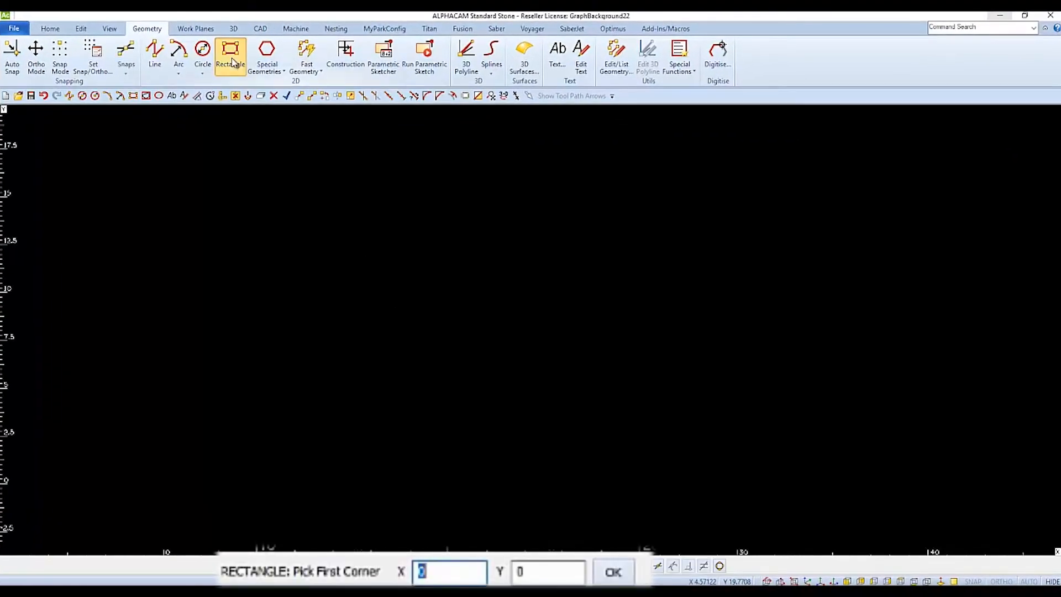
{"action": "mouse_move", "coordinate": [268, 205]}
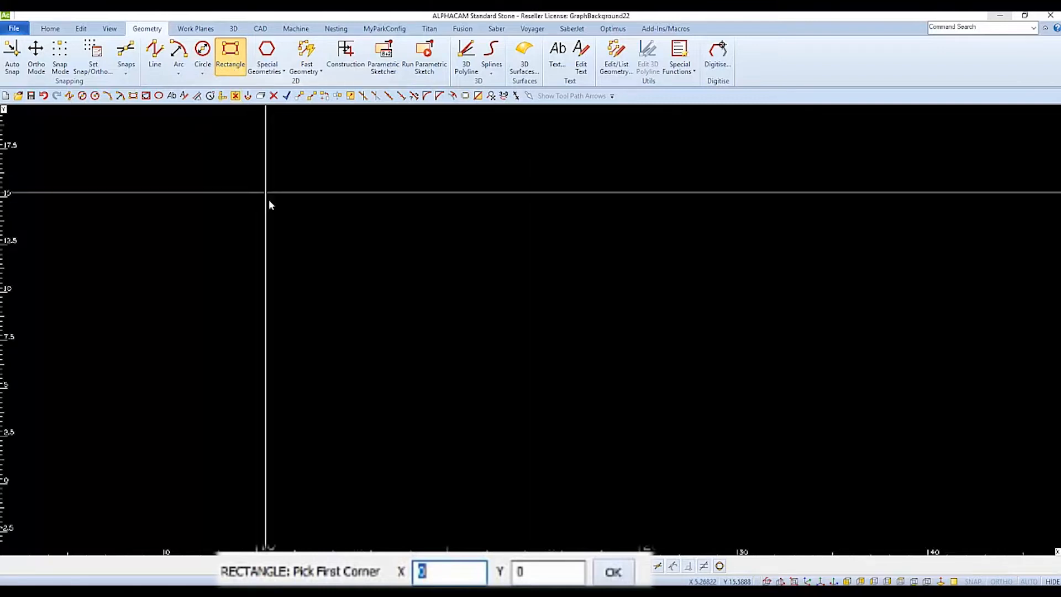
{"action": "mouse_move", "coordinate": [332, 343]}
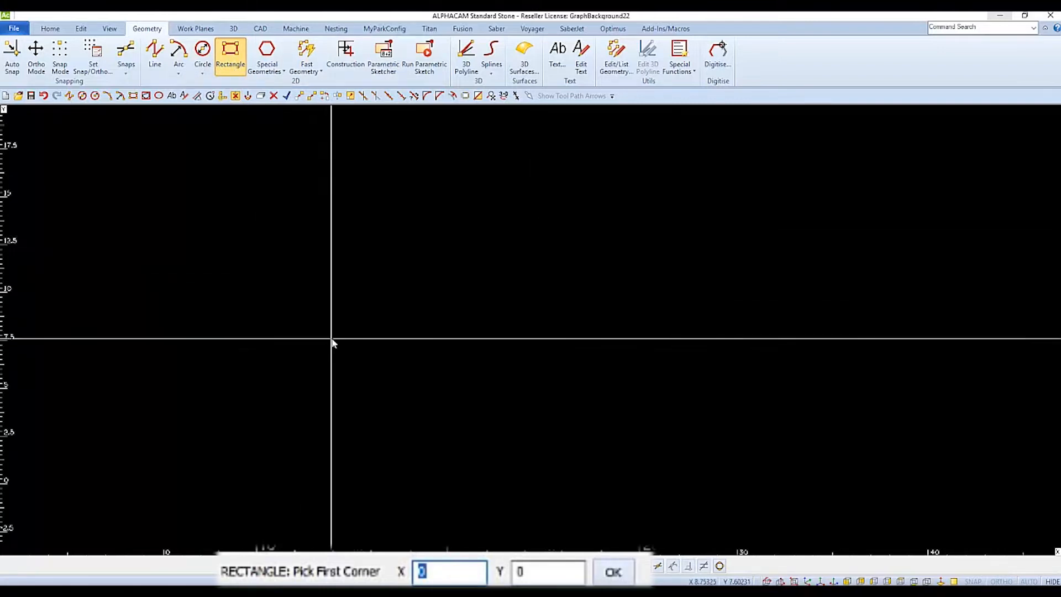
{"action": "mouse_move", "coordinate": [416, 541]}
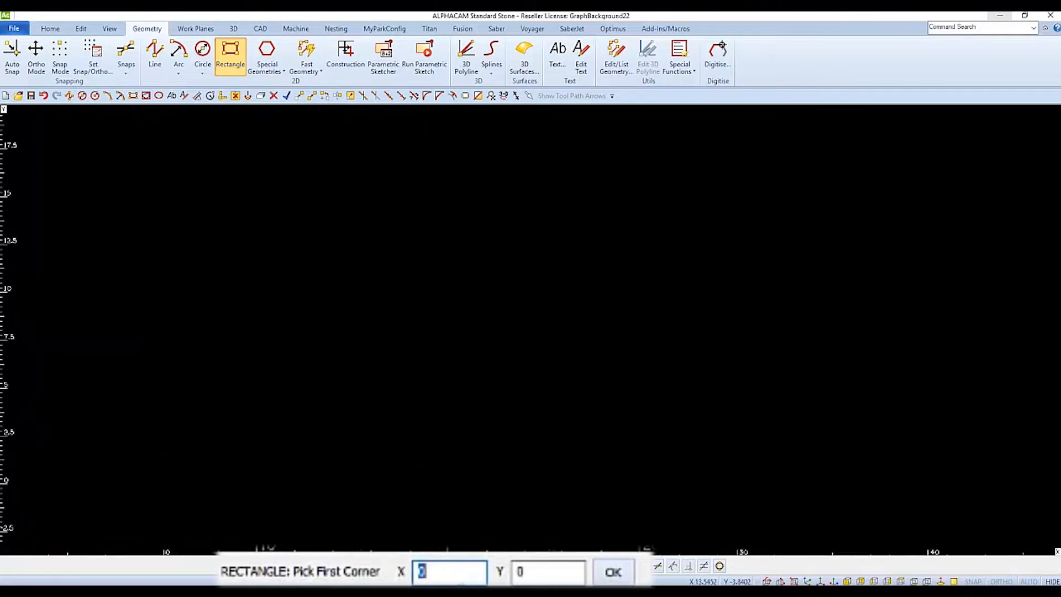
{"action": "mouse_move", "coordinate": [385, 540]}
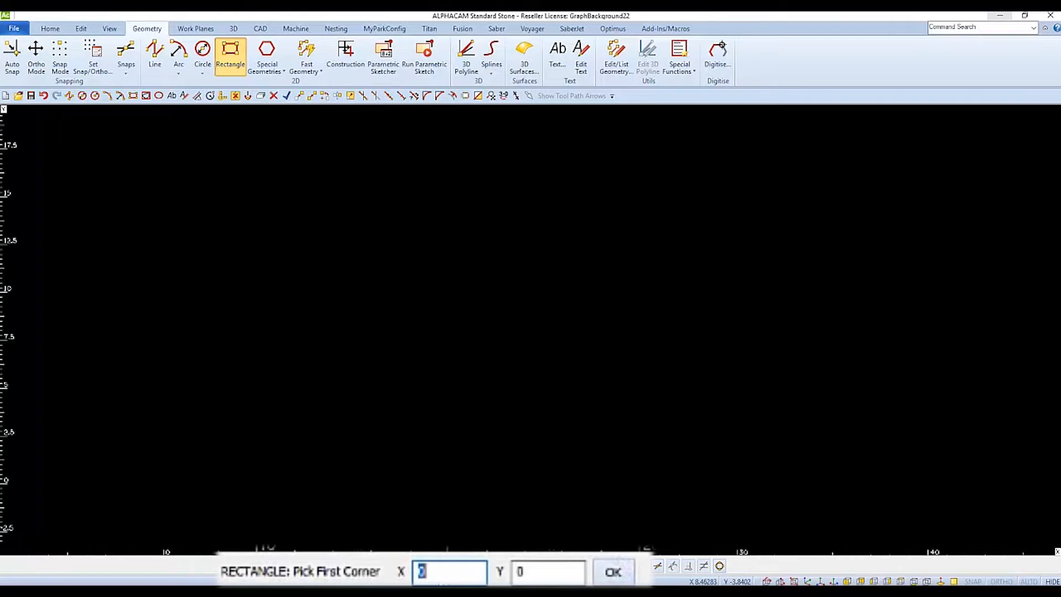
{"action": "mouse_move", "coordinate": [556, 545]}
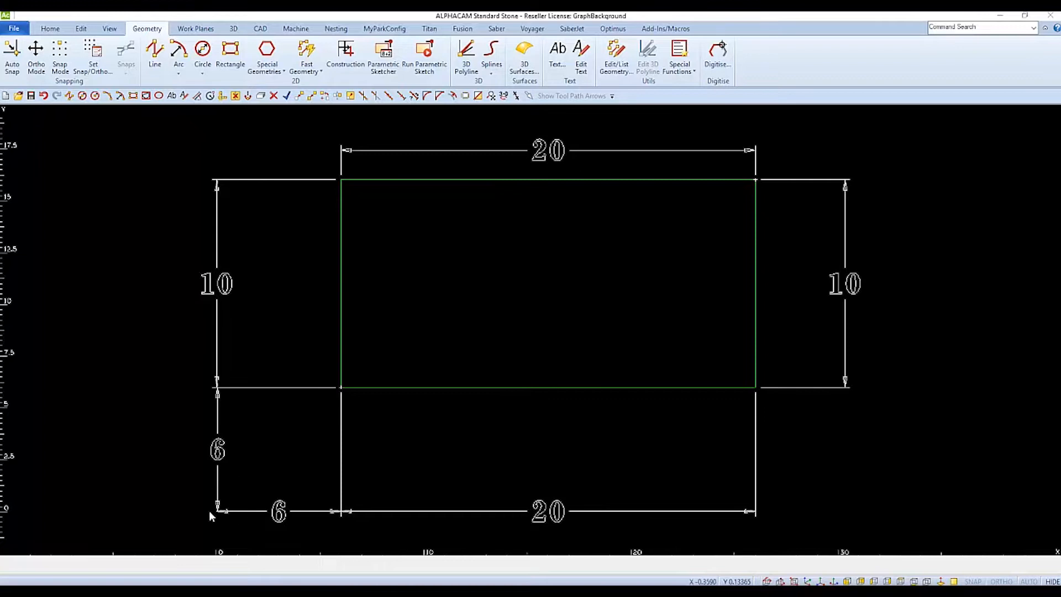
{"action": "mouse_move", "coordinate": [224, 508]}
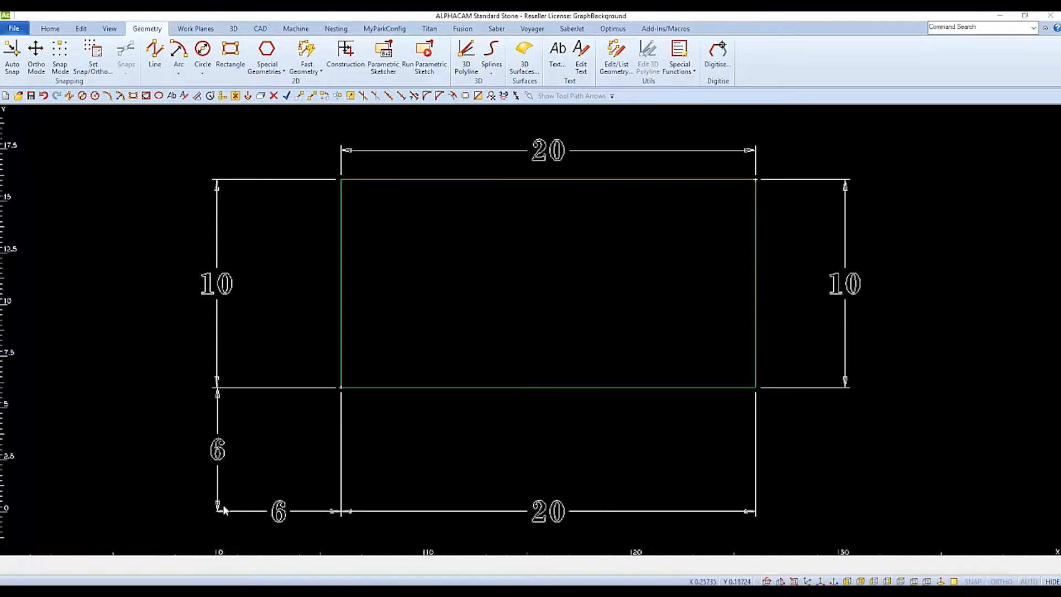
{"action": "mouse_move", "coordinate": [339, 393]}
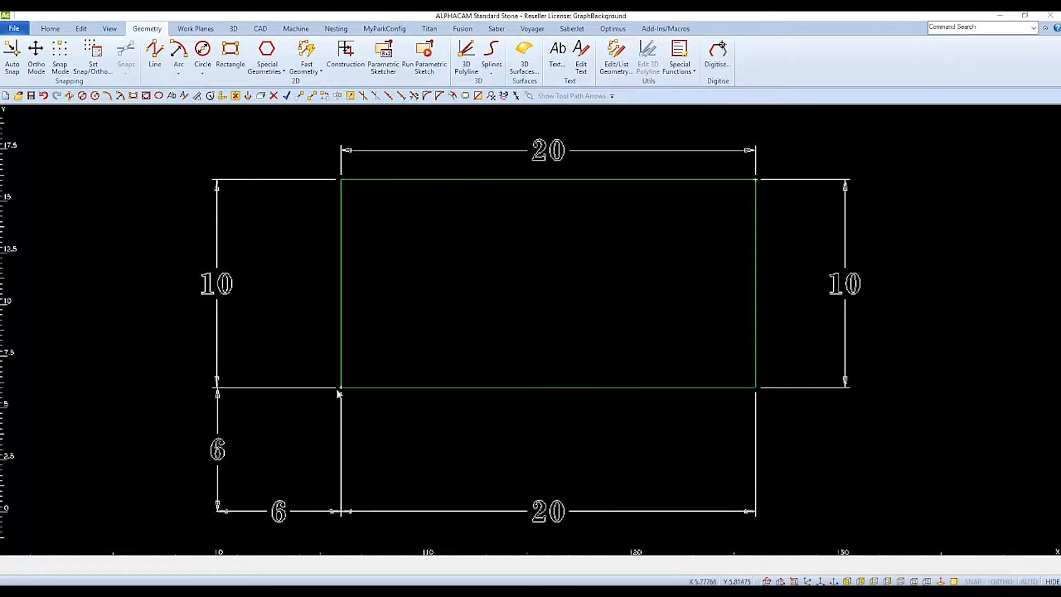
{"action": "left_click", "coordinate": [230, 48]}
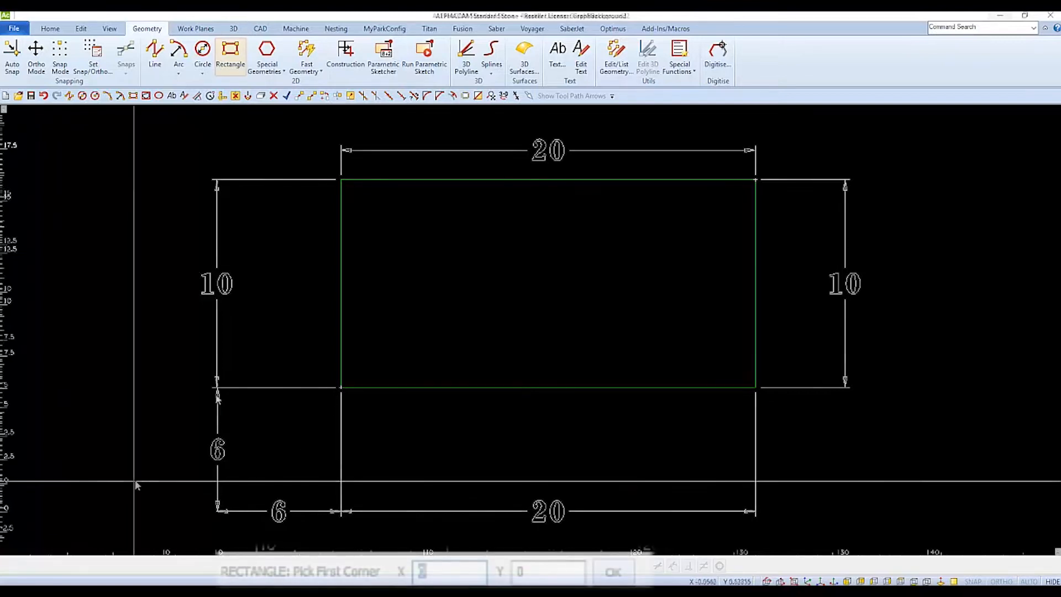
{"action": "left_click", "coordinate": [230, 54]}
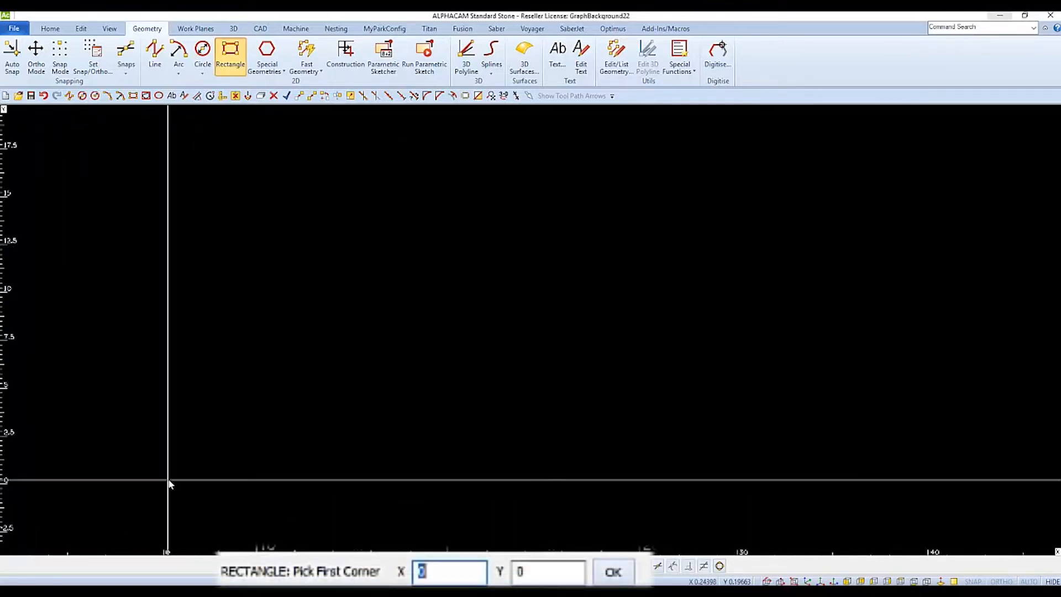
{"action": "mouse_move", "coordinate": [168, 484]}
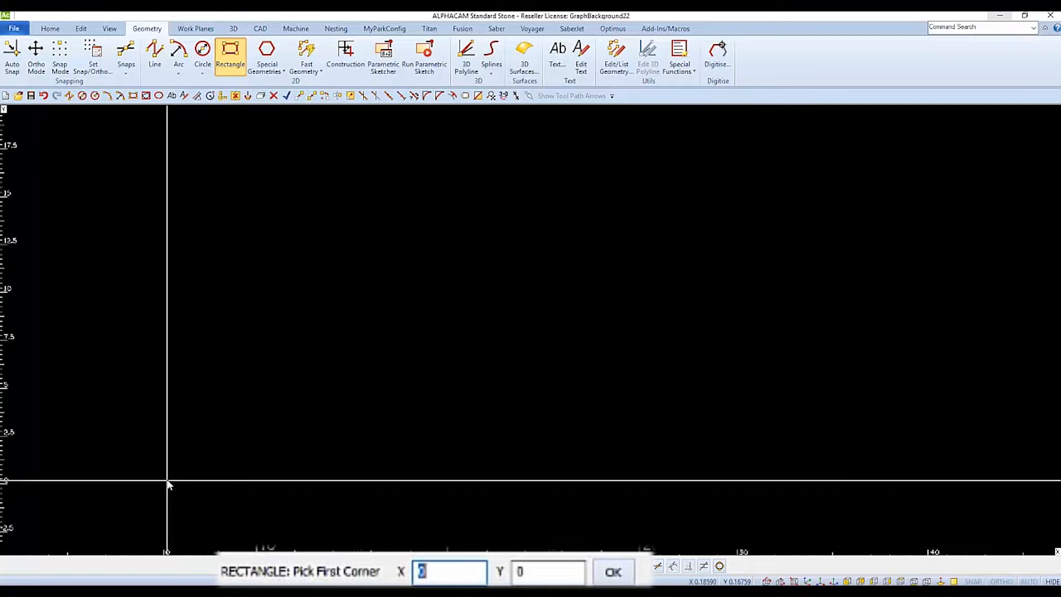
{"action": "mouse_move", "coordinate": [373, 474]}
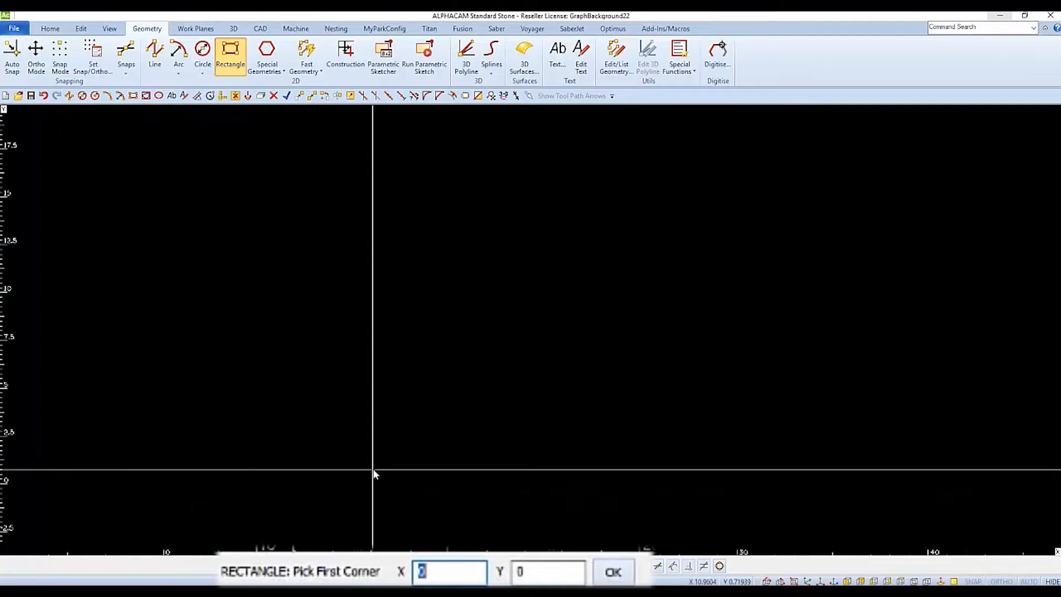
{"action": "mouse_move", "coordinate": [427, 507]}
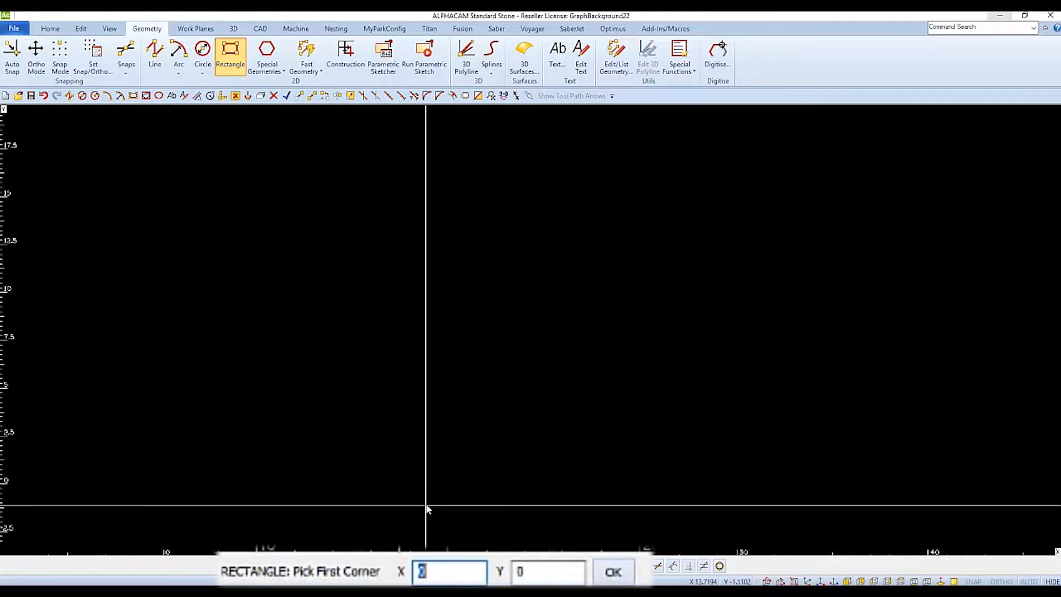
{"action": "mouse_move", "coordinate": [427, 519]}
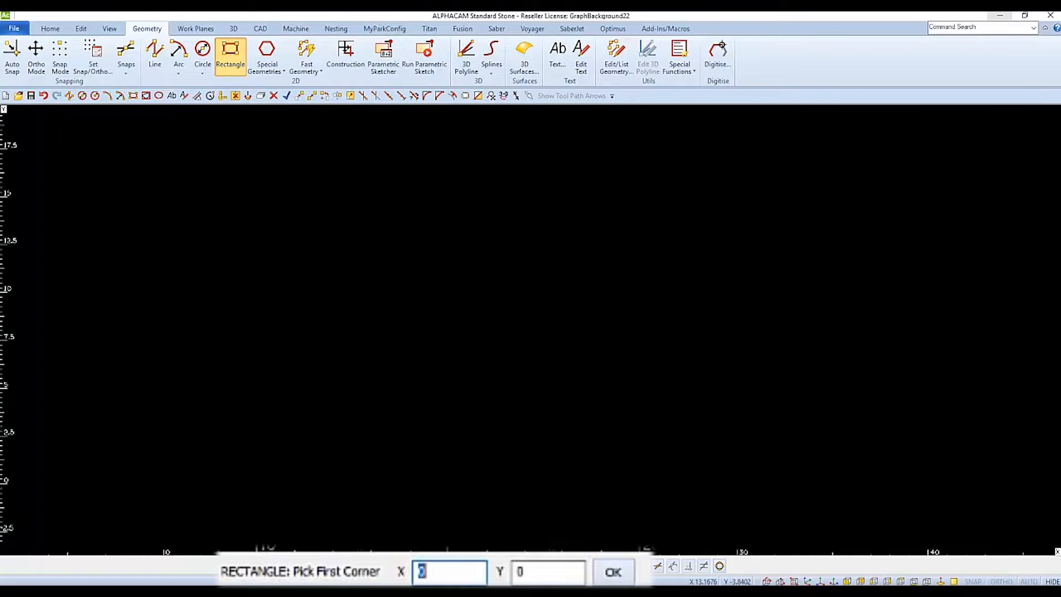
Step: Enter the rectangle's first corner at X 6, Y 6
{"action": "type", "text": "6"}
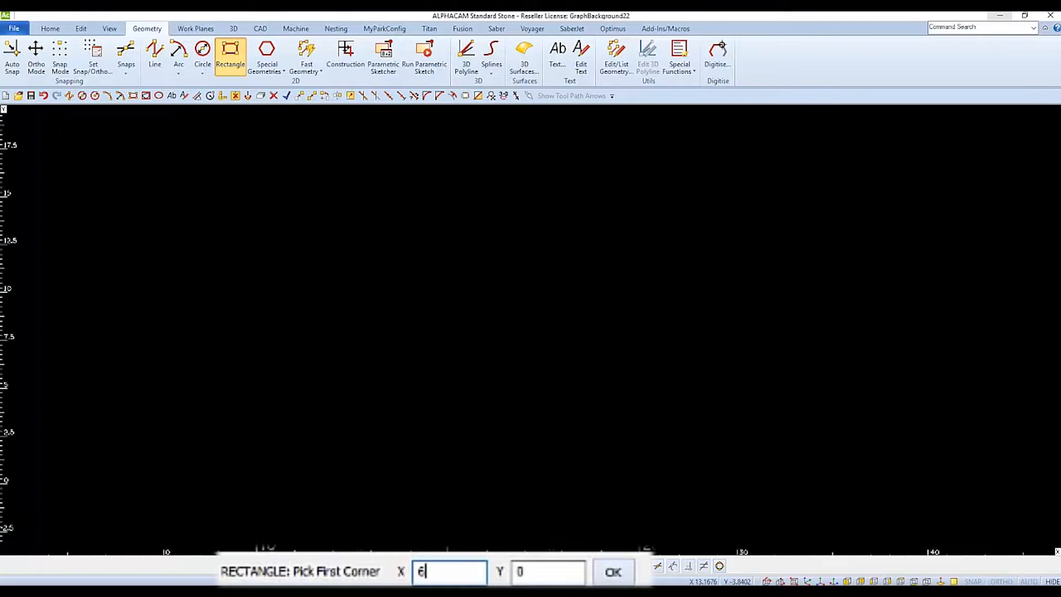
{"action": "key", "text": "tab"}
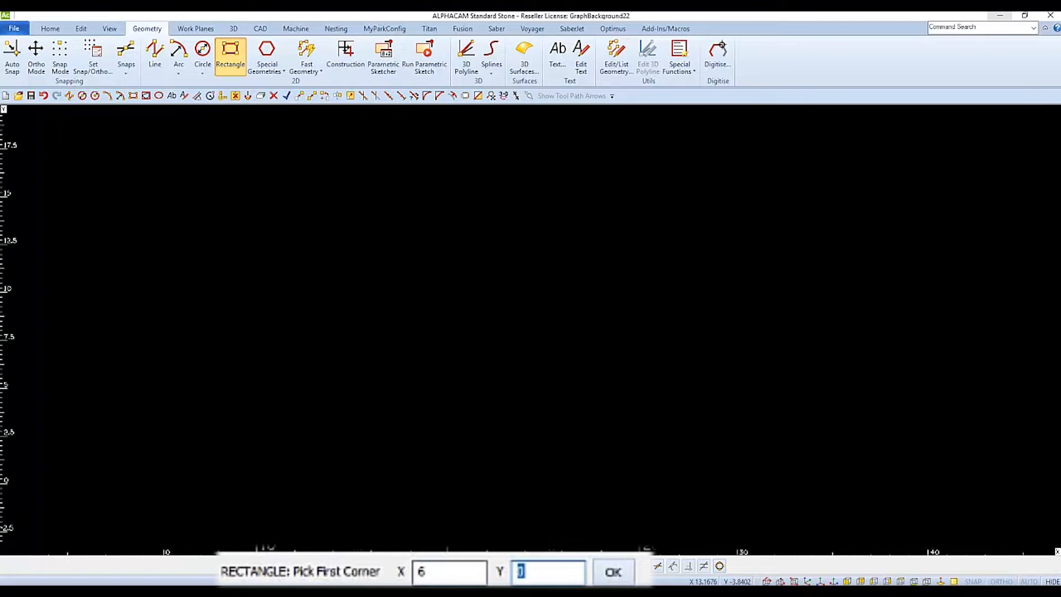
{"action": "type", "text": "6"}
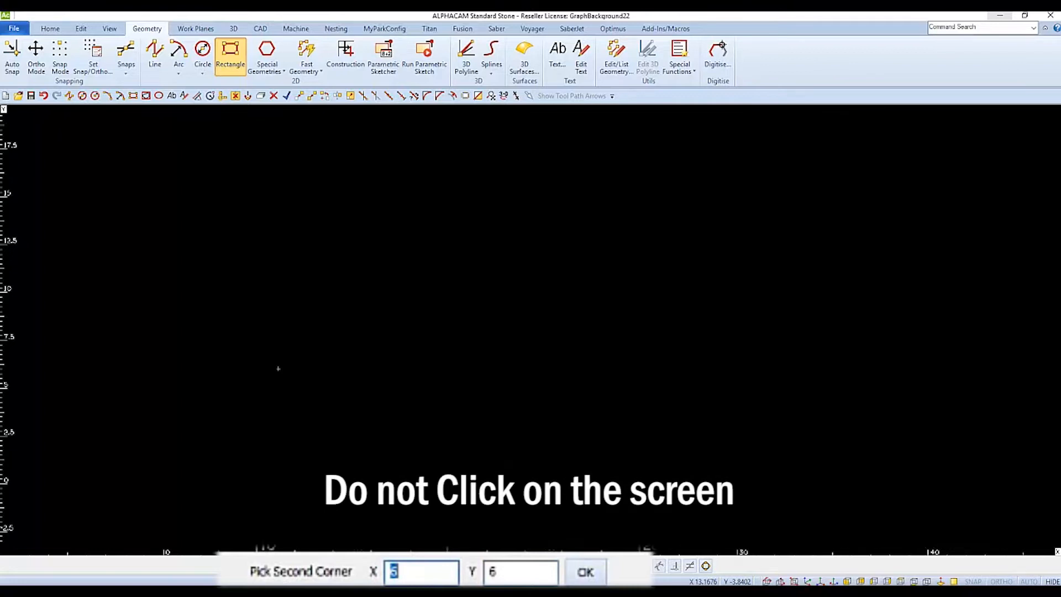
{"action": "mouse_move", "coordinate": [563, 289]}
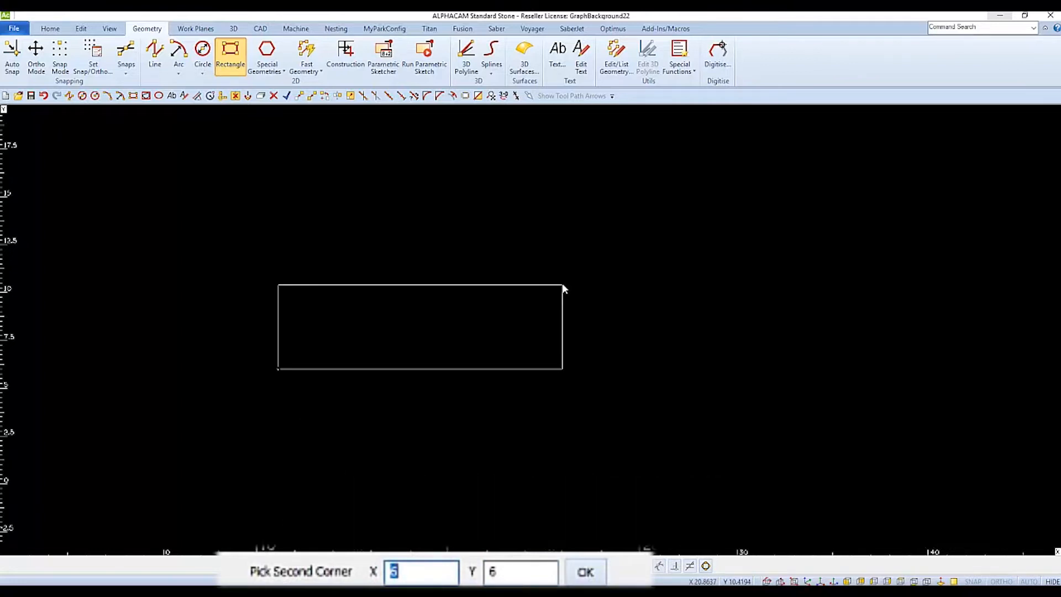
{"action": "mouse_move", "coordinate": [284, 482]}
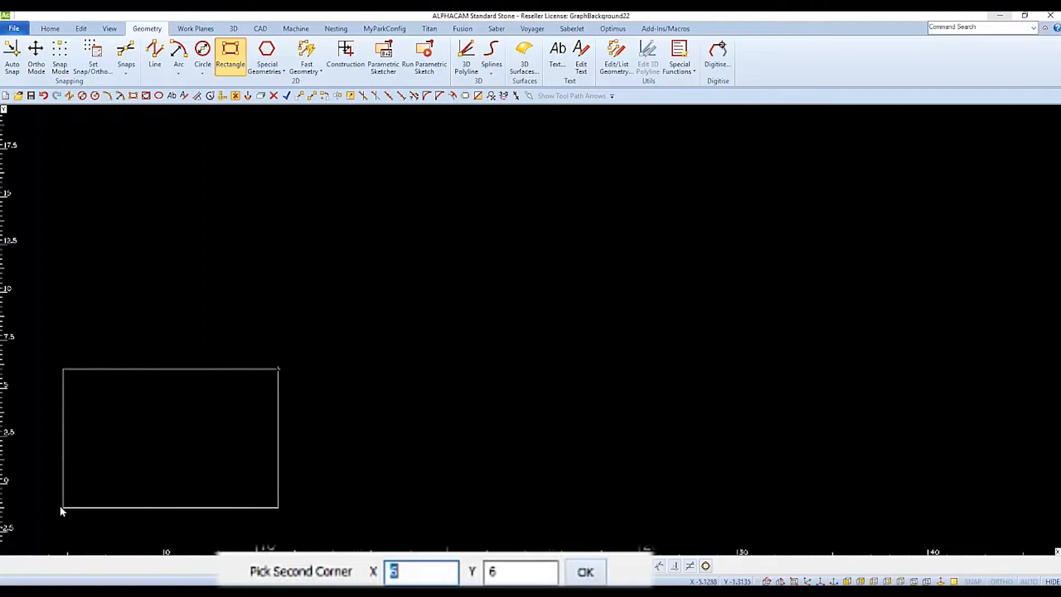
{"action": "mouse_move", "coordinate": [10, 364]}
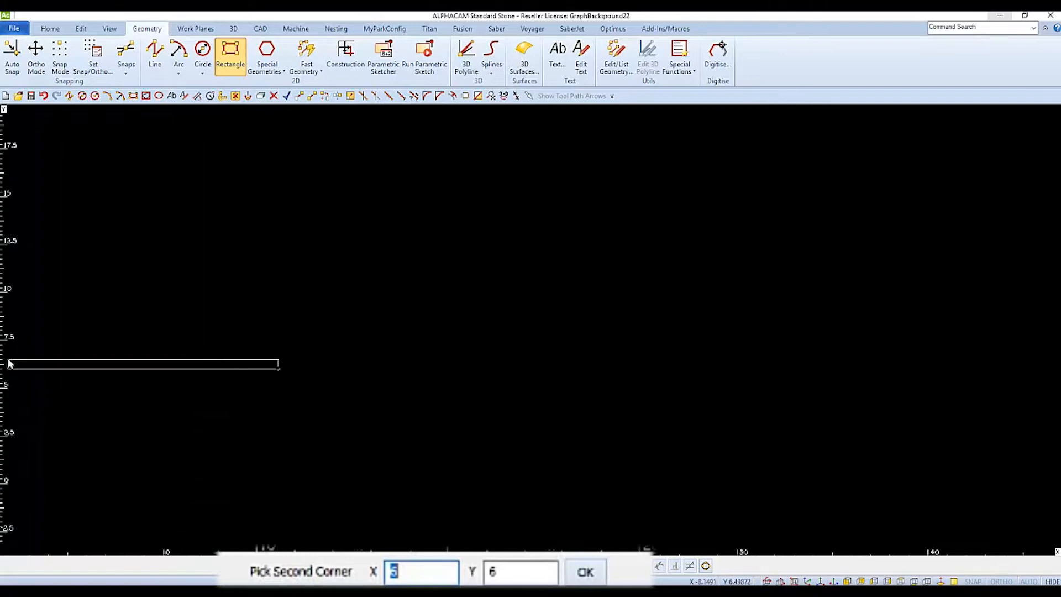
{"action": "mouse_move", "coordinate": [614, 195]}
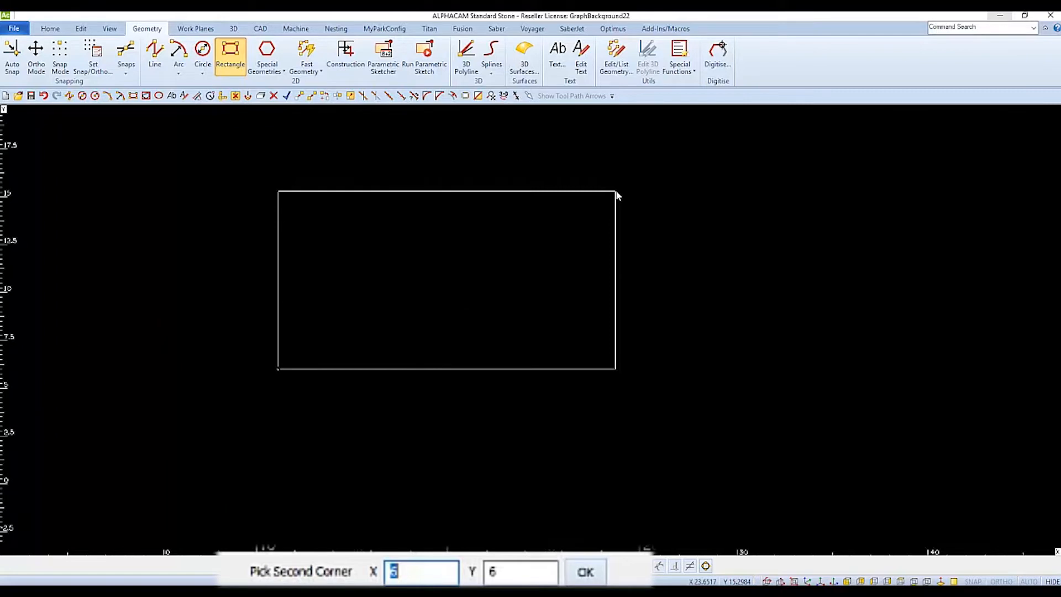
{"action": "left_click", "coordinate": [584, 571]}
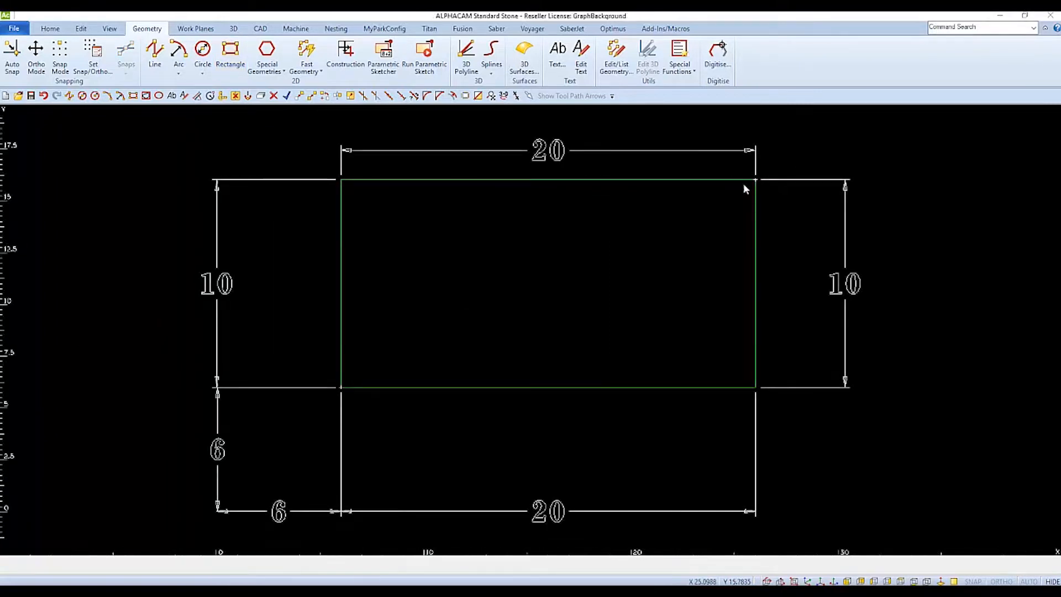
{"action": "mouse_move", "coordinate": [366, 405]}
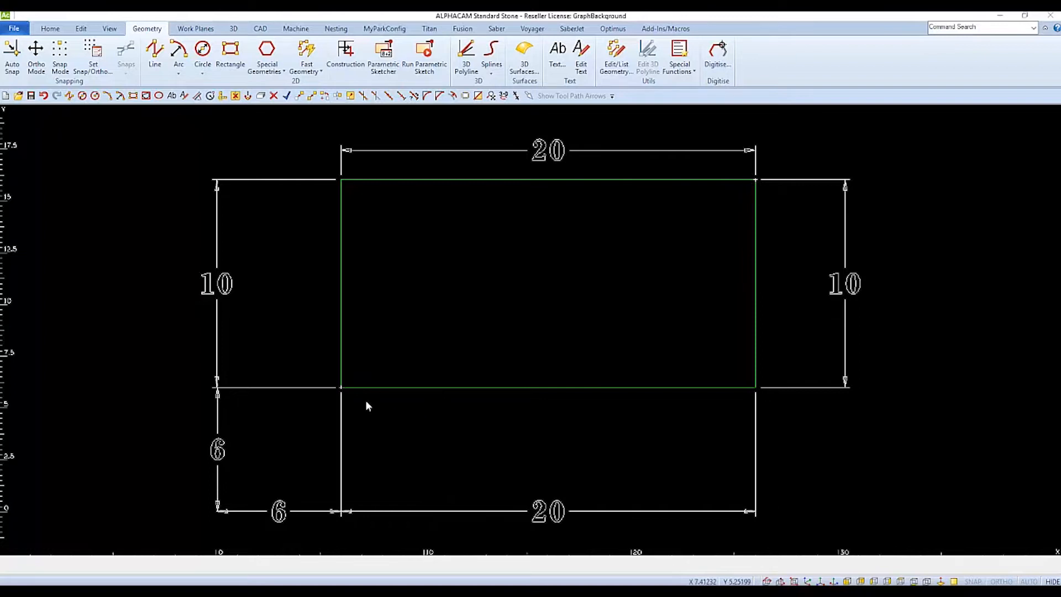
{"action": "mouse_move", "coordinate": [707, 209]}
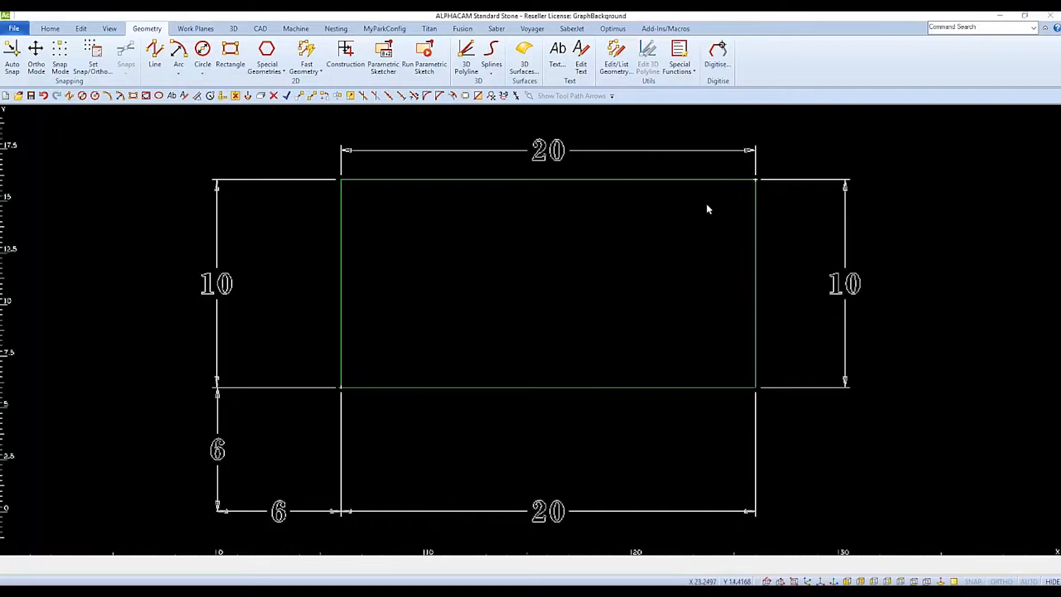
{"action": "mouse_move", "coordinate": [744, 184]}
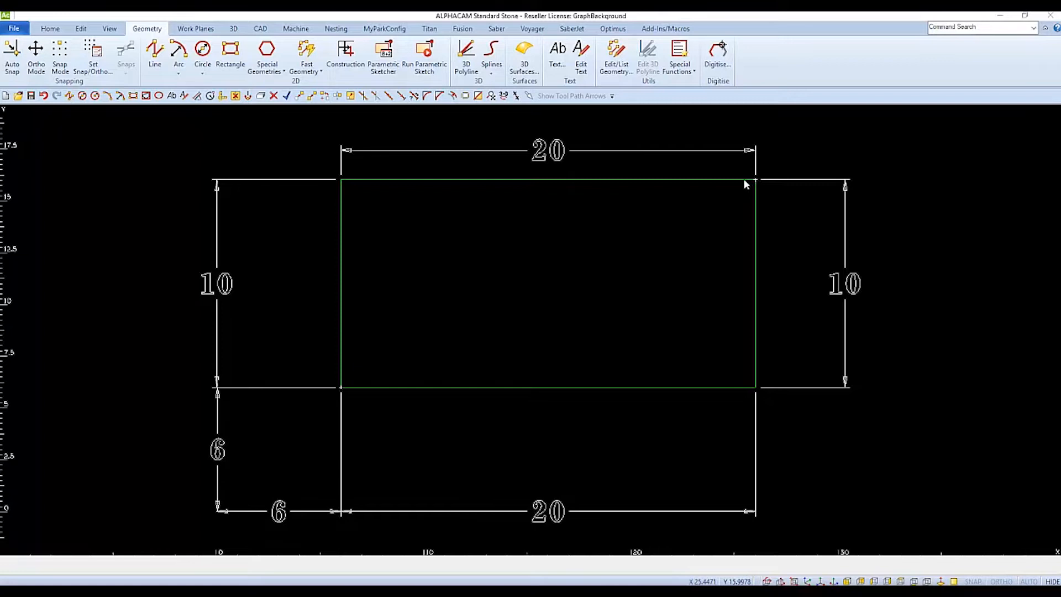
{"action": "left_click", "coordinate": [225, 51]}
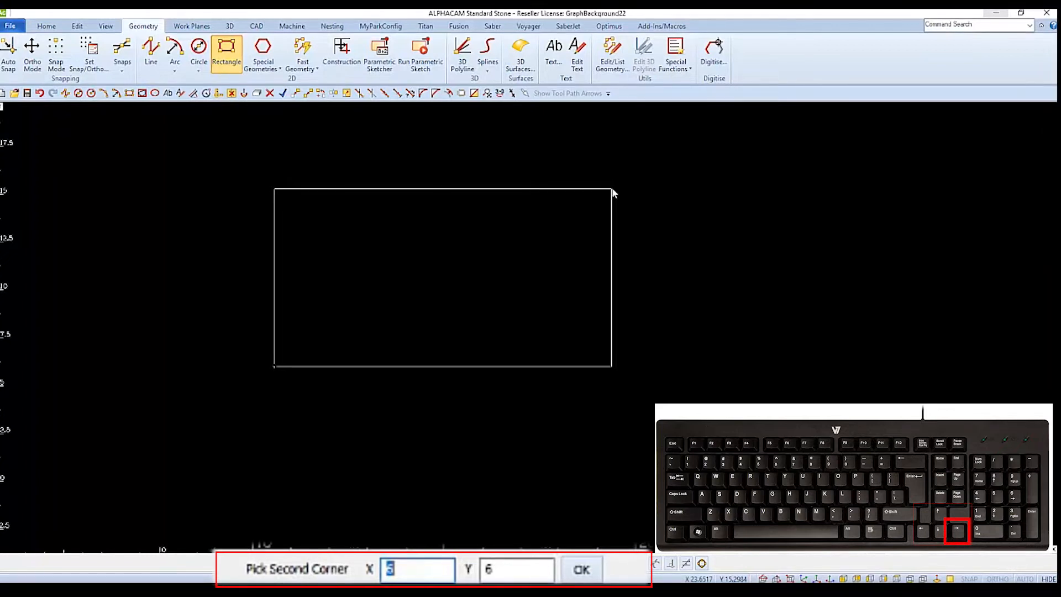
Step: Enter the second corner as X 6+20, Y 6+10 to complete a 20 by 10 rectangle
{"action": "type", "text": "6"}
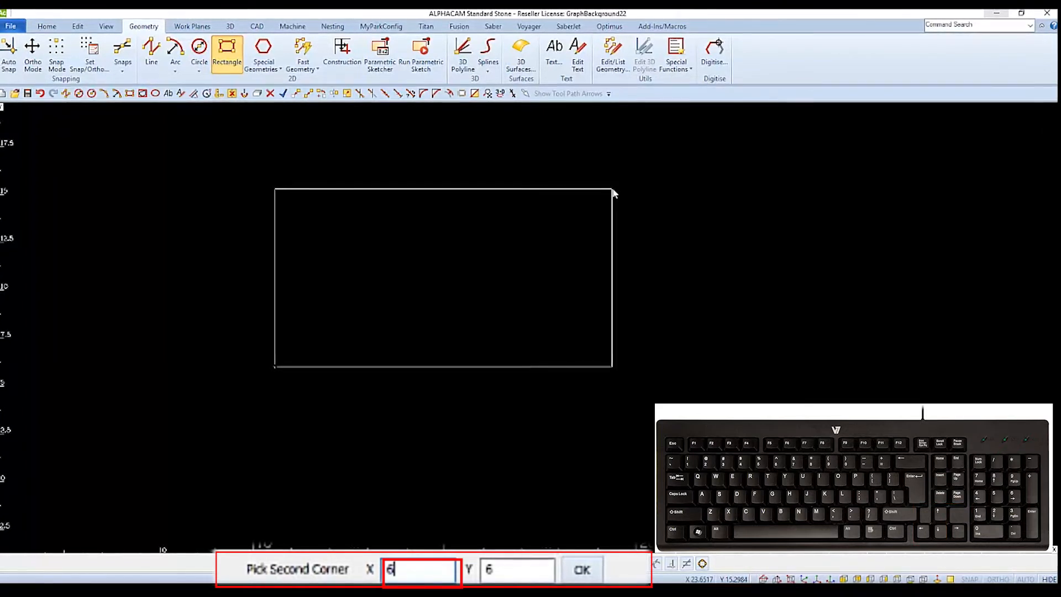
{"action": "type", "text": "+"}
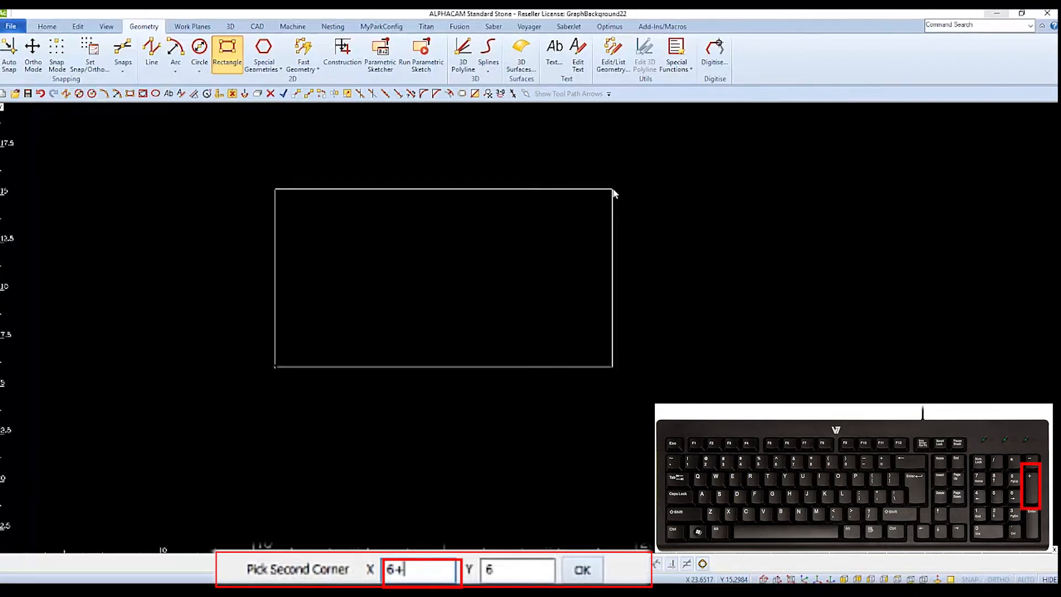
{"action": "type", "text": "2"}
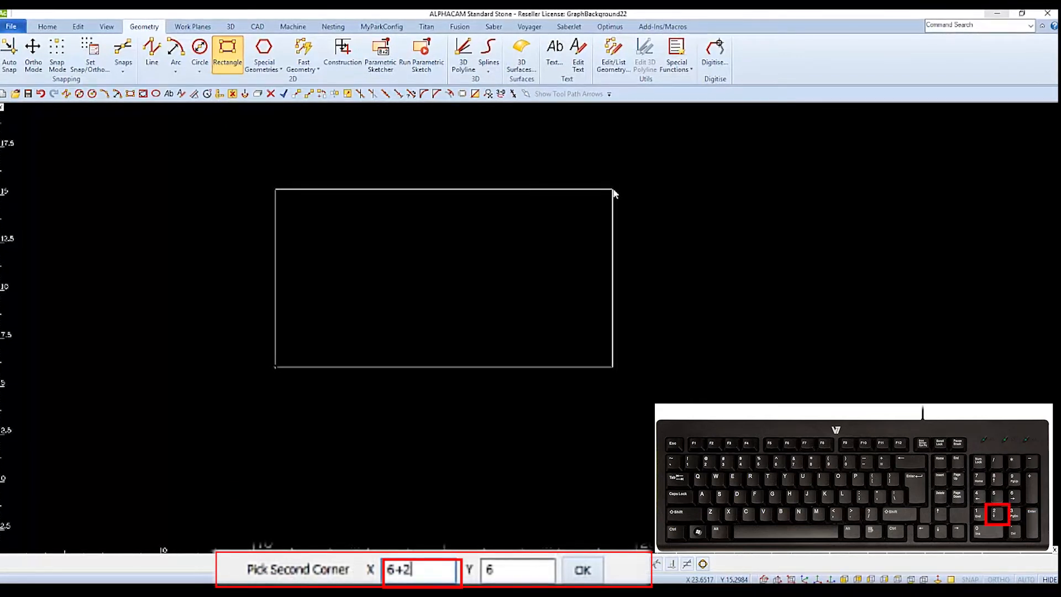
{"action": "type", "text": "0"}
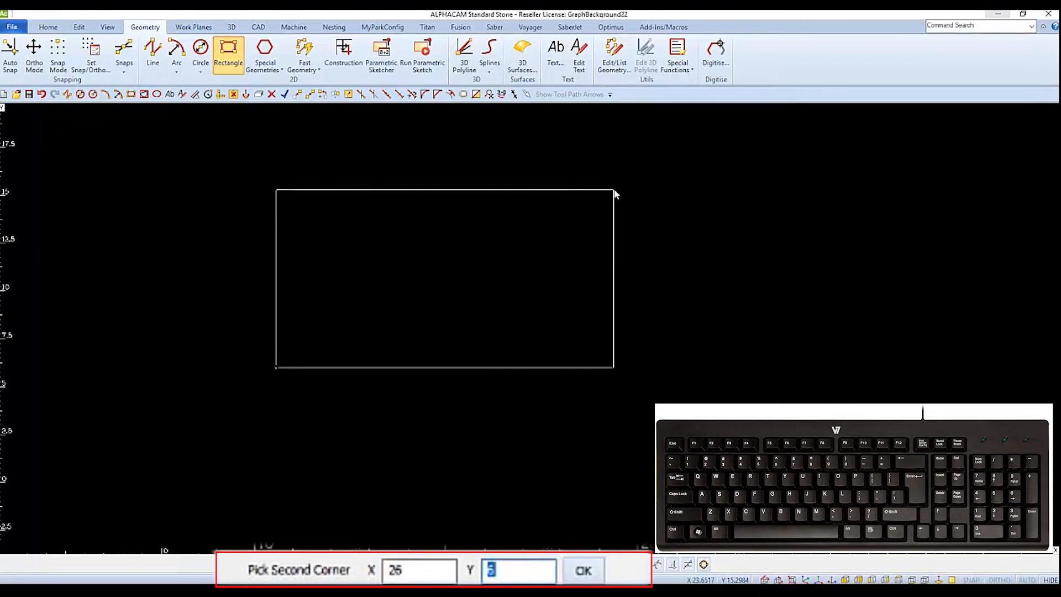
{"action": "type", "text": "6"}
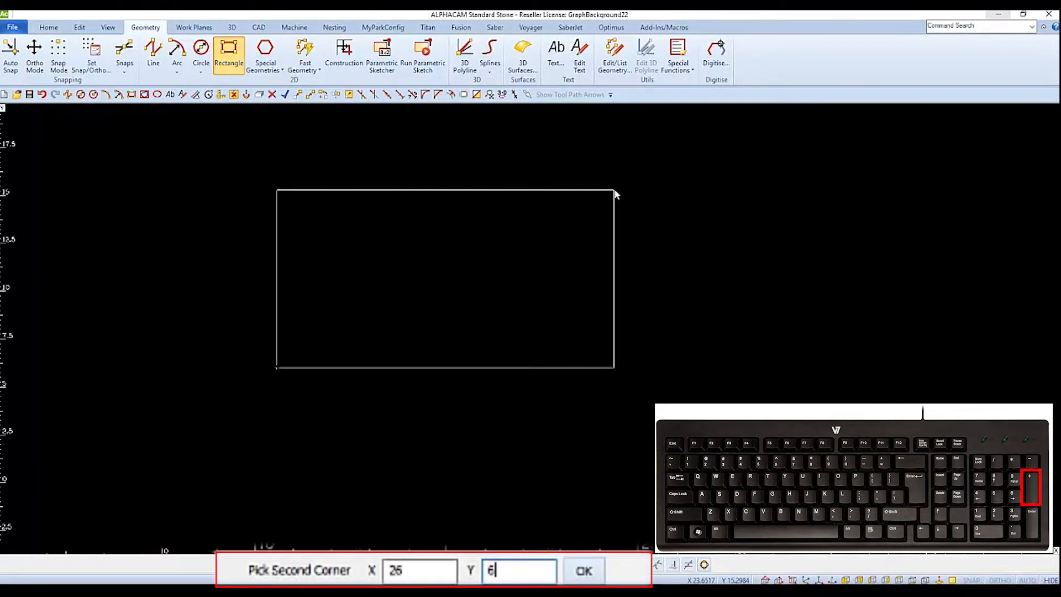
{"action": "type", "text": "+1"}
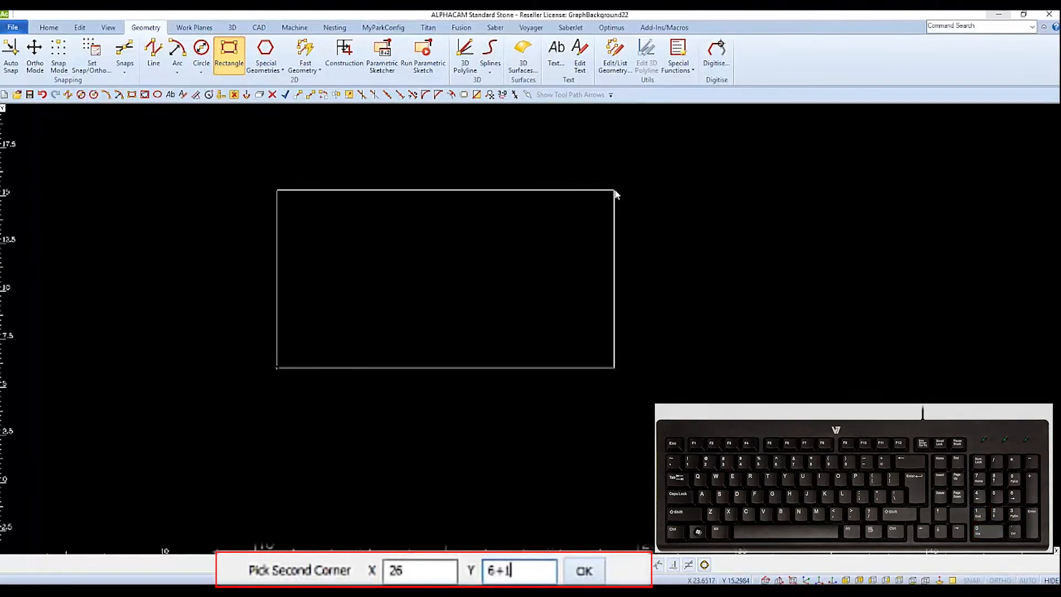
{"action": "type", "text": "0"}
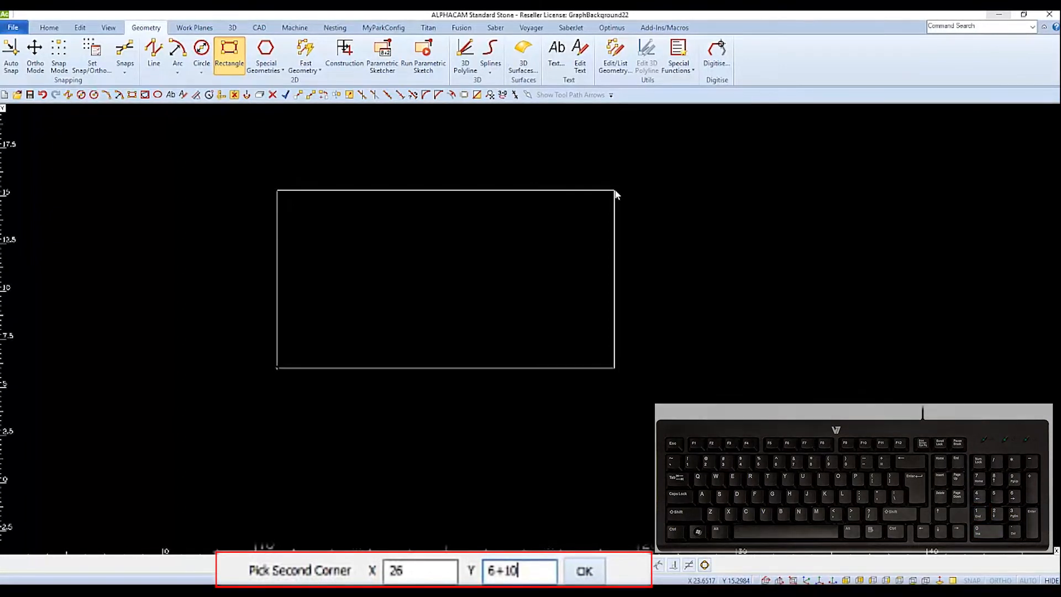
{"action": "left_click", "coordinate": [583, 570]}
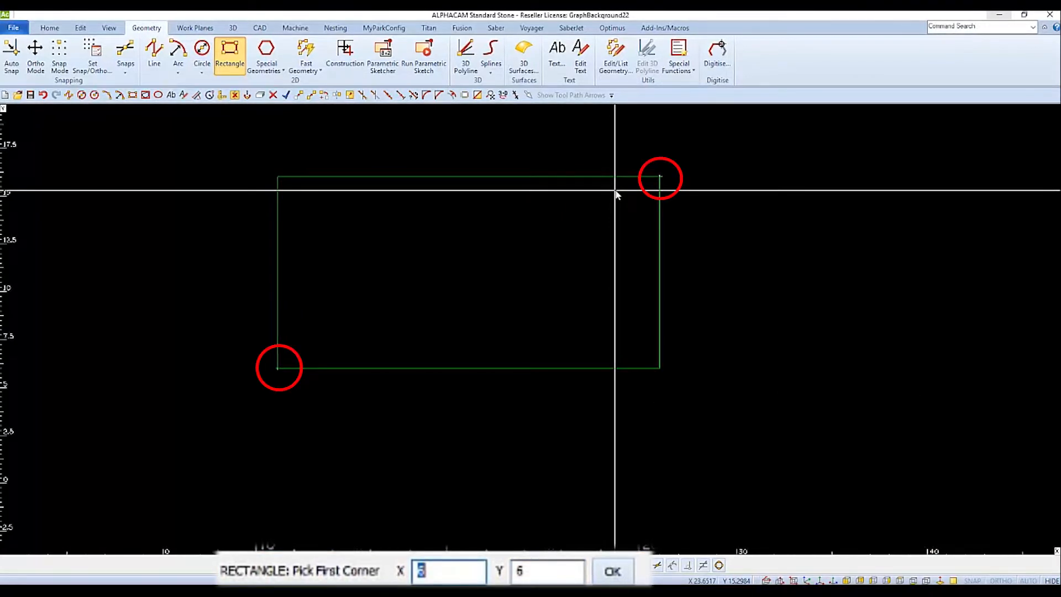
{"action": "mouse_move", "coordinate": [607, 206]}
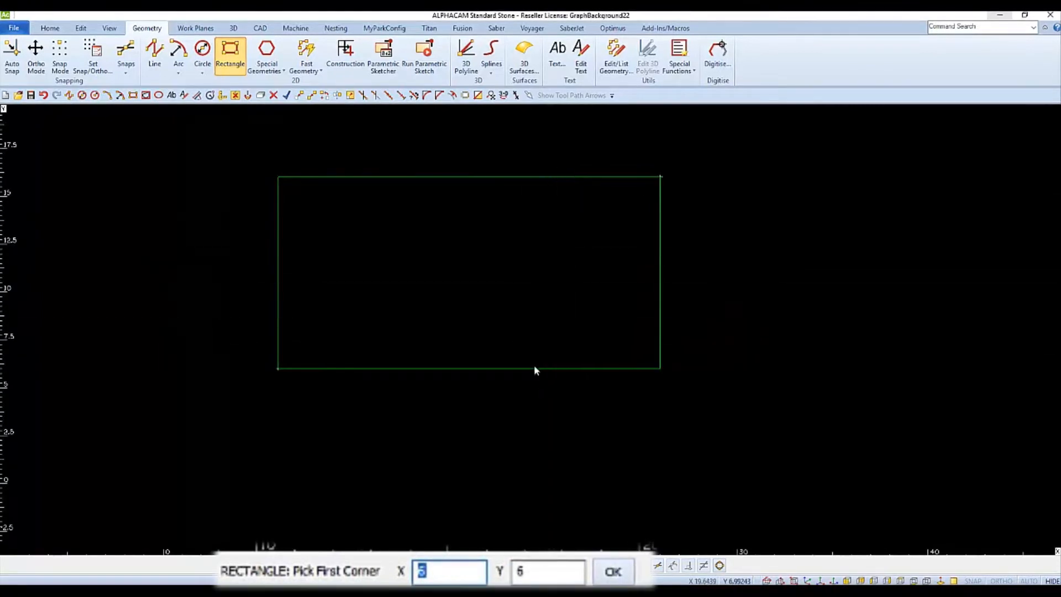
{"action": "mouse_move", "coordinate": [433, 535]}
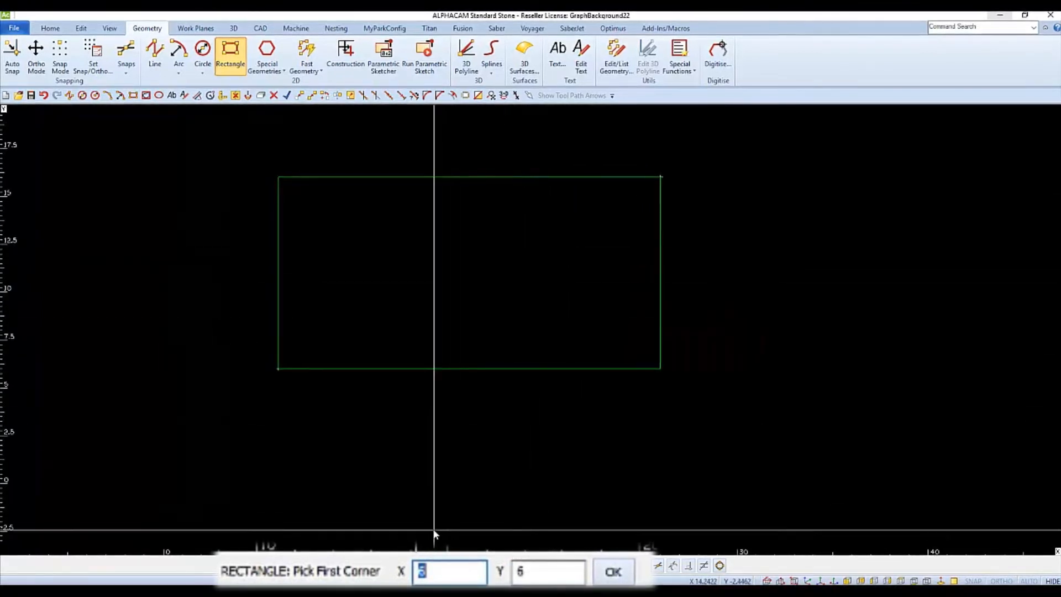
{"action": "mouse_move", "coordinate": [492, 535]}
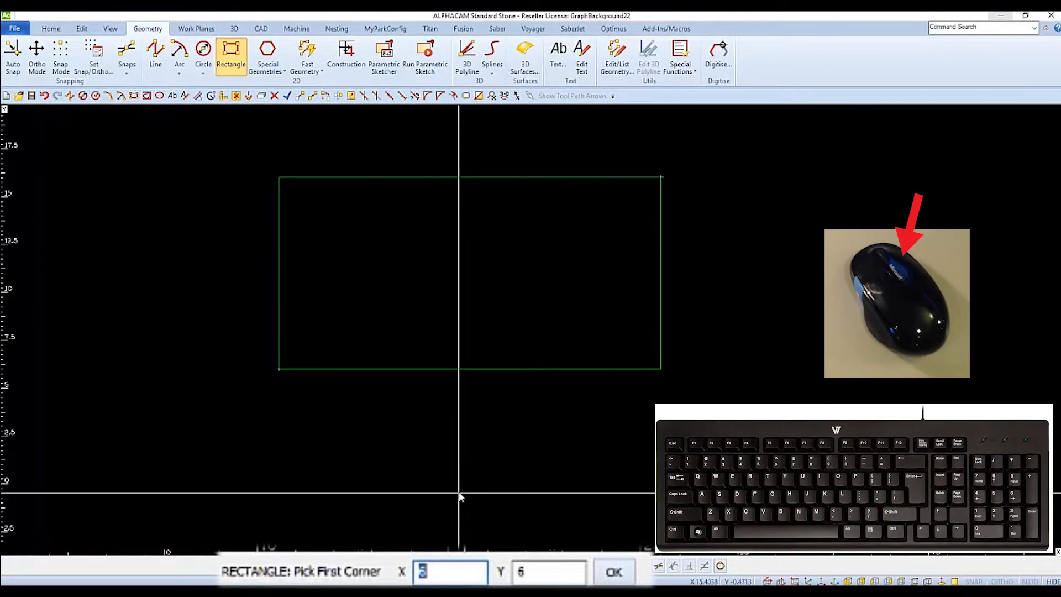
Step: Exit the Rectangle command, leaving the finished 20 by 10 rectangle
{"action": "key", "text": "Escape"}
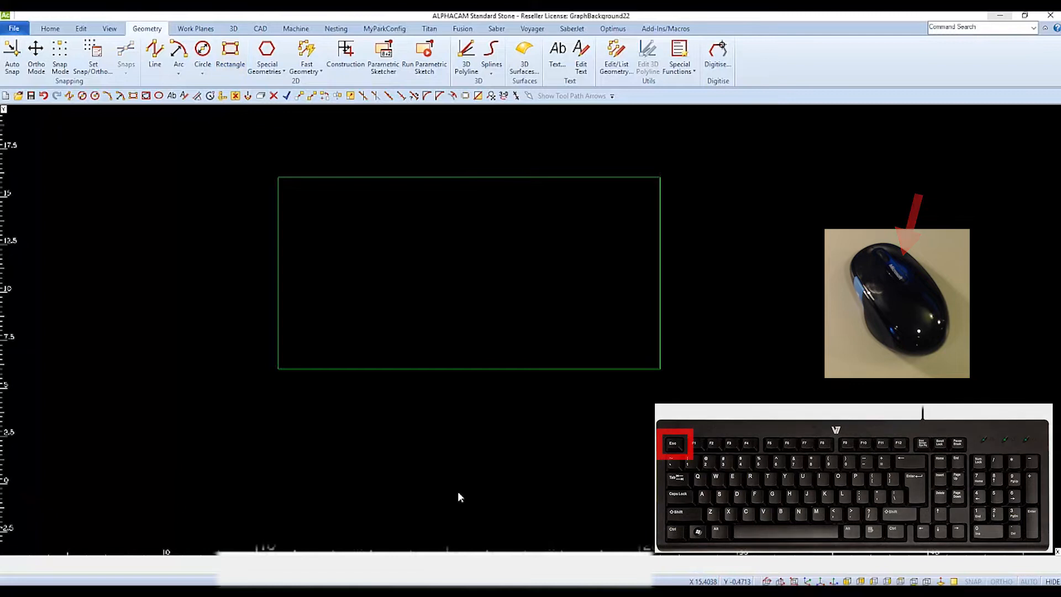
{"action": "key", "text": "Escape"}
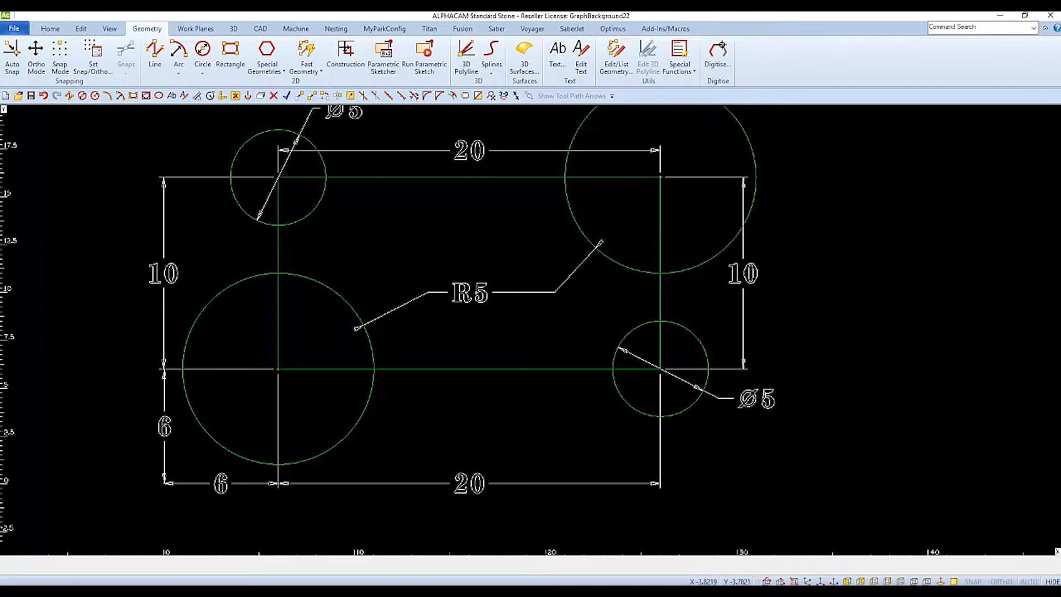
{"action": "left_click", "coordinate": [472, 293]}
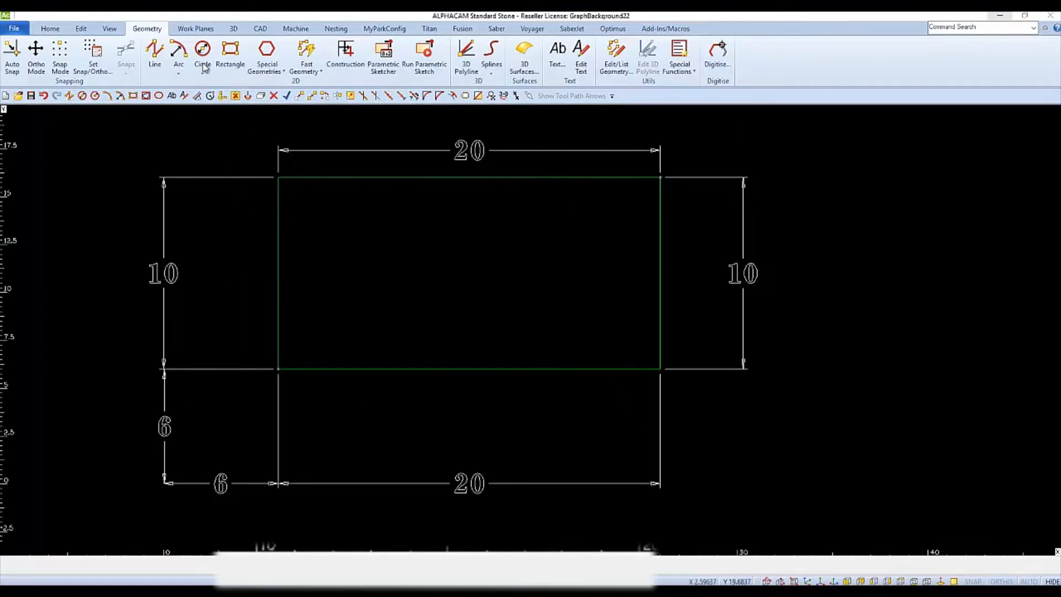
Step: Draw a radius 5 circle centred at the rectangle's lower-left corner X 6, Y 6
{"action": "left_click", "coordinate": [202, 57]}
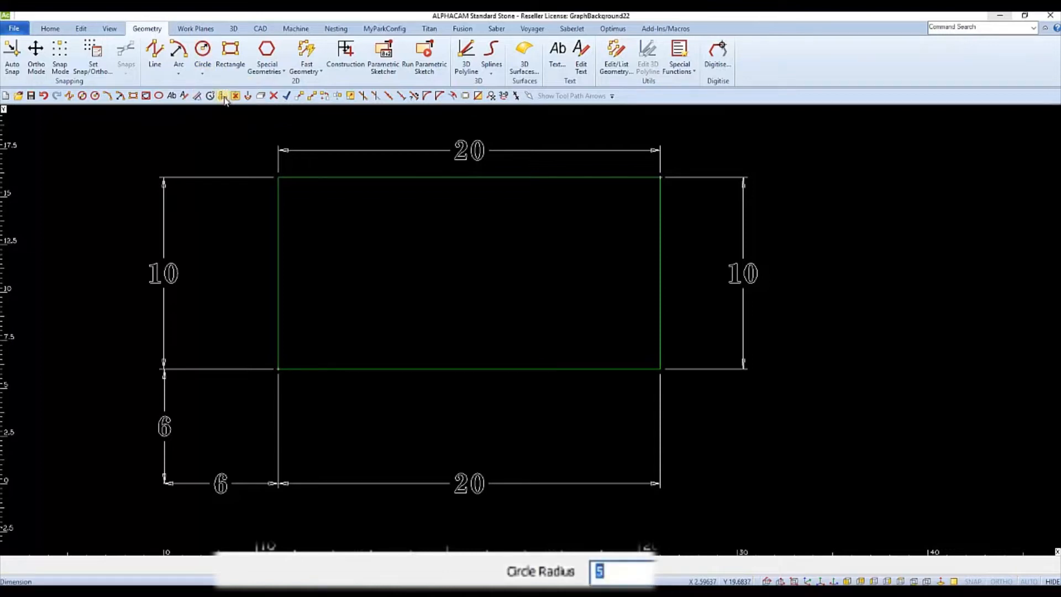
{"action": "mouse_move", "coordinate": [461, 517]}
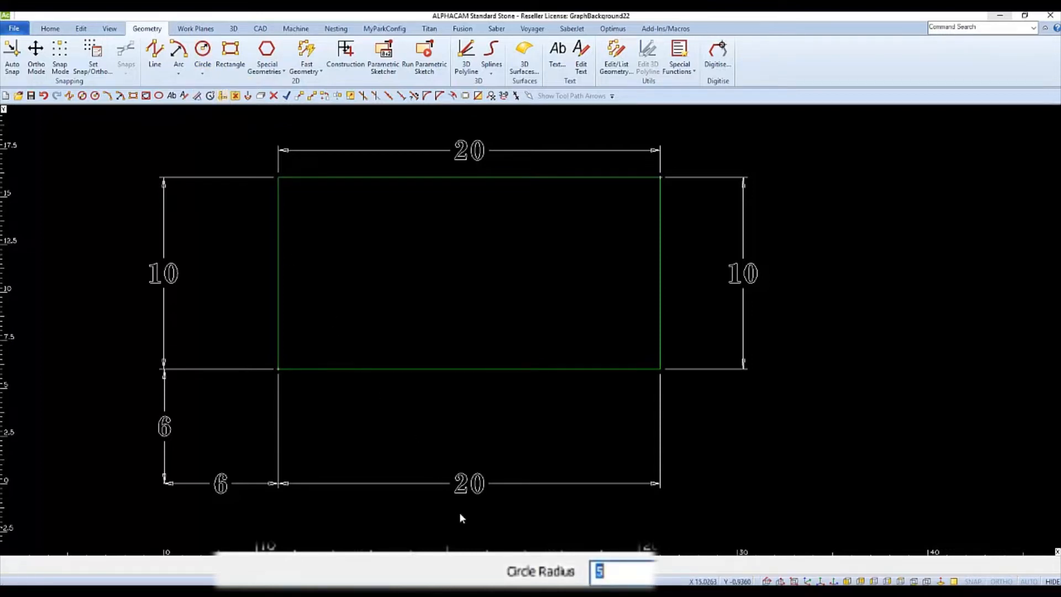
{"action": "left_click", "coordinate": [615, 572]}
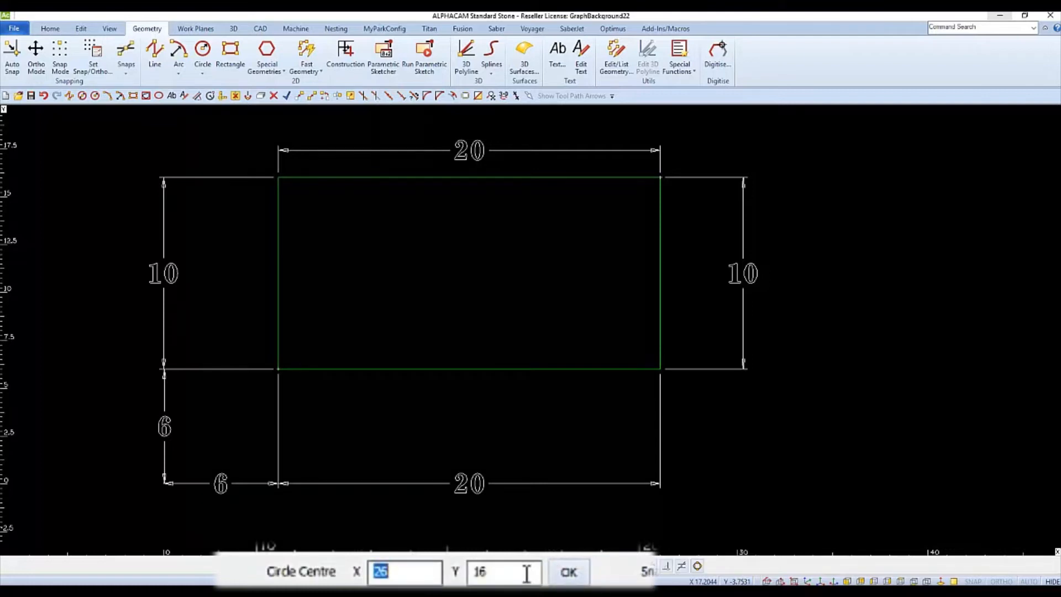
{"action": "left_click", "coordinate": [404, 571]}
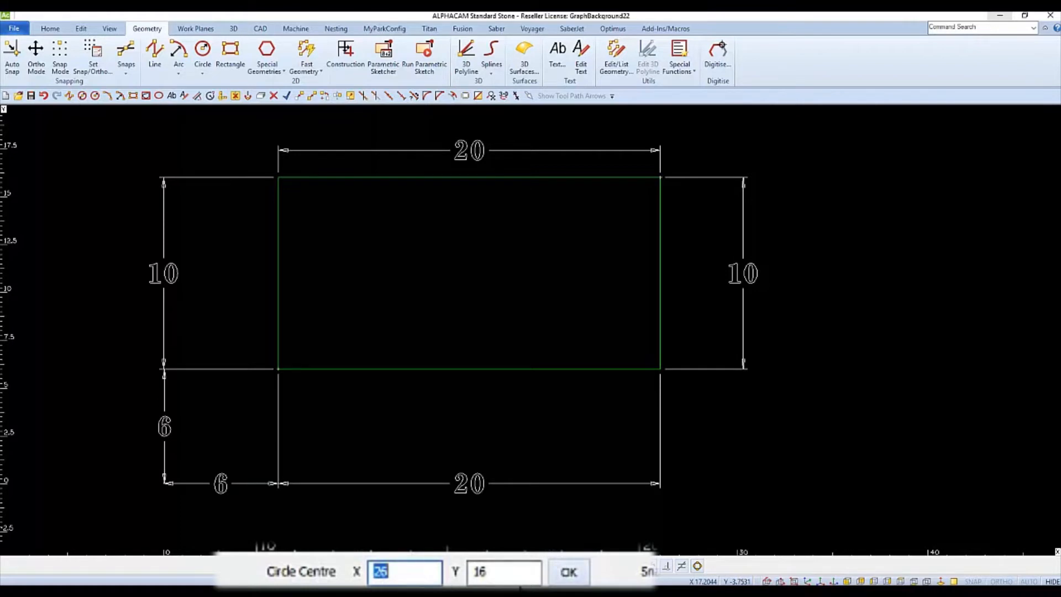
{"action": "mouse_move", "coordinate": [209, 523]}
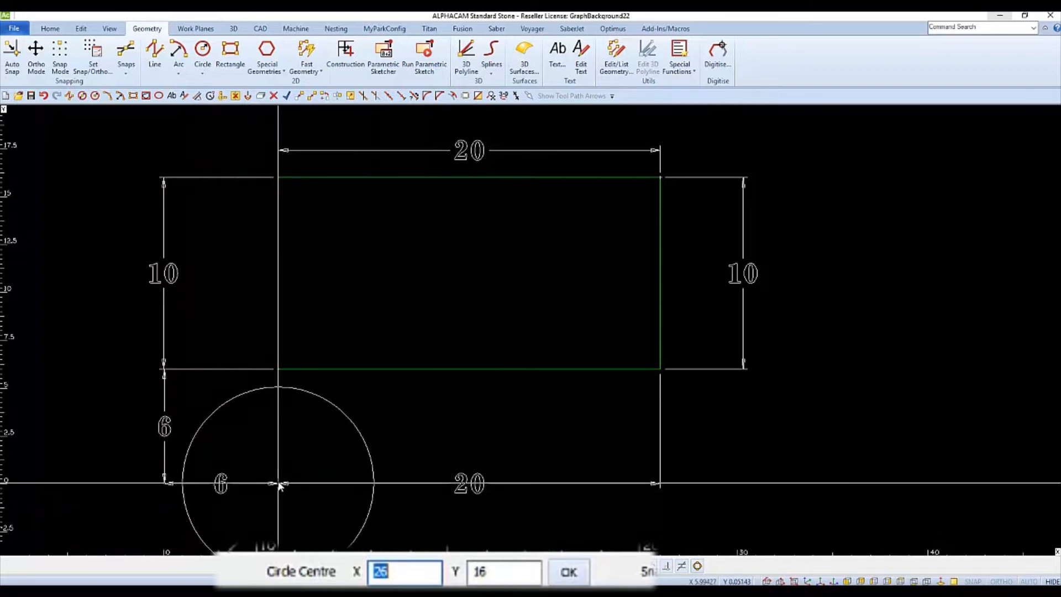
{"action": "mouse_move", "coordinate": [282, 373]}
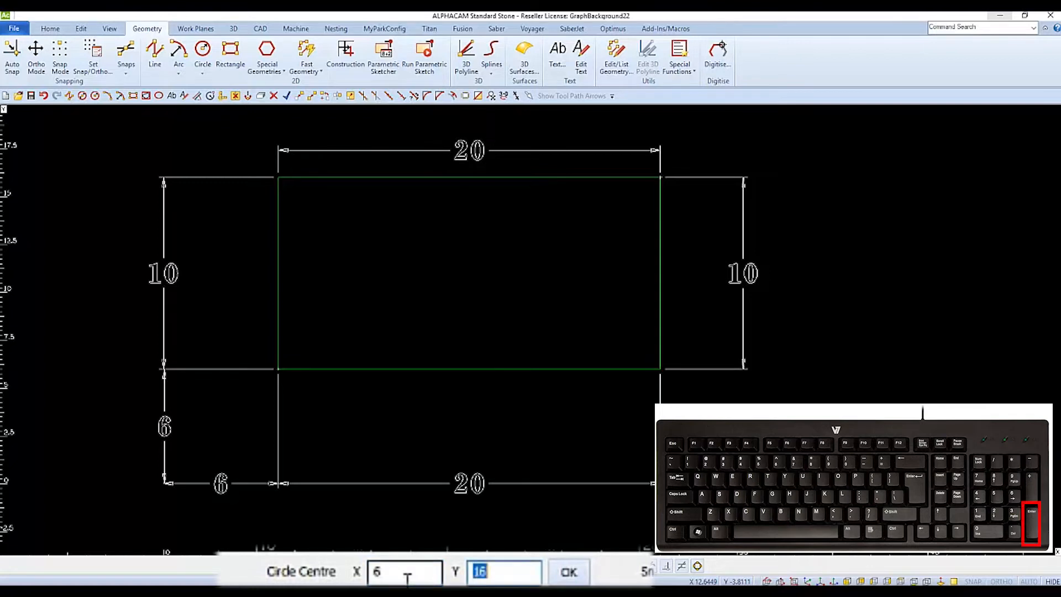
{"action": "type", "text": "6"}
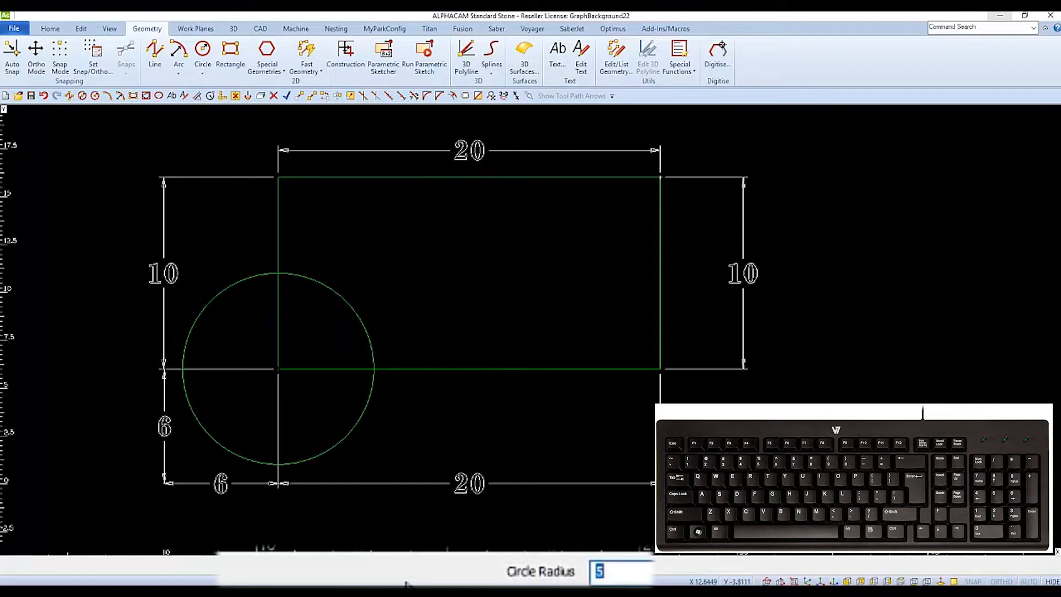
{"action": "mouse_move", "coordinate": [436, 544]}
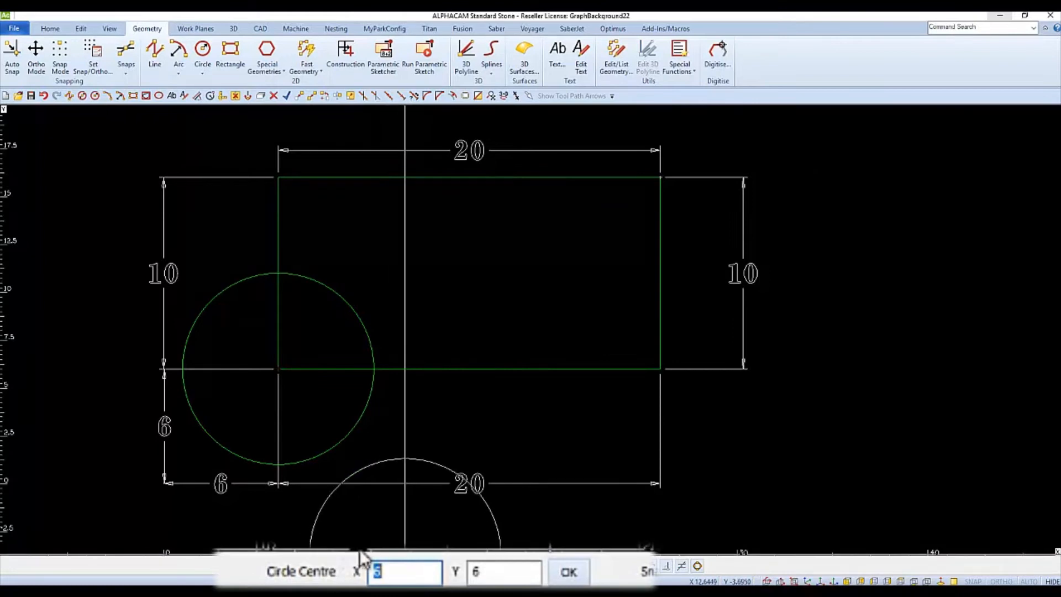
{"action": "mouse_move", "coordinate": [175, 494]}
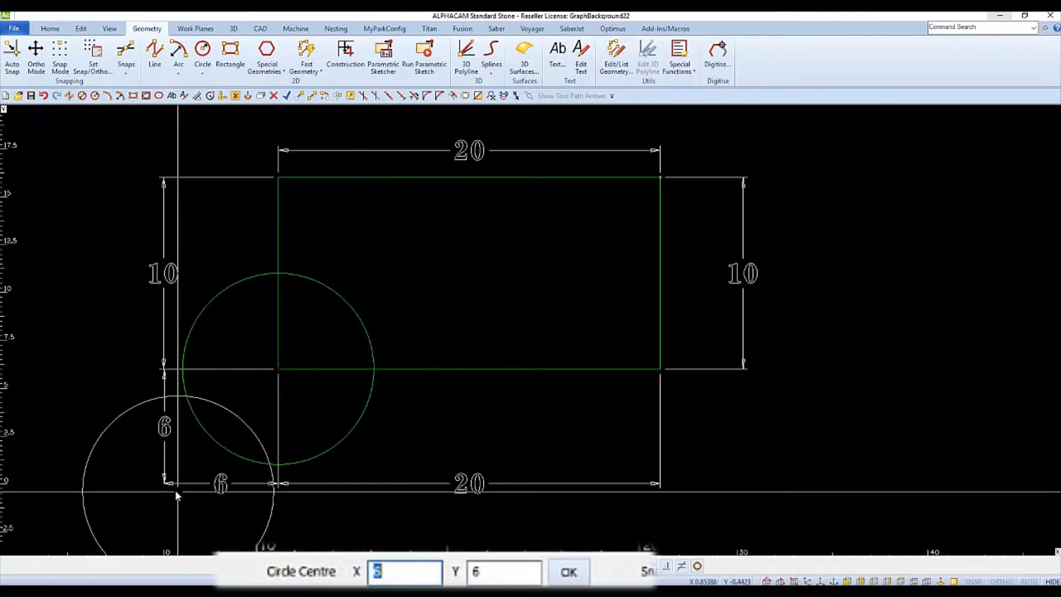
{"action": "mouse_move", "coordinate": [376, 488]}
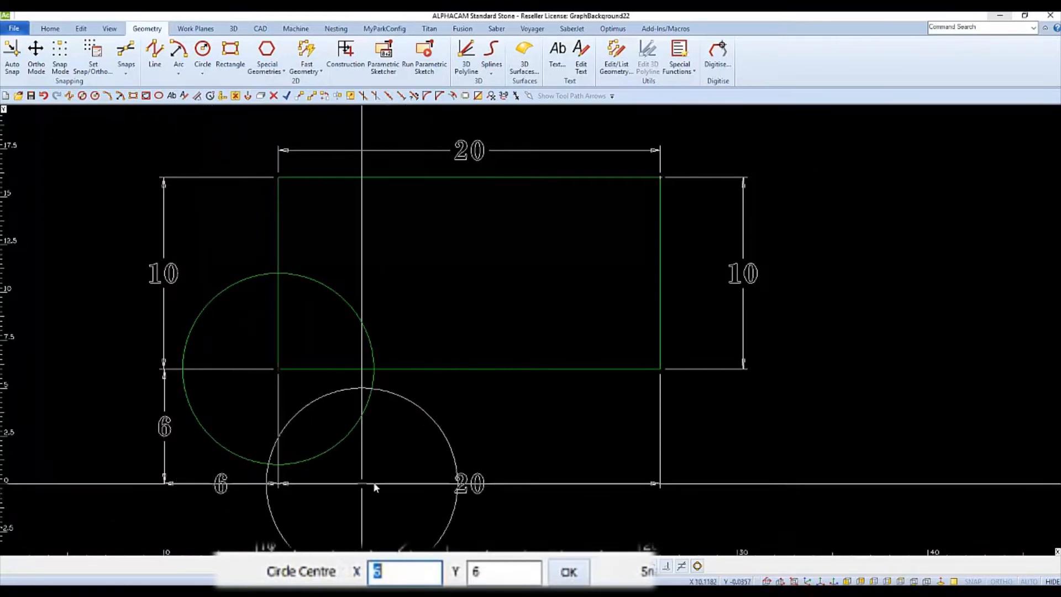
{"action": "mouse_move", "coordinate": [627, 487]}
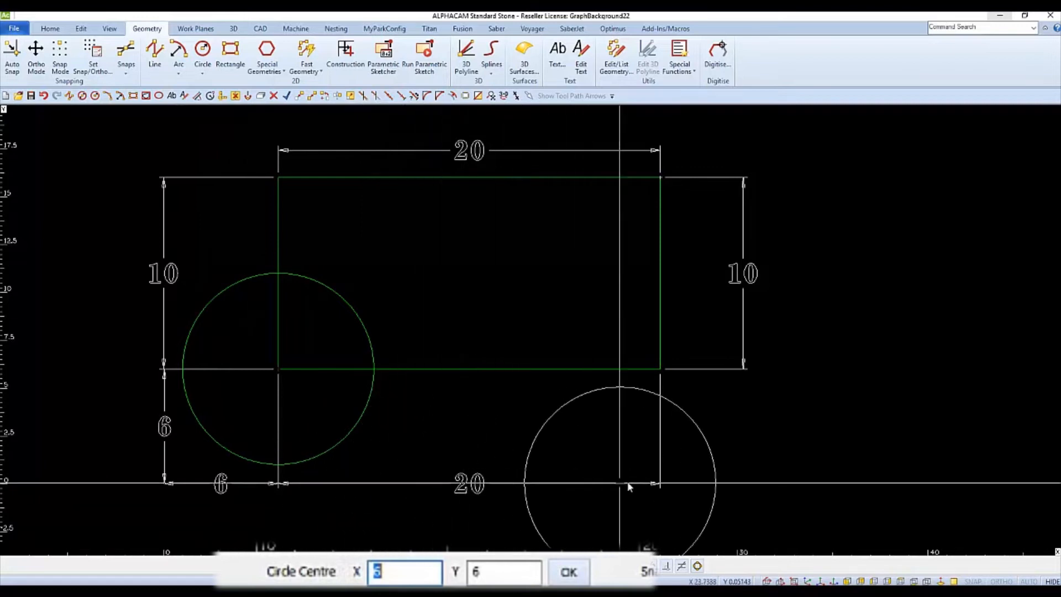
{"action": "mouse_move", "coordinate": [663, 486]}
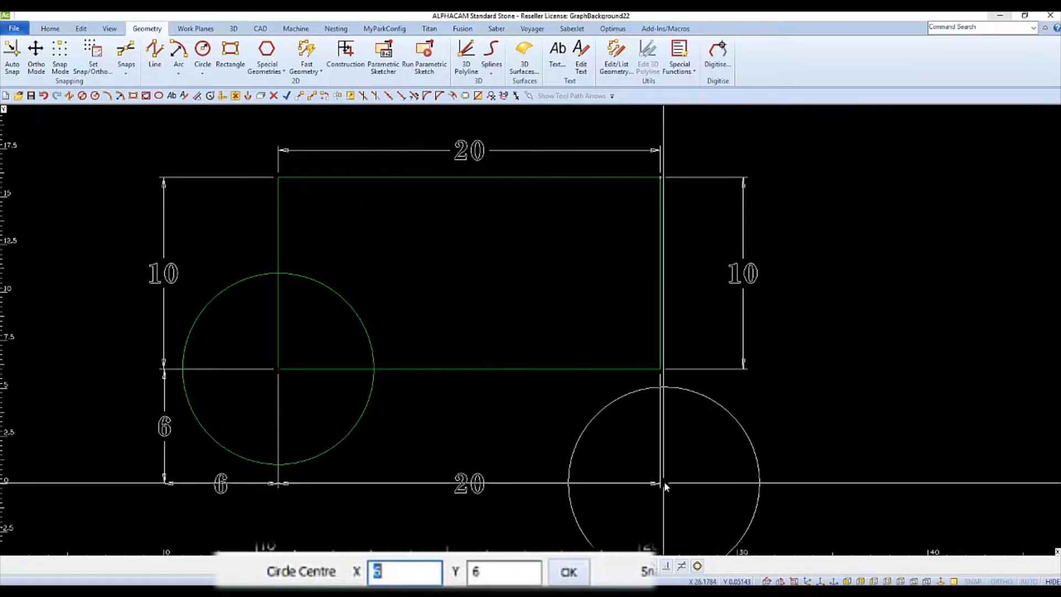
{"action": "mouse_move", "coordinate": [197, 481]}
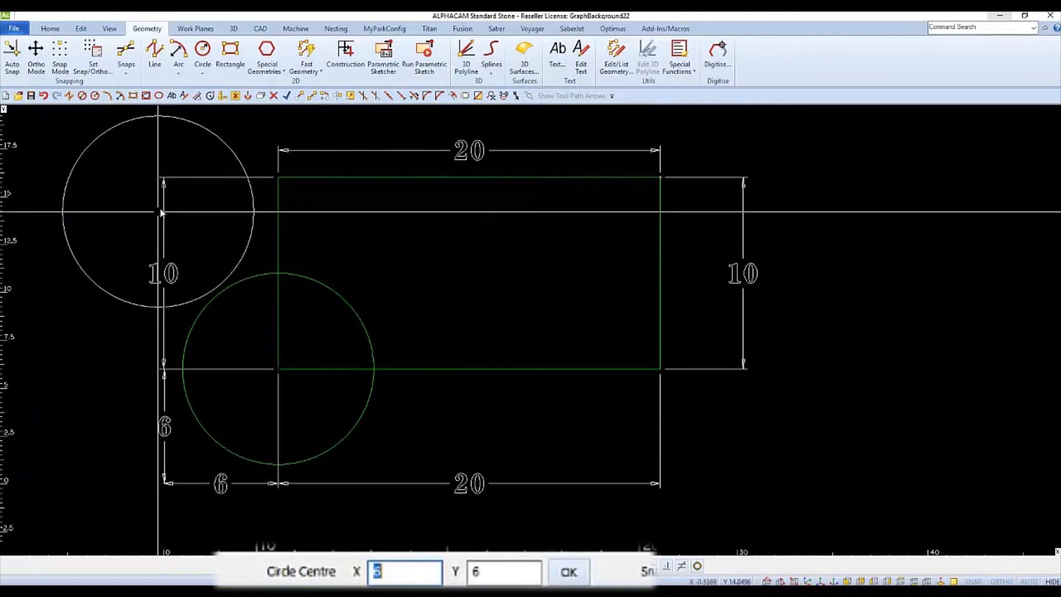
{"action": "mouse_move", "coordinate": [584, 171]}
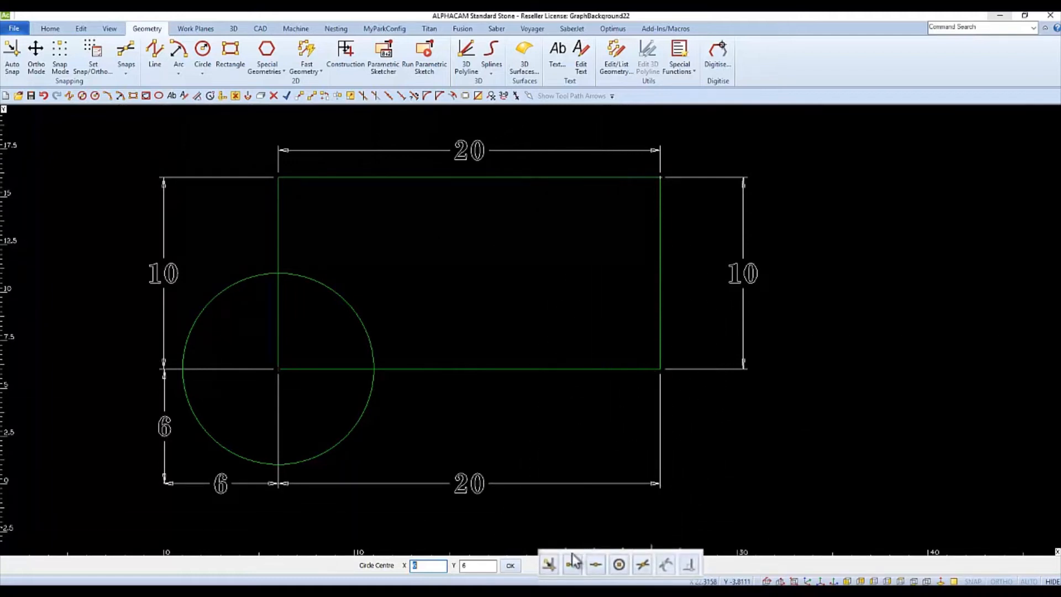
{"action": "mouse_move", "coordinate": [570, 563]}
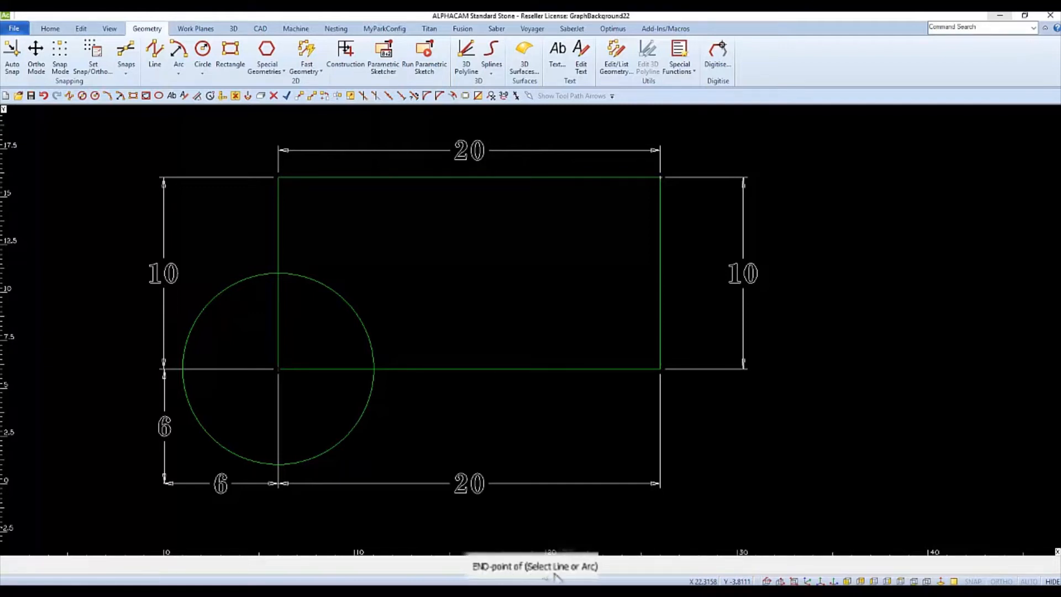
{"action": "mouse_move", "coordinate": [449, 416]}
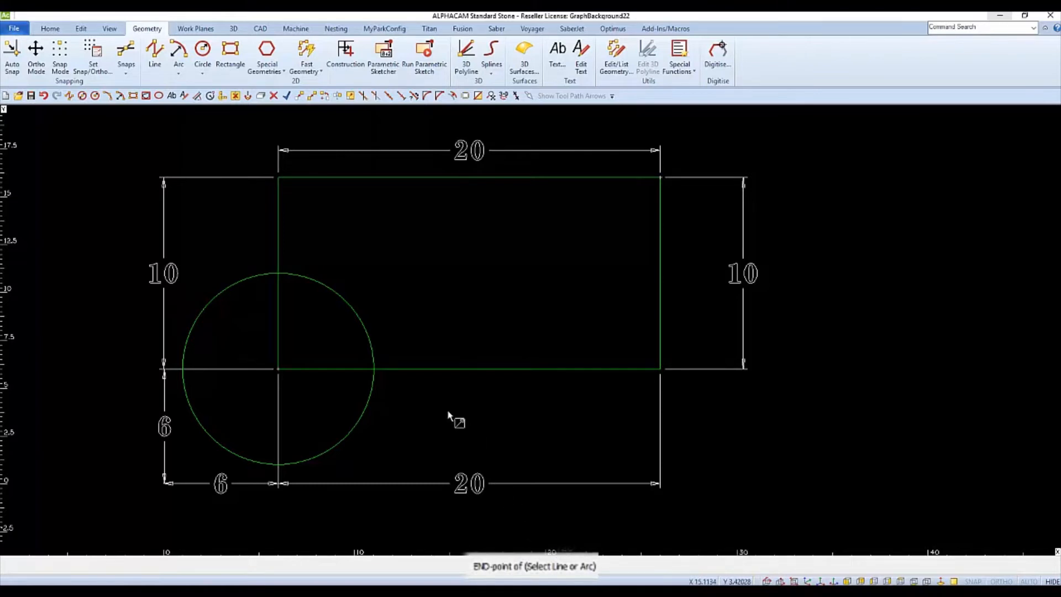
{"action": "mouse_move", "coordinate": [432, 377]}
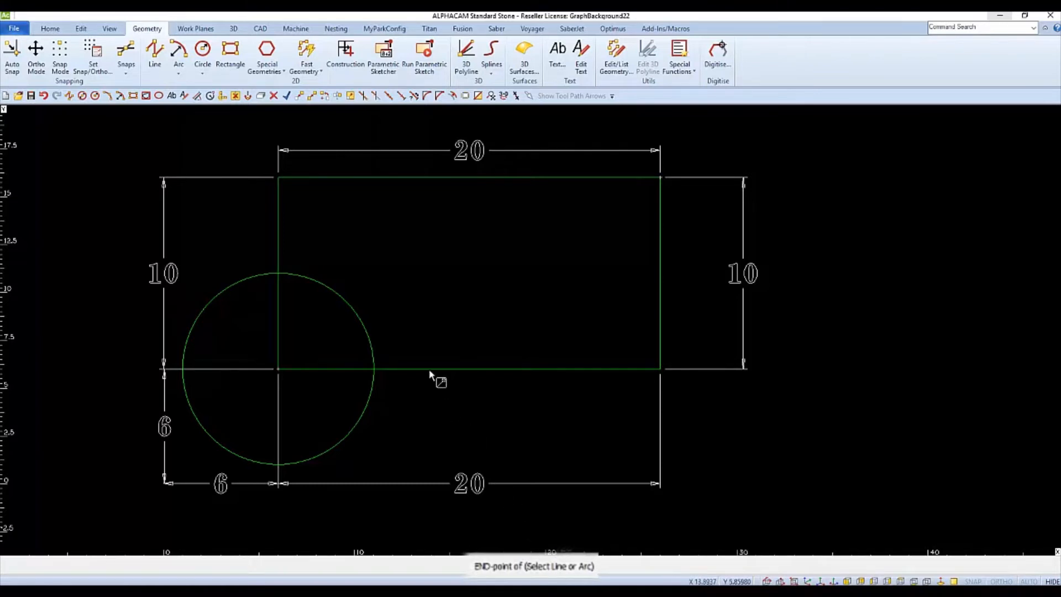
Step: Draw a second radius 5 circle snapped to the rectangle's top-right corner end point
{"action": "left_click", "coordinate": [277, 369]}
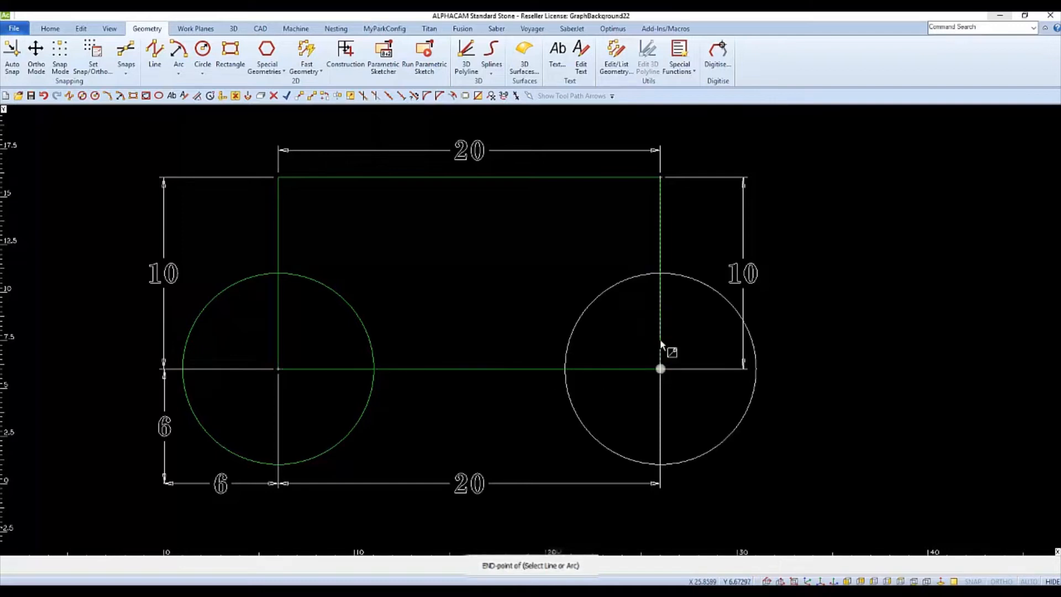
{"action": "left_click", "coordinate": [660, 367]}
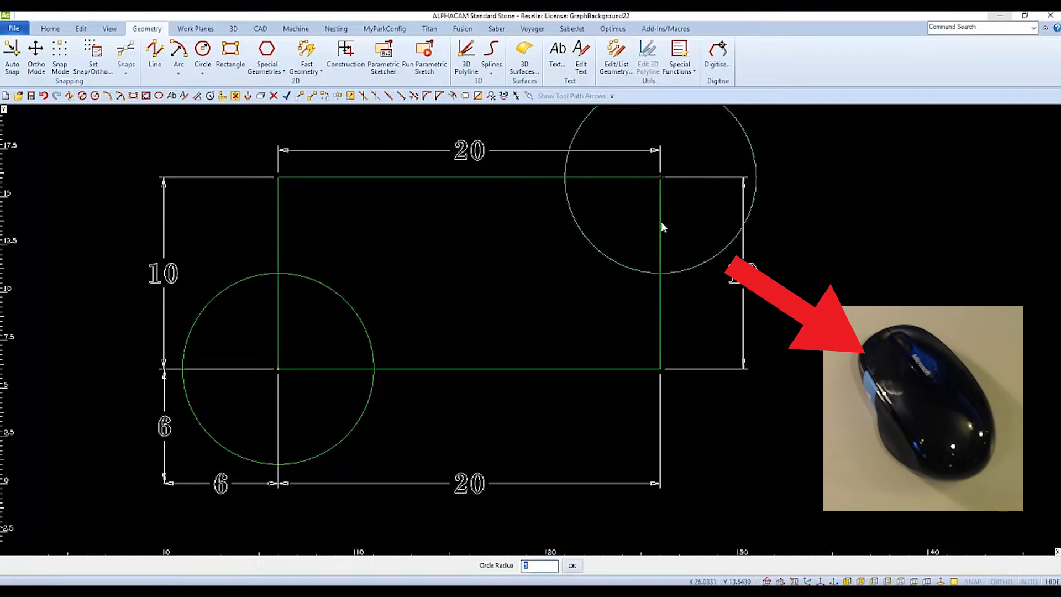
{"action": "mouse_move", "coordinate": [637, 236]}
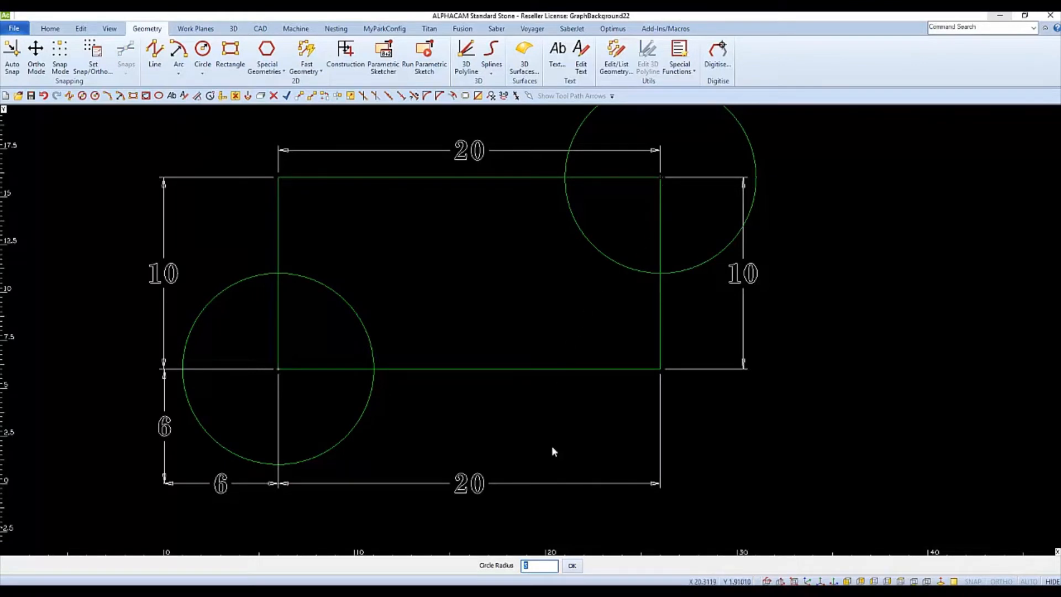
{"action": "mouse_move", "coordinate": [543, 440]}
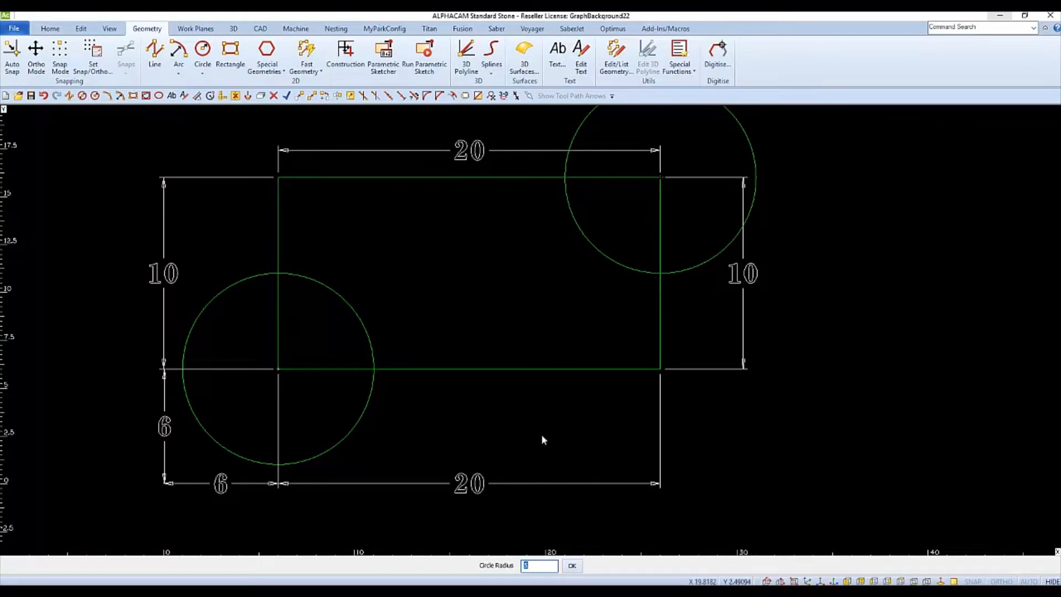
{"action": "left_click", "coordinate": [571, 564]}
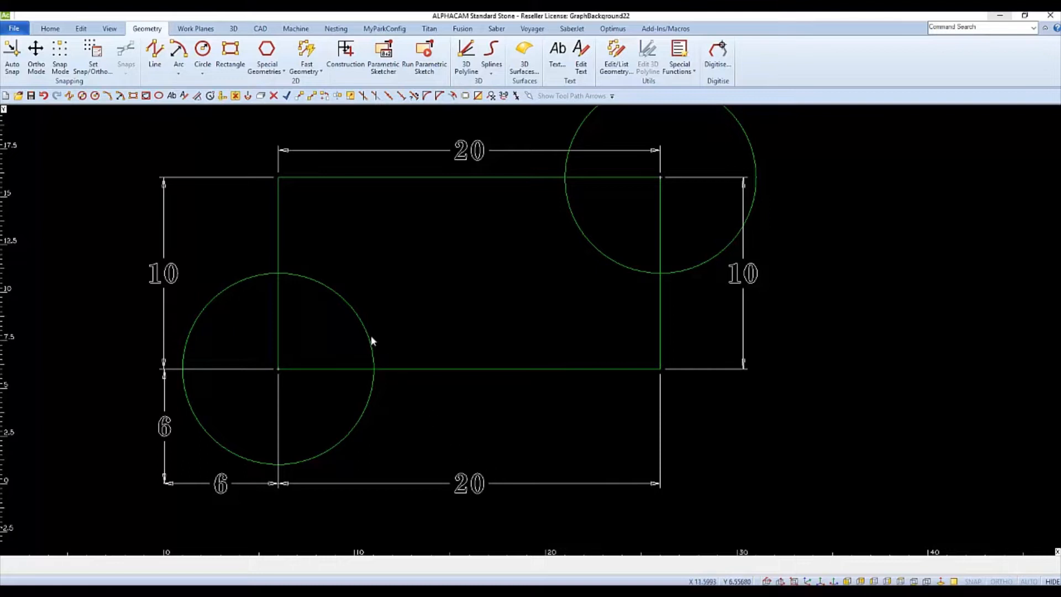
{"action": "mouse_move", "coordinate": [205, 79]}
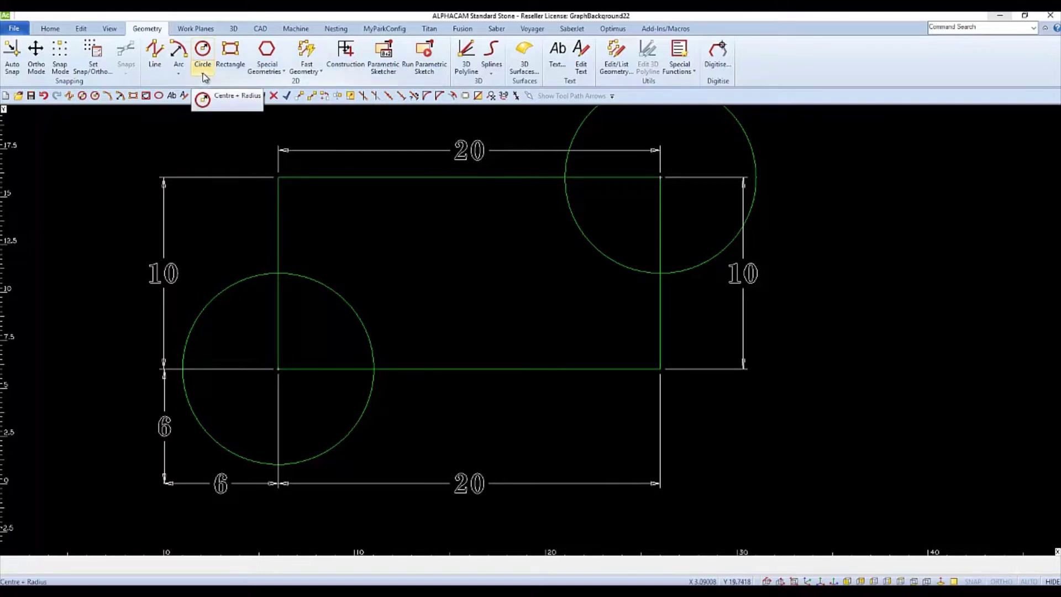
Step: Draw a diameter 5 circle centred on the rectangle's lower-right corner at X 26, Y 6
{"action": "left_click", "coordinate": [202, 55]}
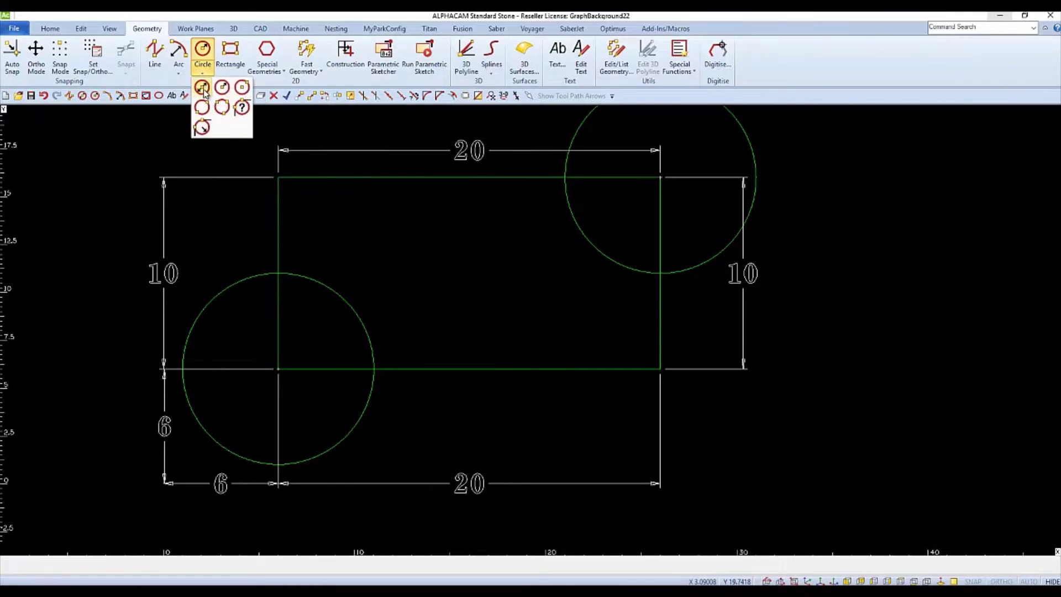
{"action": "left_click", "coordinate": [202, 86]}
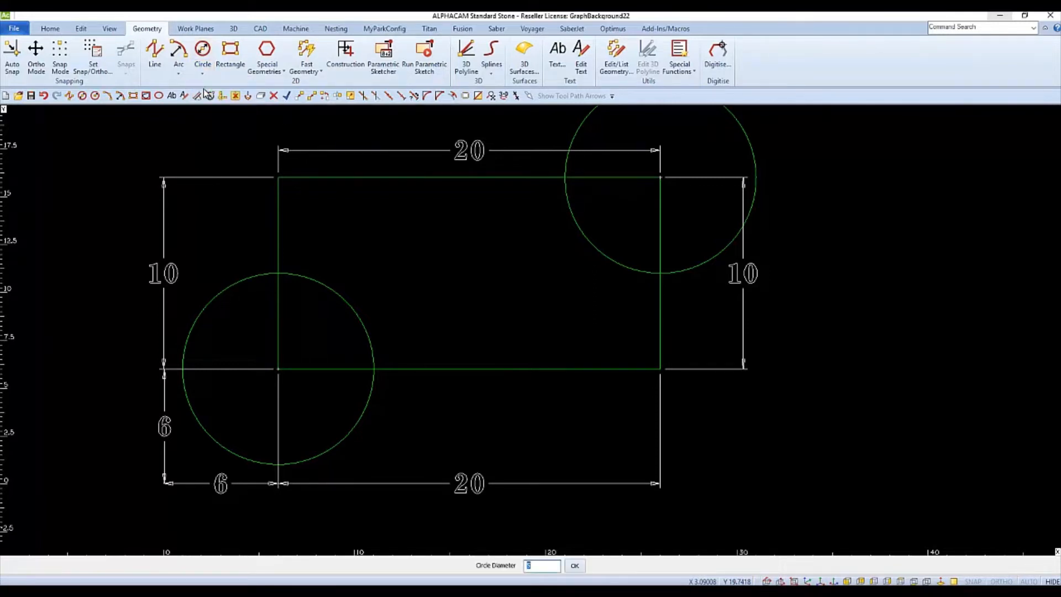
{"action": "mouse_move", "coordinate": [520, 447]}
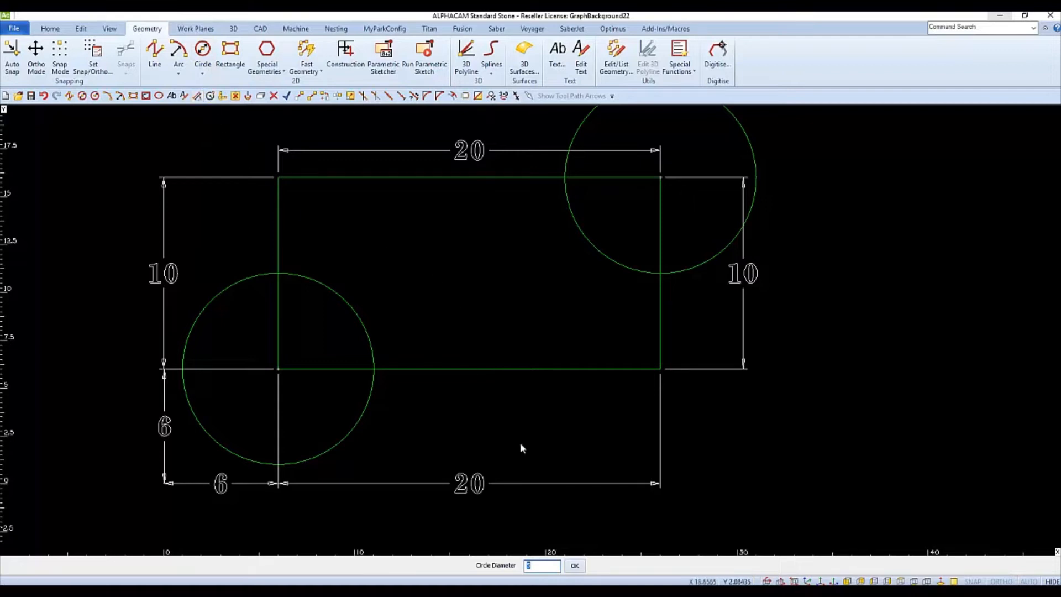
{"action": "mouse_move", "coordinate": [510, 547]}
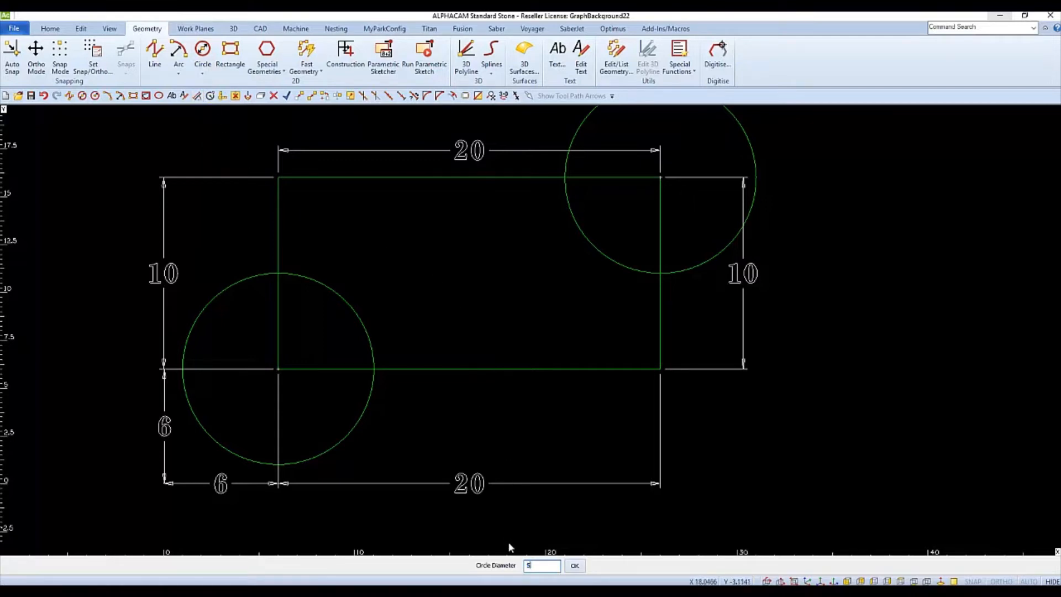
{"action": "left_click", "coordinate": [574, 565]}
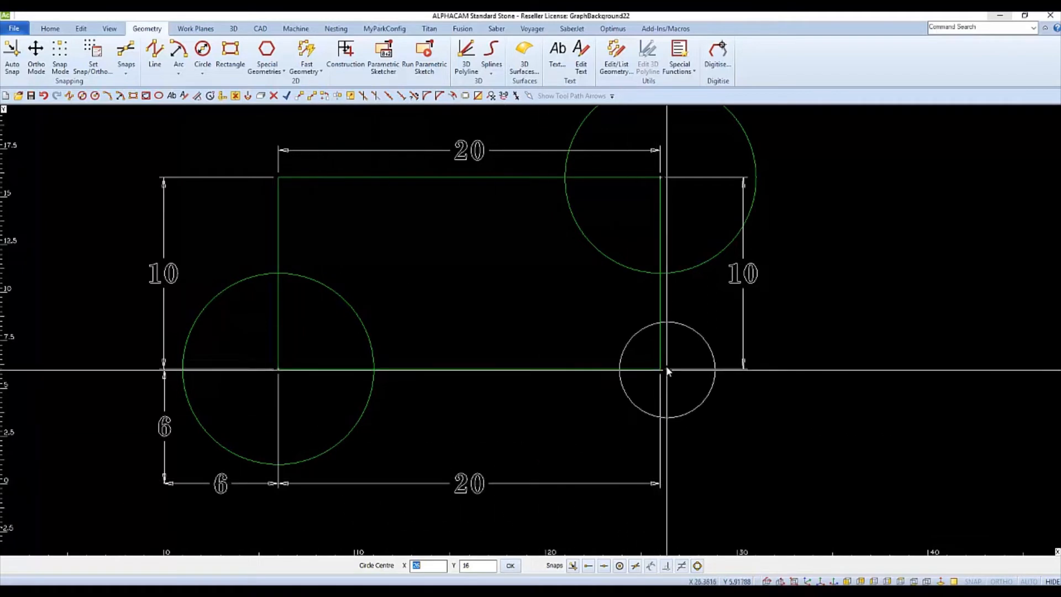
{"action": "mouse_move", "coordinate": [666, 369]}
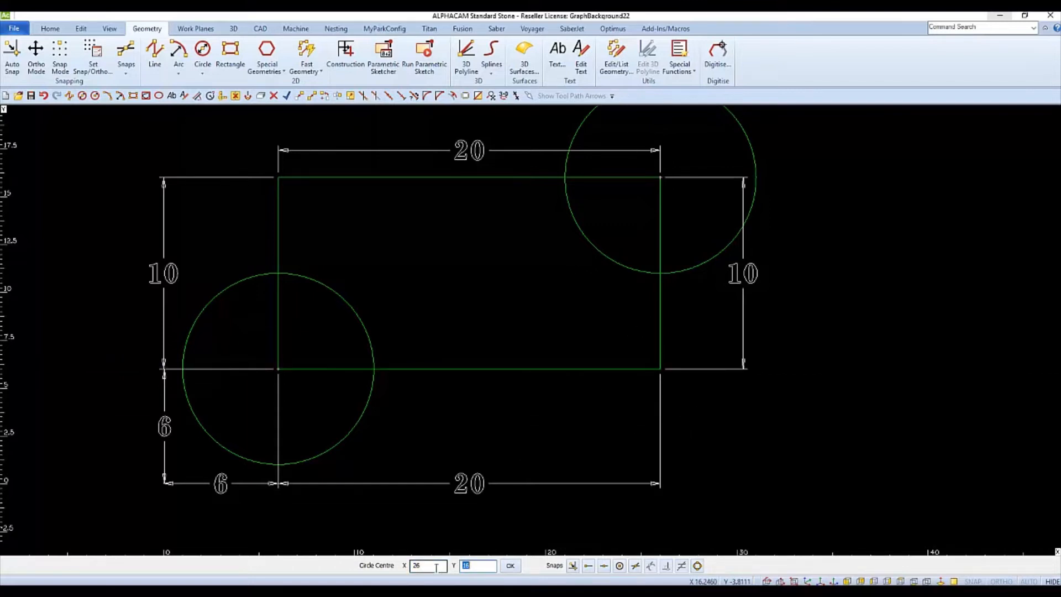
{"action": "left_click", "coordinate": [510, 564]}
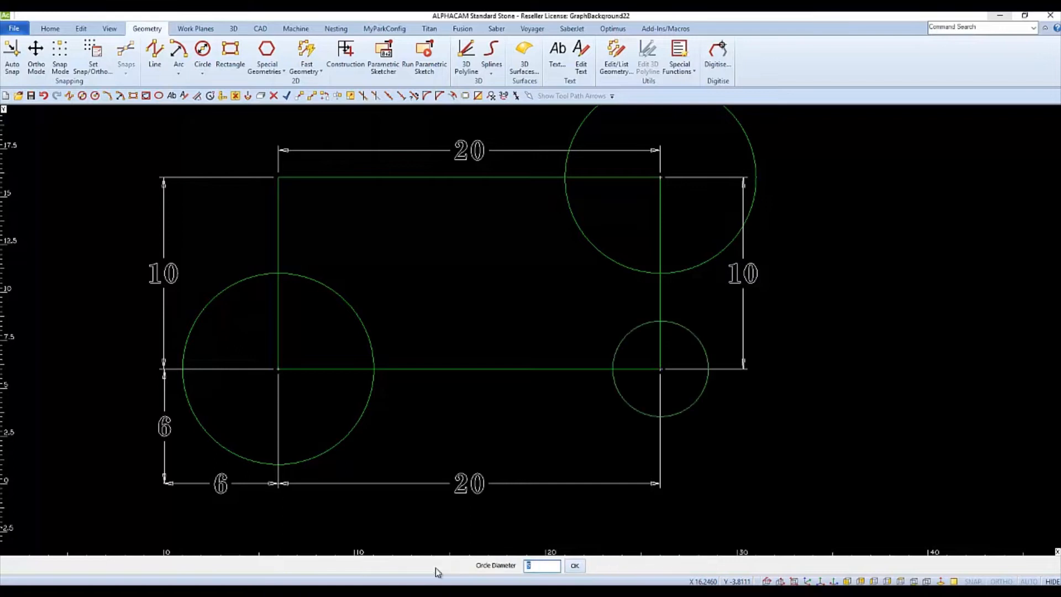
{"action": "mouse_move", "coordinate": [574, 561]}
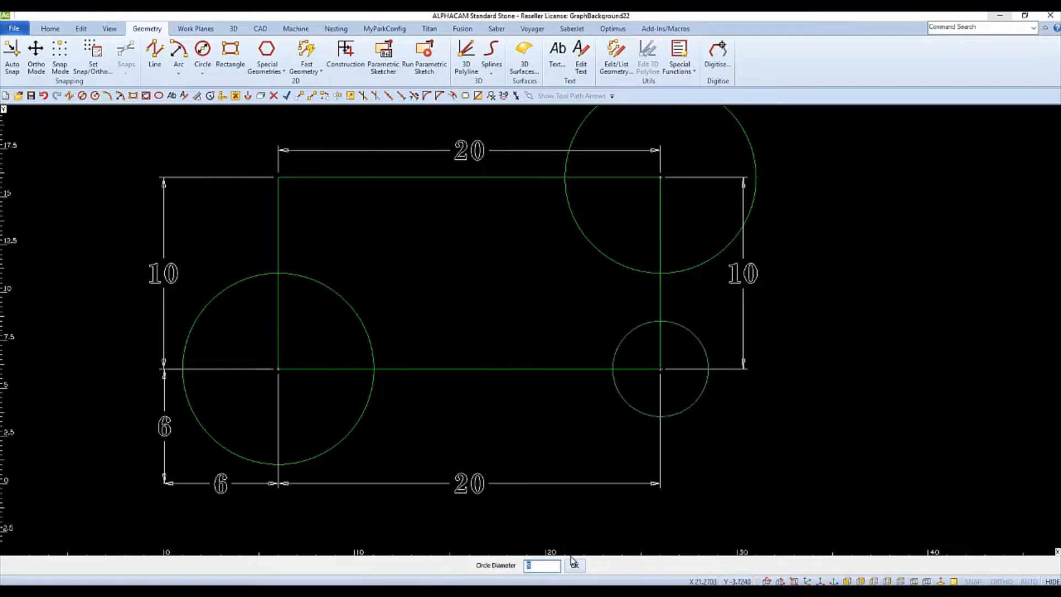
Step: Draw a diameter 5 circle snapped to the rectangle's top-left corner end point
{"action": "left_click", "coordinate": [574, 565]}
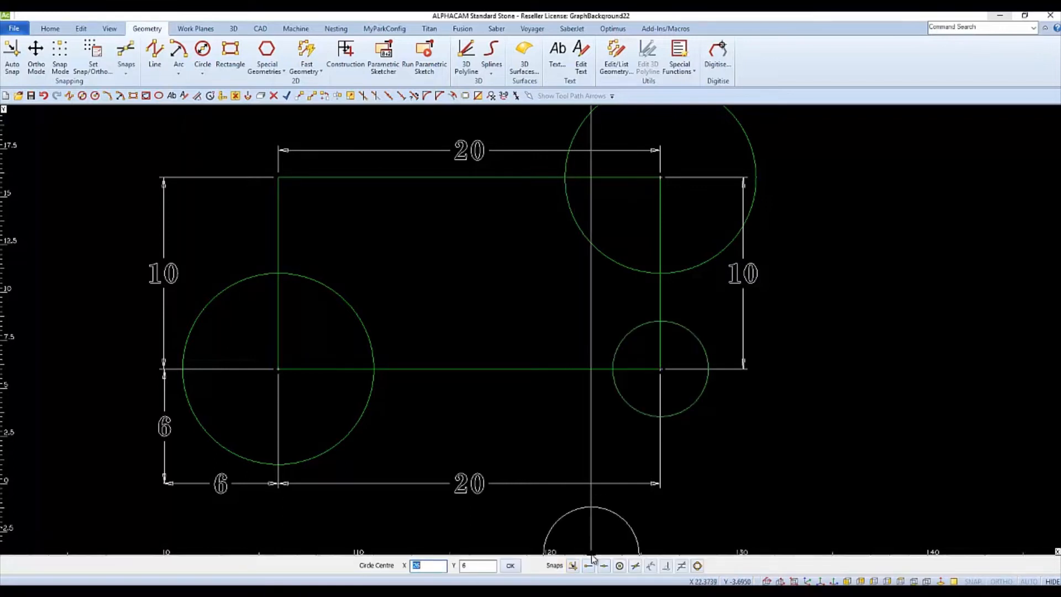
{"action": "left_click", "coordinate": [510, 565]}
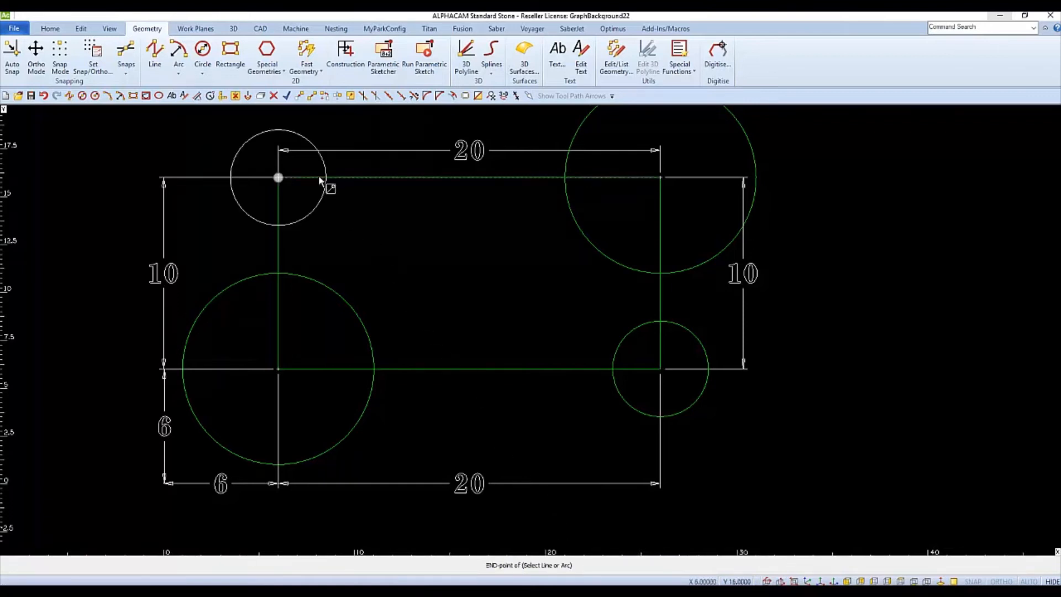
{"action": "left_click", "coordinate": [277, 178]}
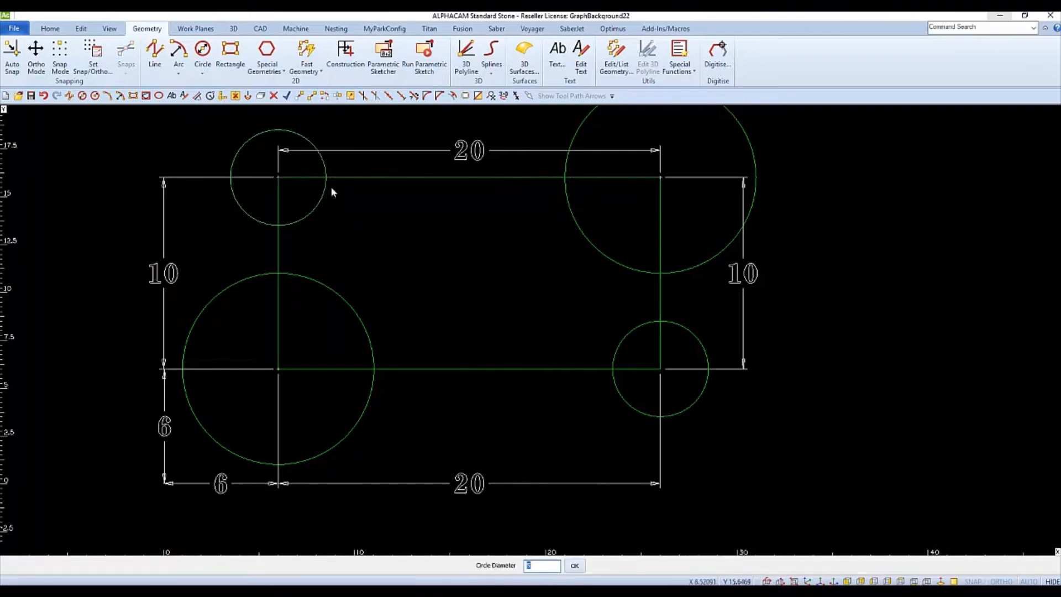
{"action": "mouse_move", "coordinate": [516, 420]}
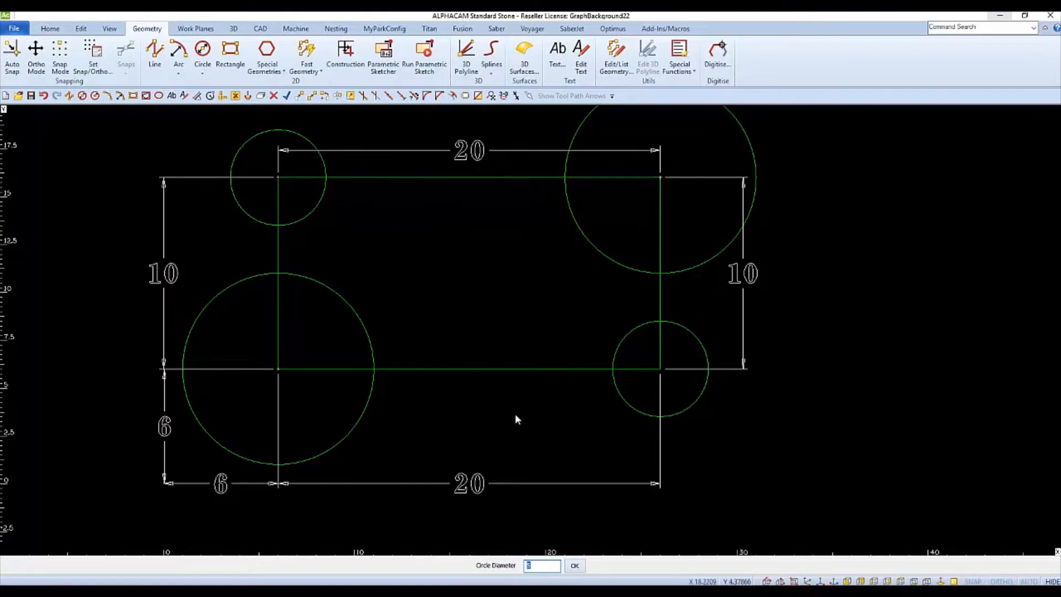
{"action": "mouse_move", "coordinate": [493, 436]}
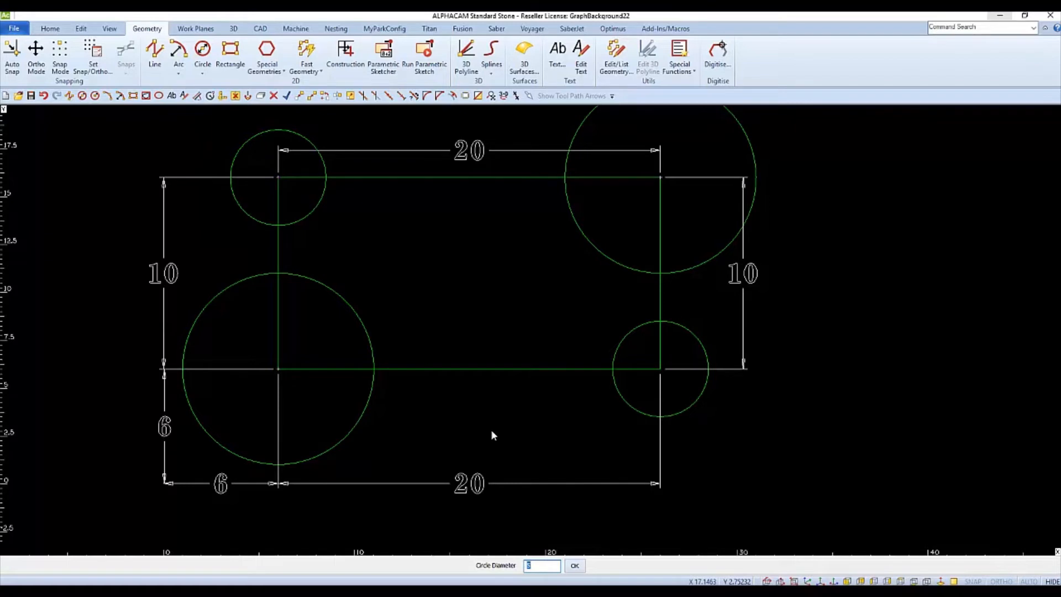
{"action": "left_click", "coordinate": [574, 564]}
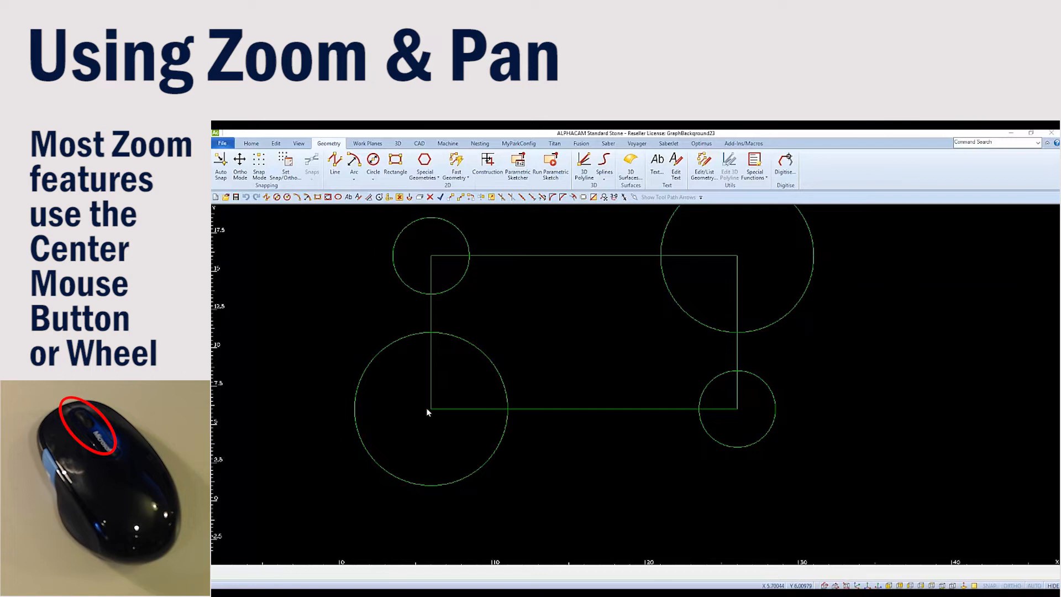
{"action": "scroll", "scroll_direction": "up", "scroll_amount": 3}
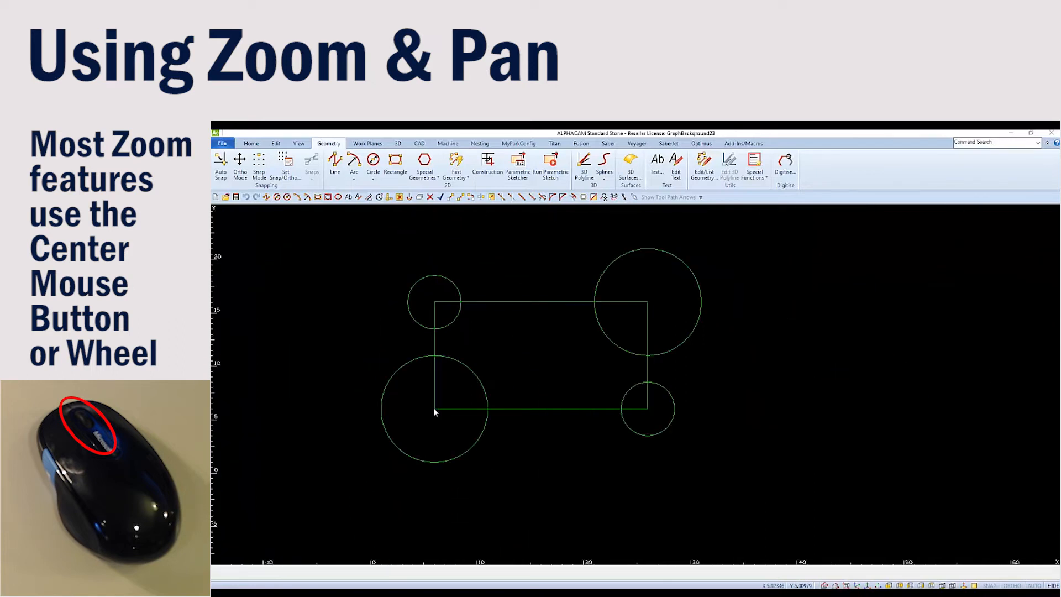
{"action": "mouse_move", "coordinate": [652, 305]}
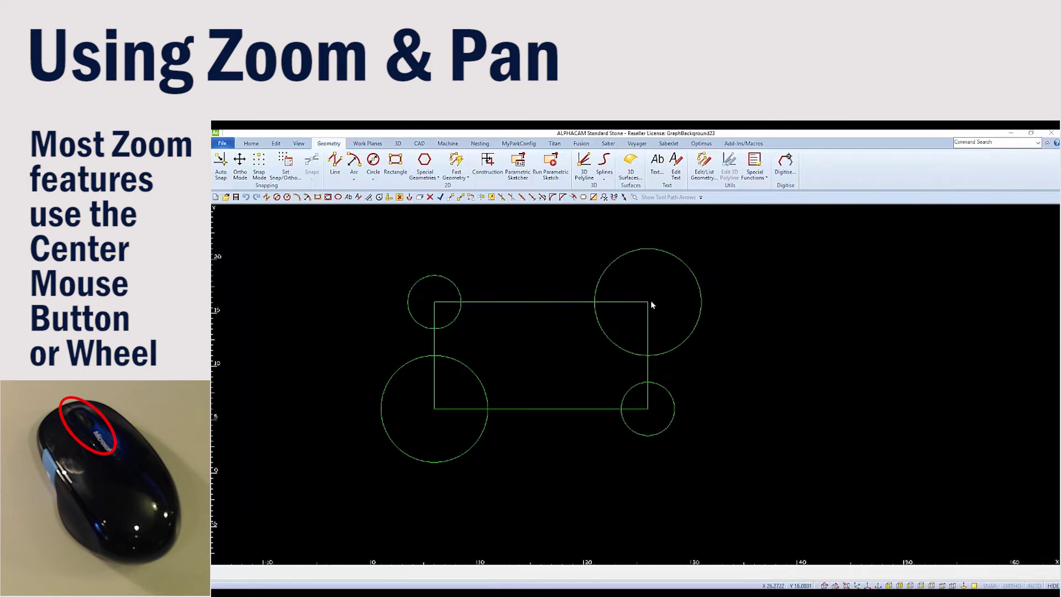
{"action": "scroll", "scroll_direction": "up", "scroll_amount": 3}
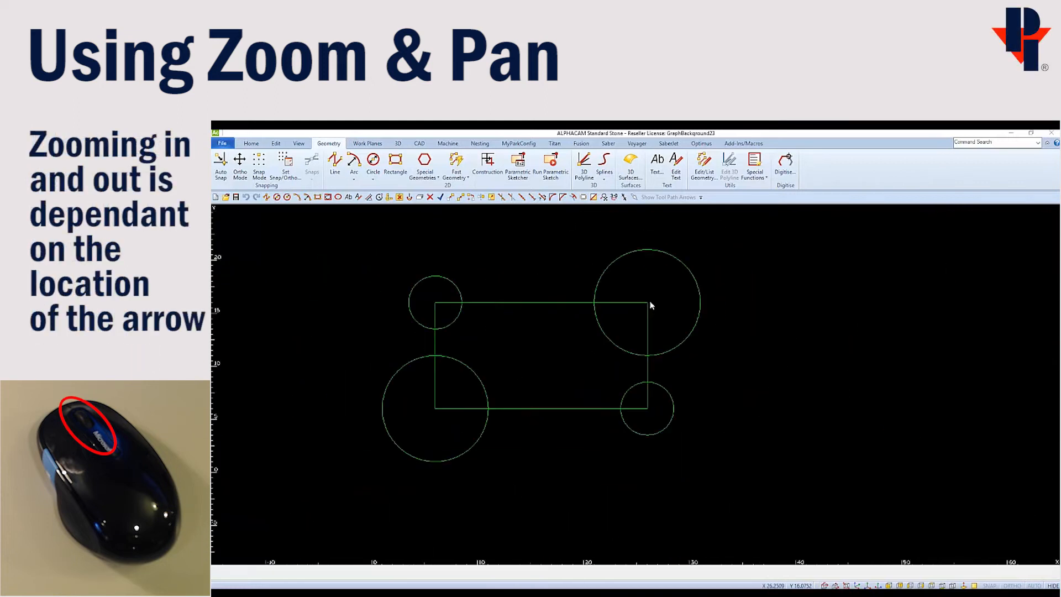
{"action": "mouse_move", "coordinate": [957, 503]}
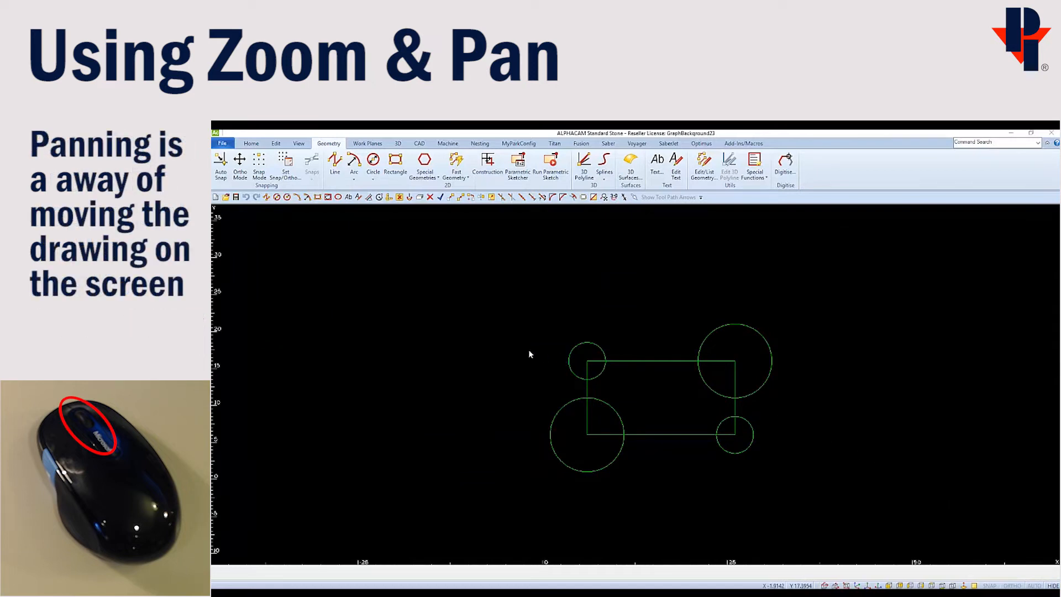
{"action": "mouse_move", "coordinate": [656, 408]}
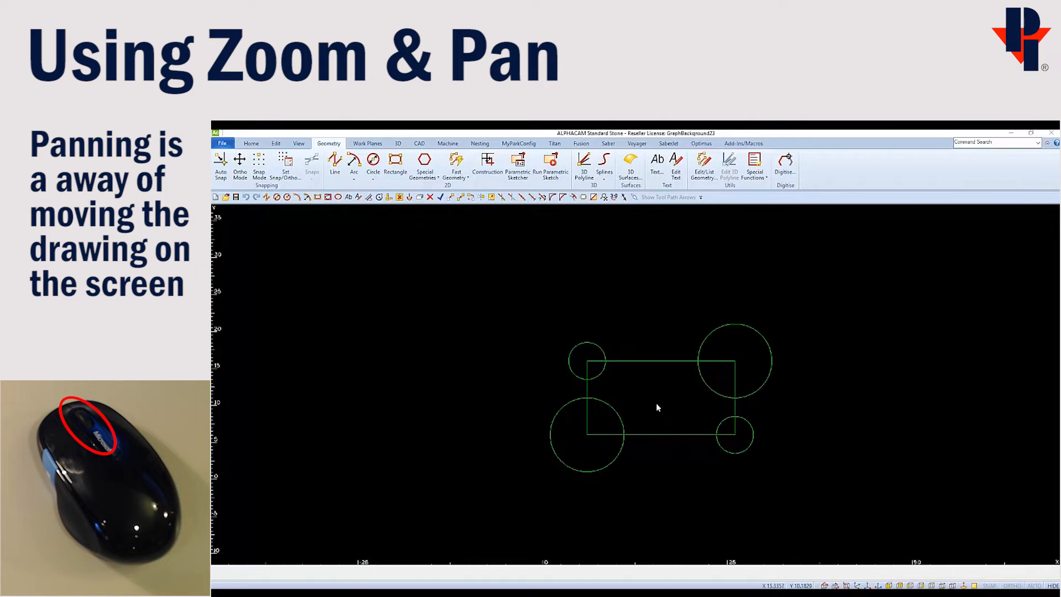
{"action": "mouse_move", "coordinate": [658, 396]}
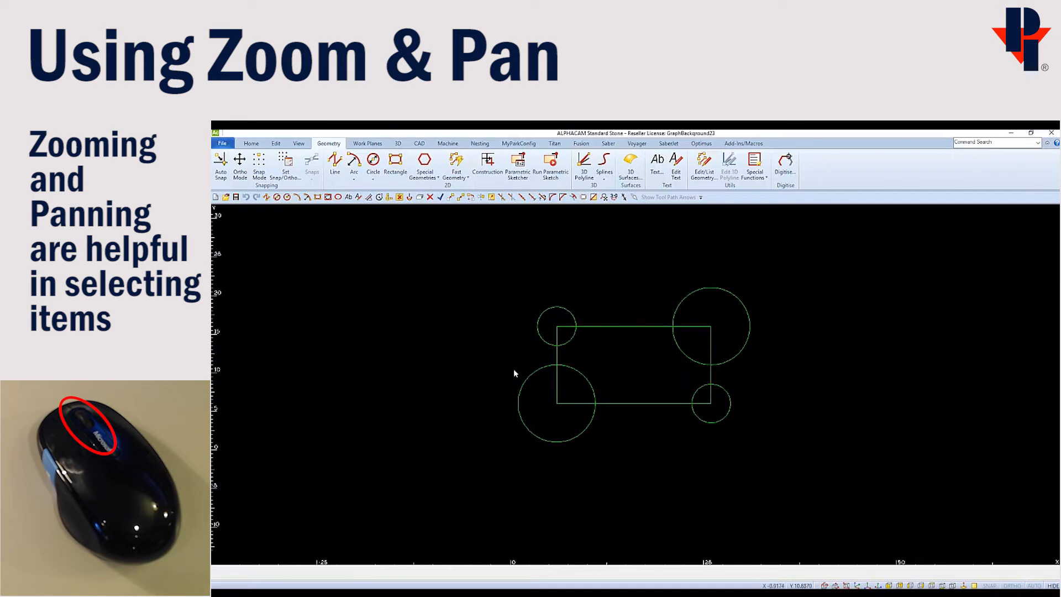
{"action": "mouse_move", "coordinate": [821, 432]}
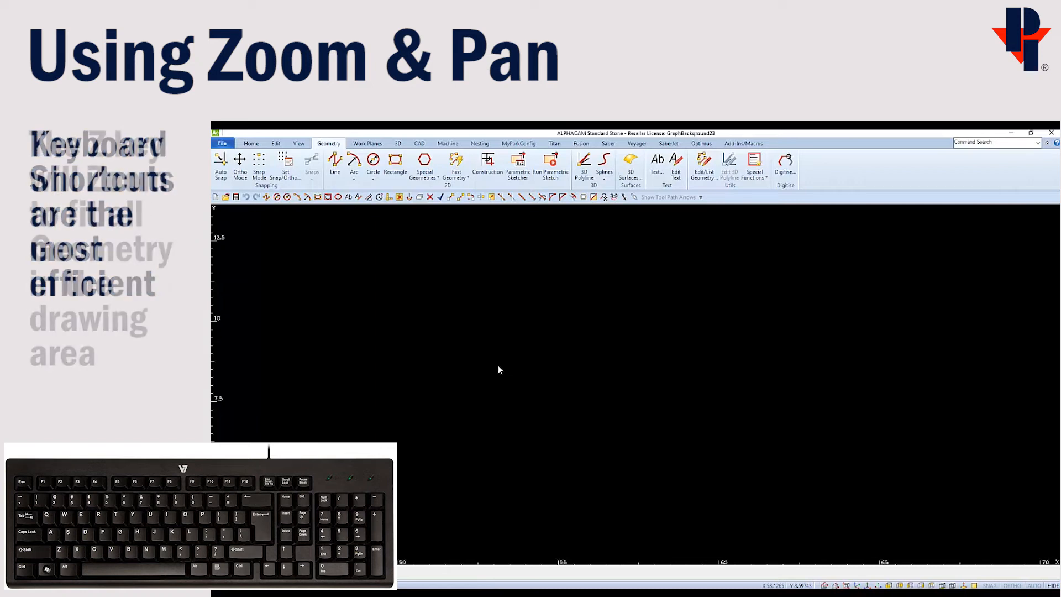
{"action": "key", "text": "z"}
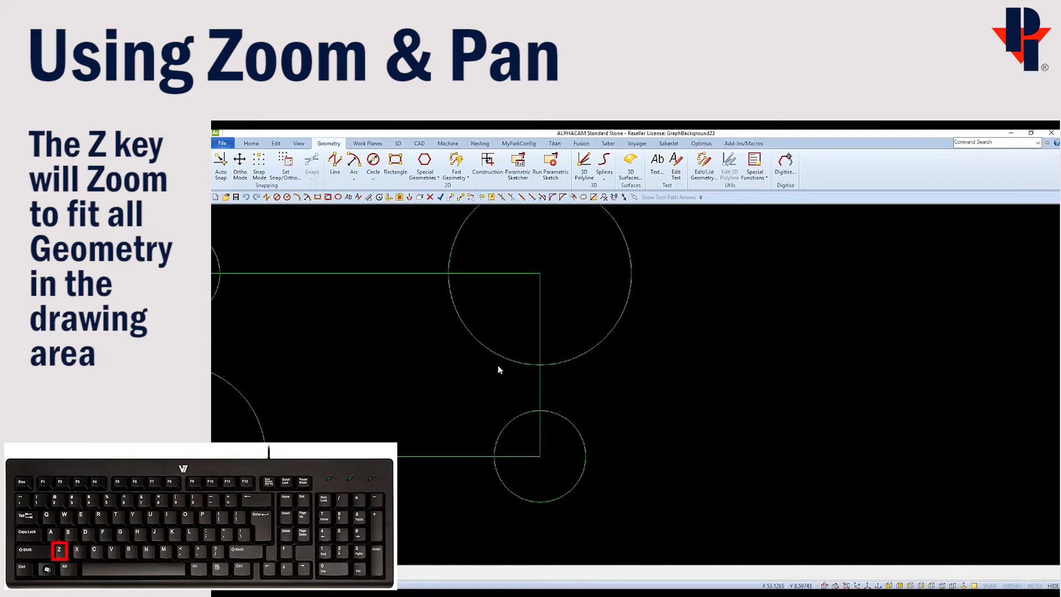
{"action": "key", "text": "z"}
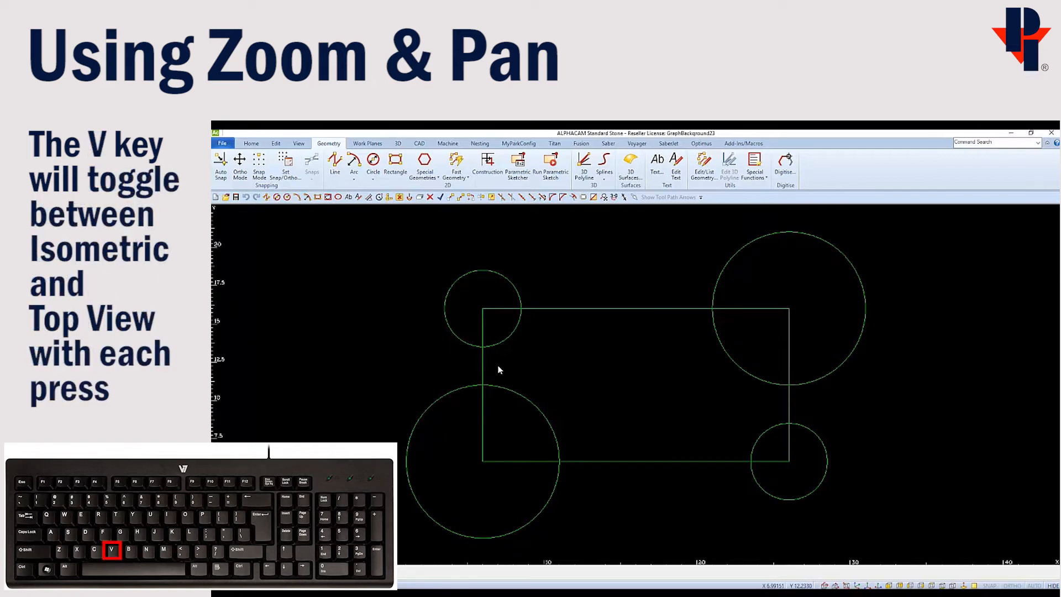
{"action": "key", "text": "v"}
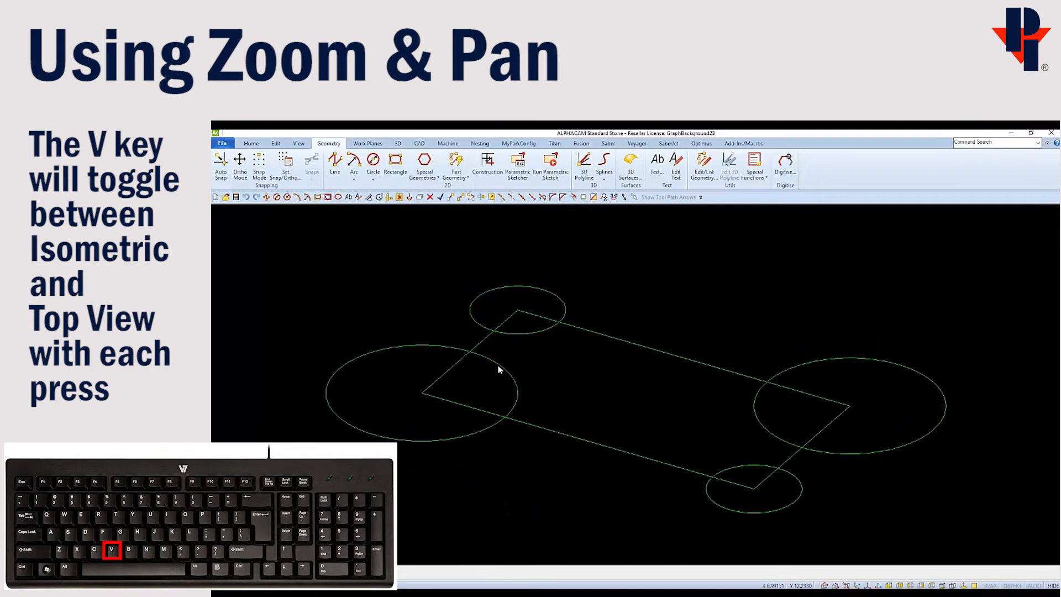
{"action": "key", "text": "v"}
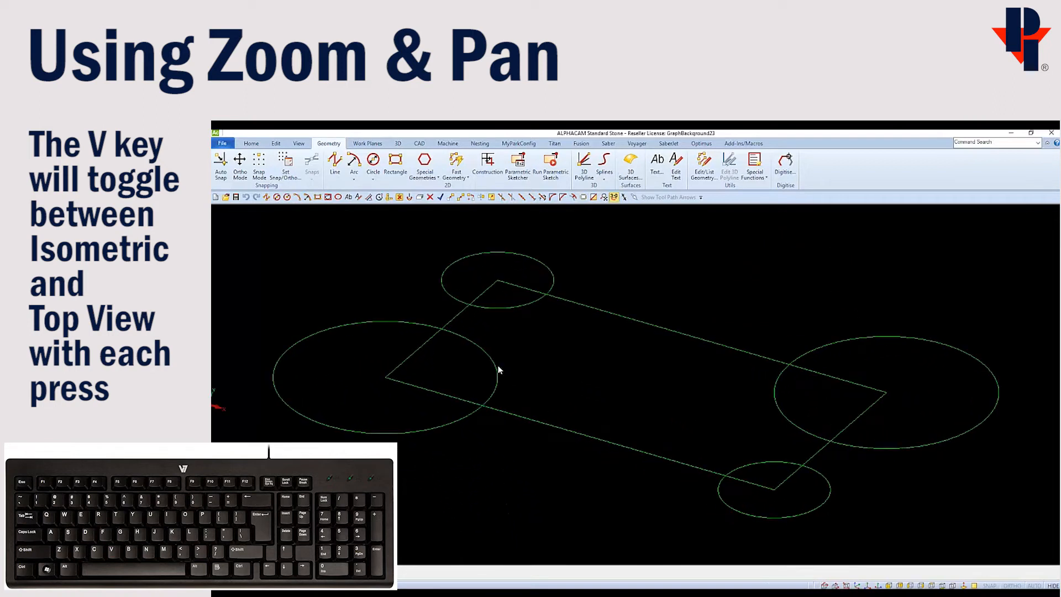
{"action": "key", "text": "v"}
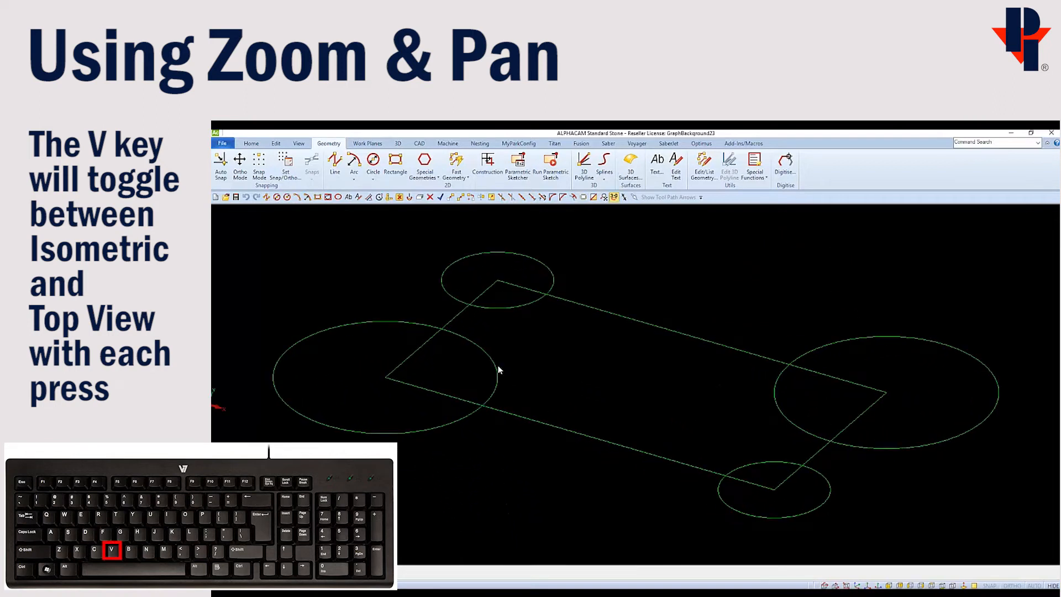
{"action": "key", "text": "v"}
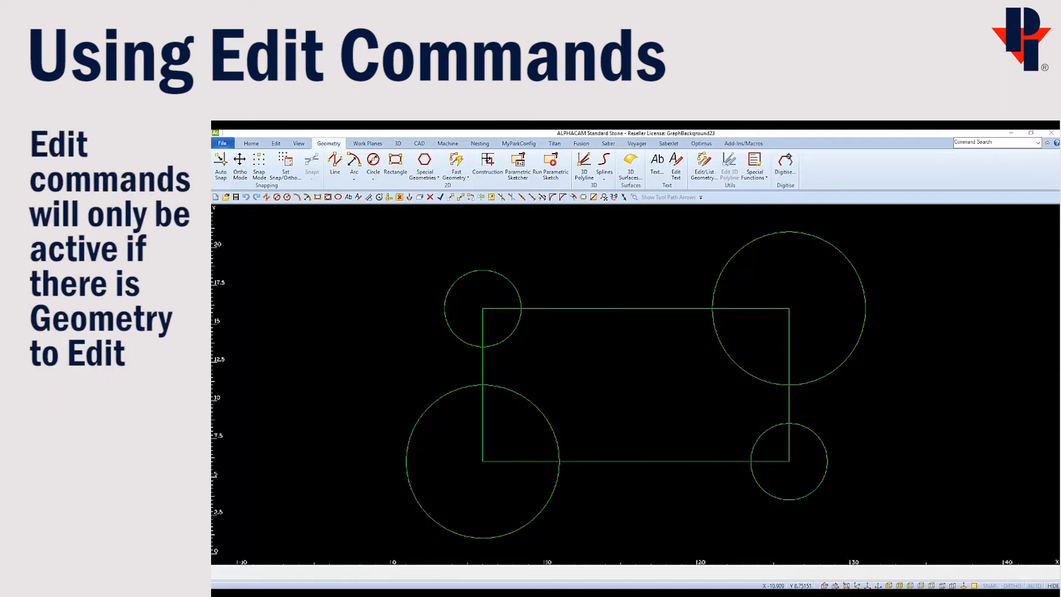
{"action": "mouse_move", "coordinate": [516, 491]}
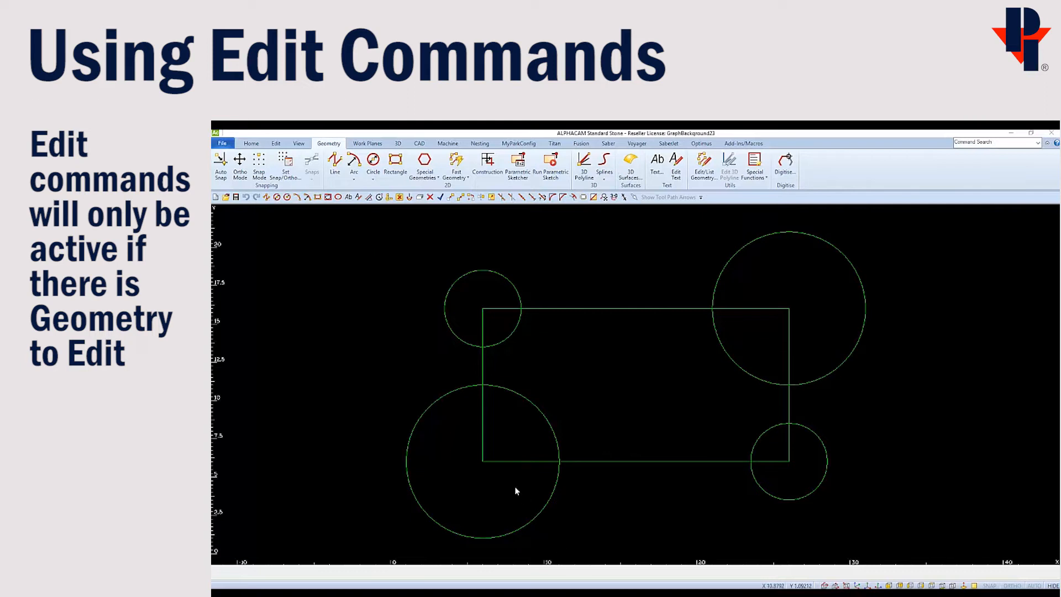
{"action": "mouse_move", "coordinate": [277, 144]}
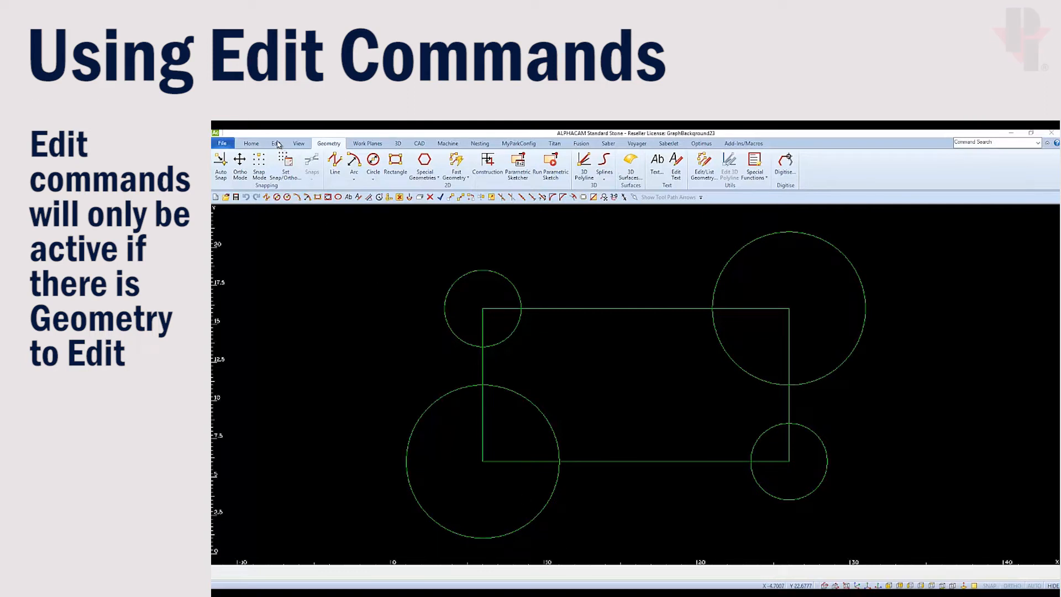
Step: Show the Edit ribbon's geometry editing commands, noting the Delete (D) and Copy shortcuts
{"action": "left_click", "coordinate": [275, 143]}
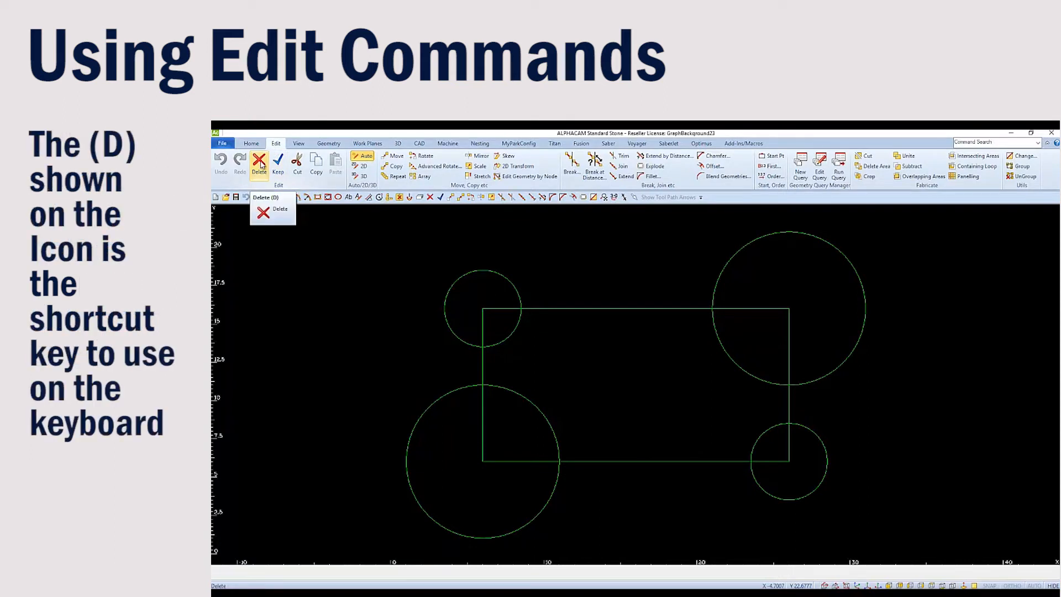
{"action": "mouse_move", "coordinate": [316, 163]}
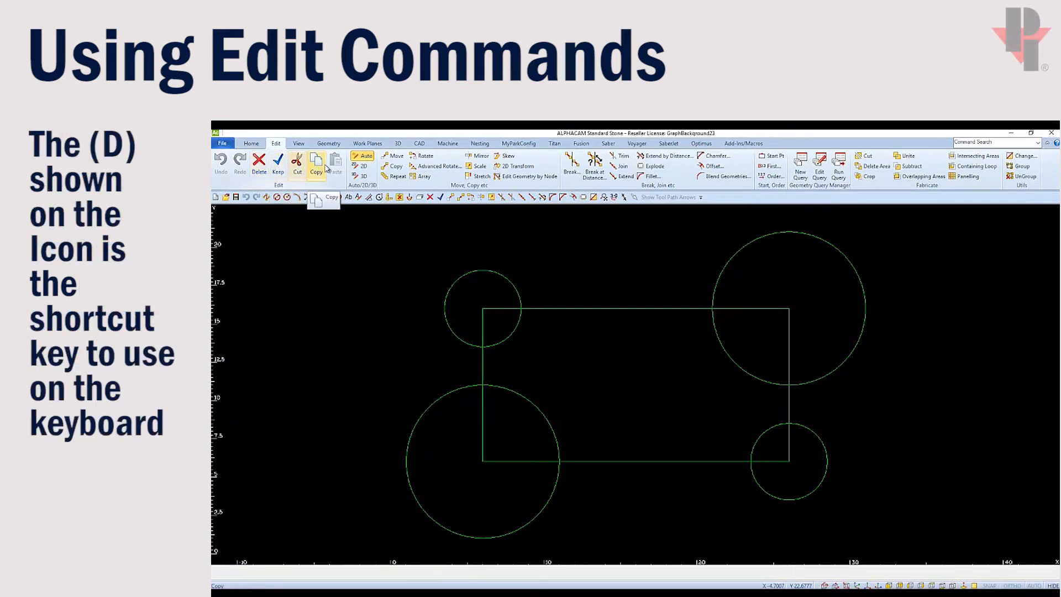
{"action": "mouse_move", "coordinate": [592, 269]}
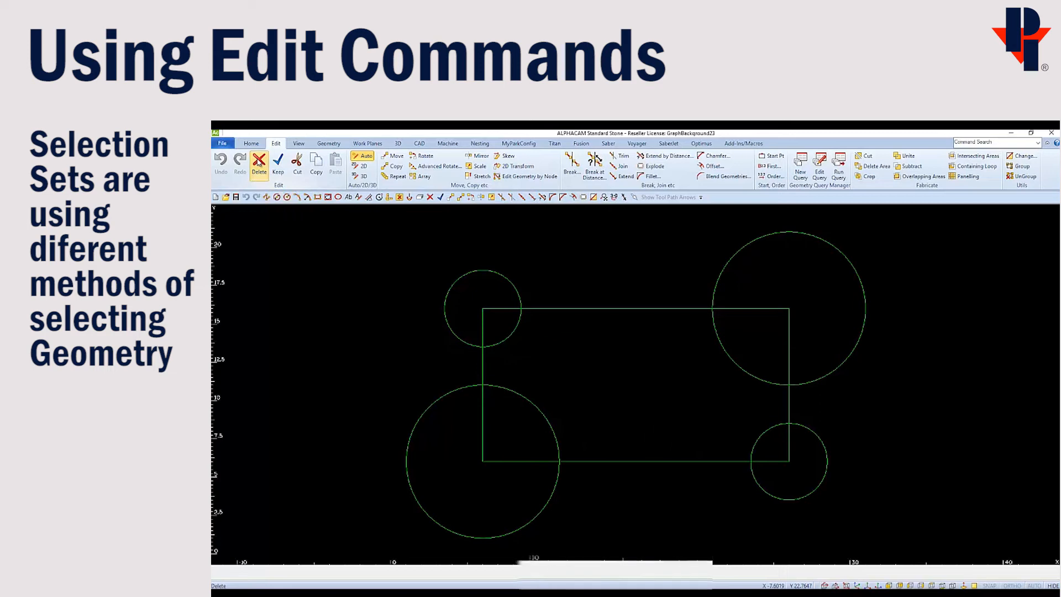
{"action": "left_click", "coordinate": [259, 163]}
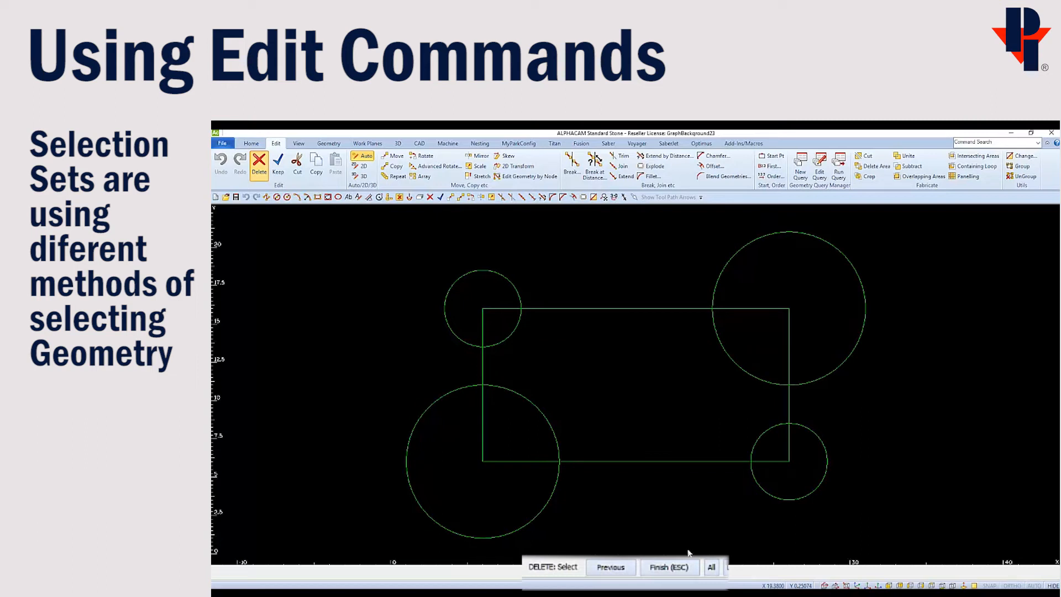
{"action": "mouse_move", "coordinate": [609, 509]}
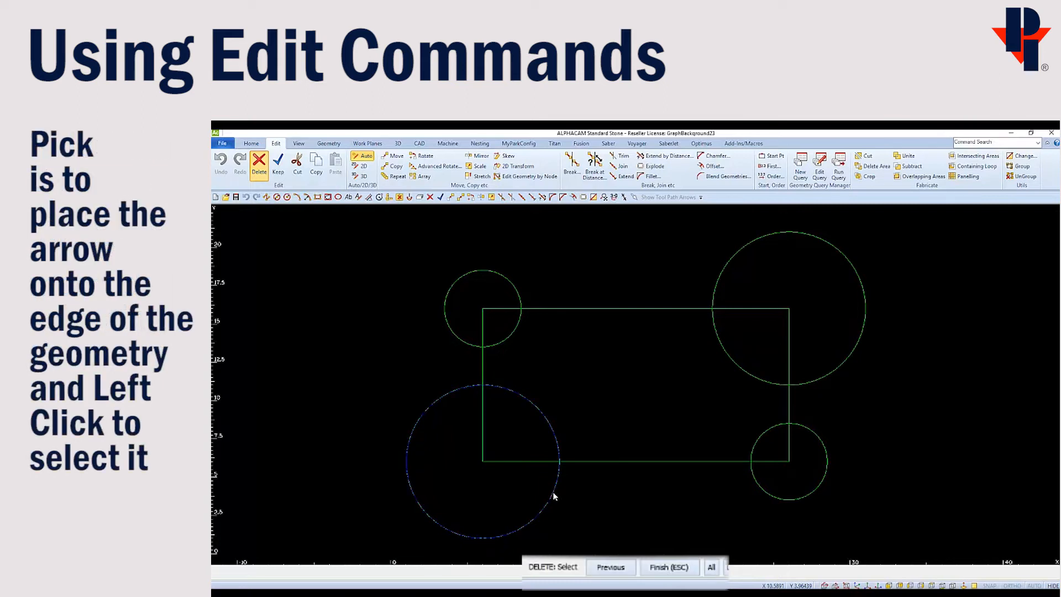
{"action": "mouse_move", "coordinate": [743, 508]}
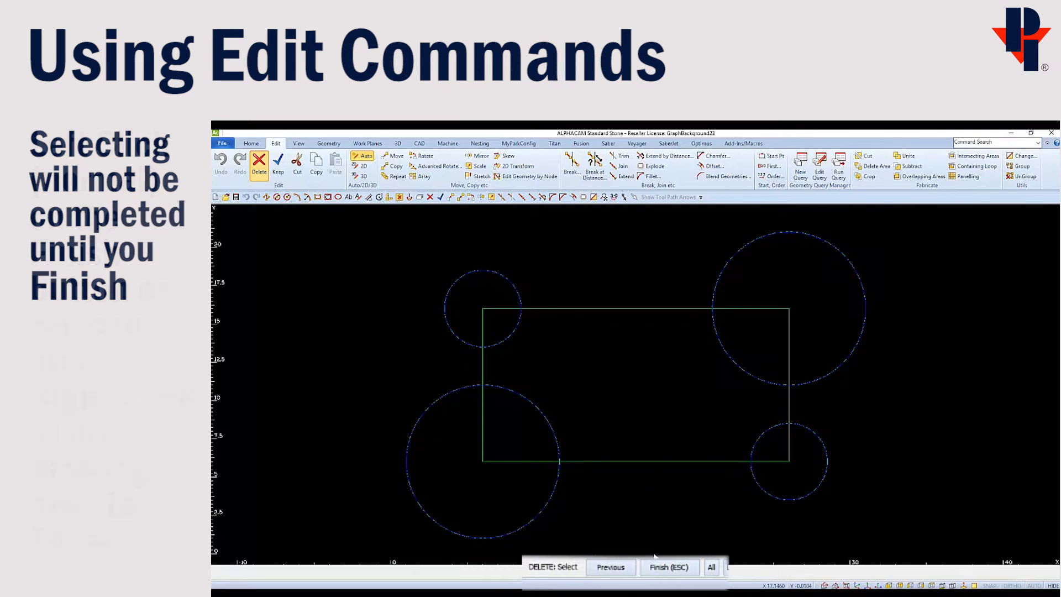
{"action": "left_click", "coordinate": [669, 567]}
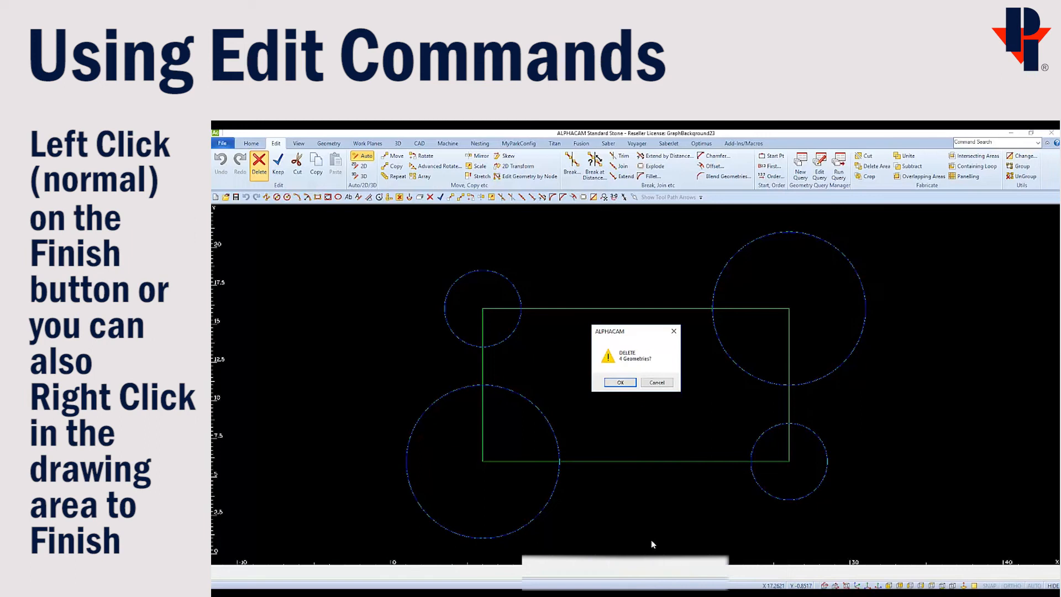
{"action": "mouse_move", "coordinate": [619, 371]}
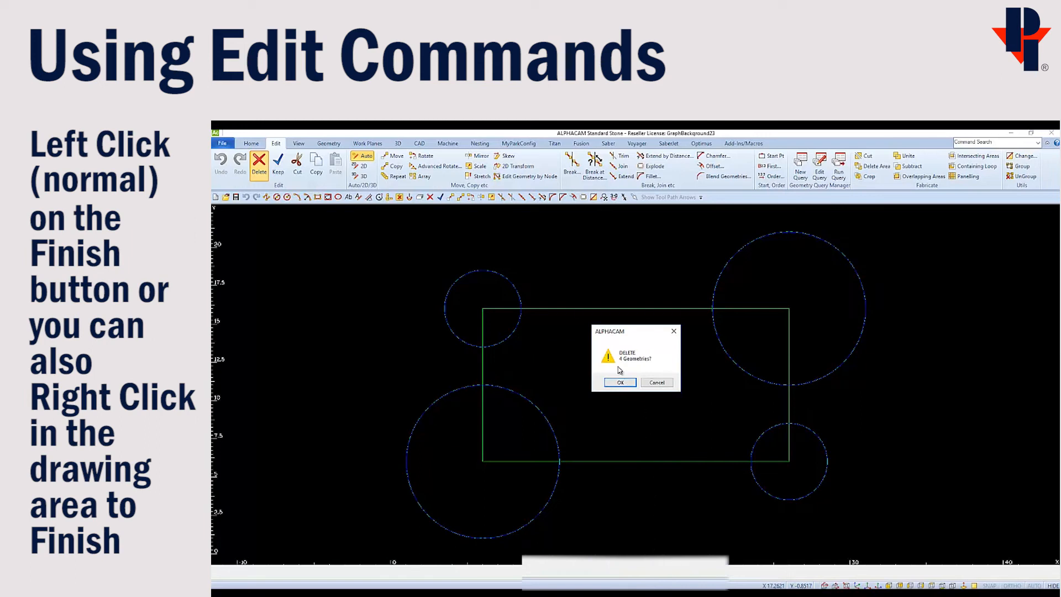
{"action": "mouse_move", "coordinate": [640, 371]}
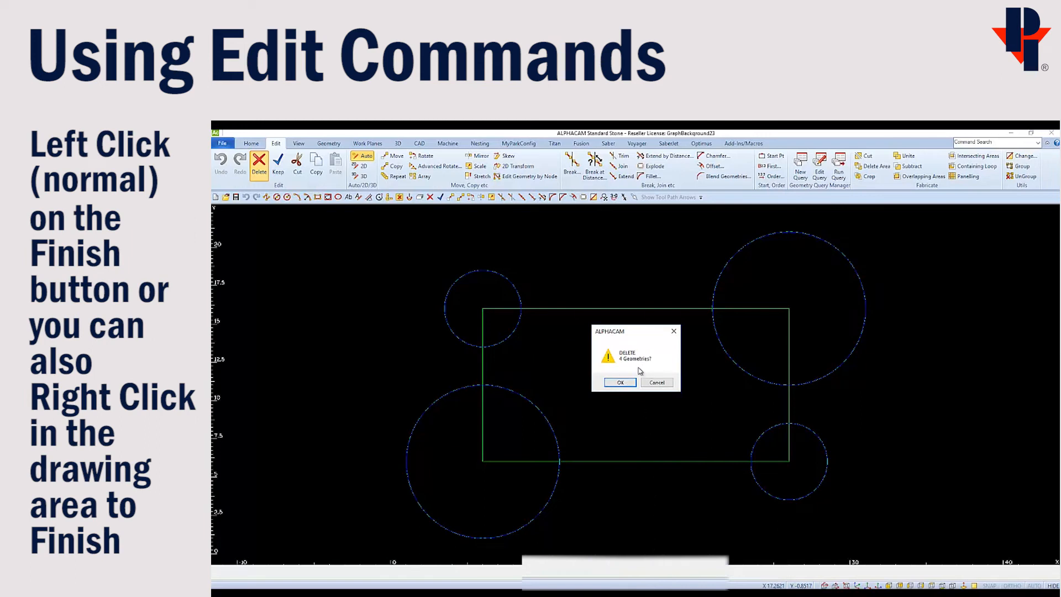
{"action": "left_click", "coordinate": [619, 382]}
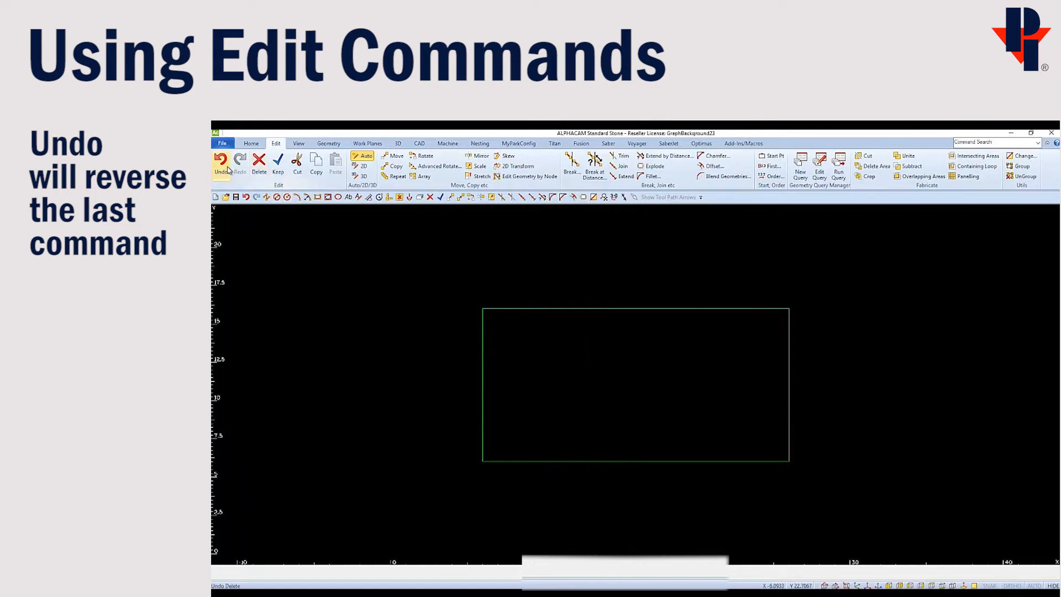
{"action": "mouse_move", "coordinate": [221, 162]}
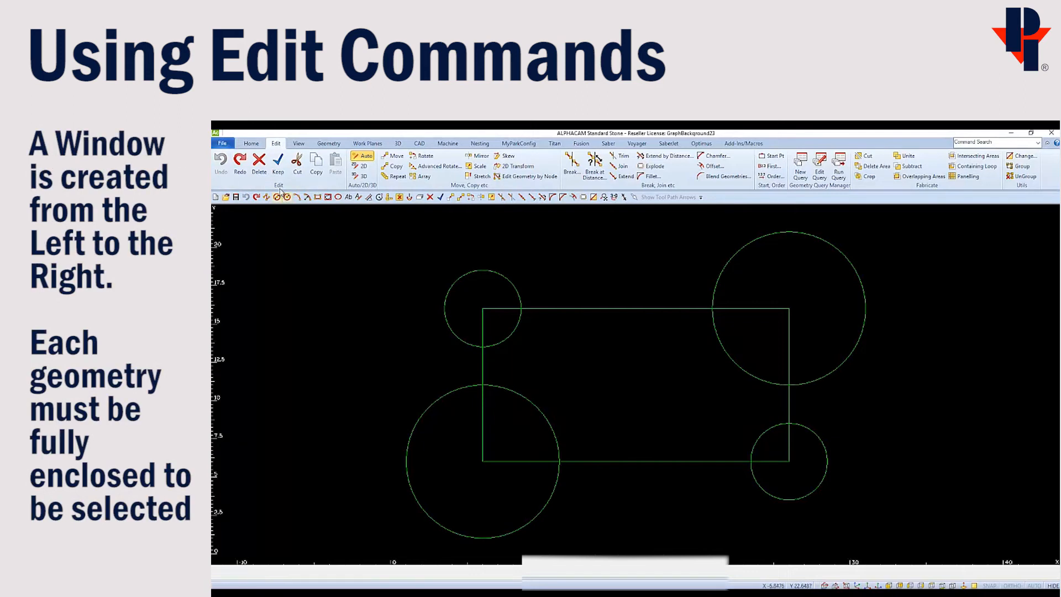
{"action": "left_click", "coordinate": [259, 163]}
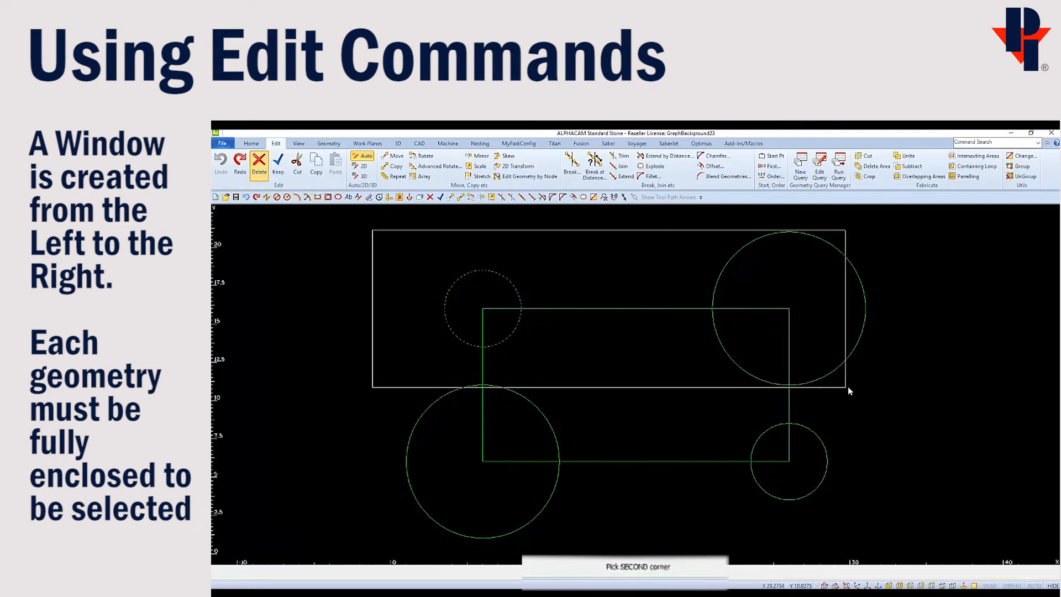
{"action": "mouse_move", "coordinate": [905, 444]}
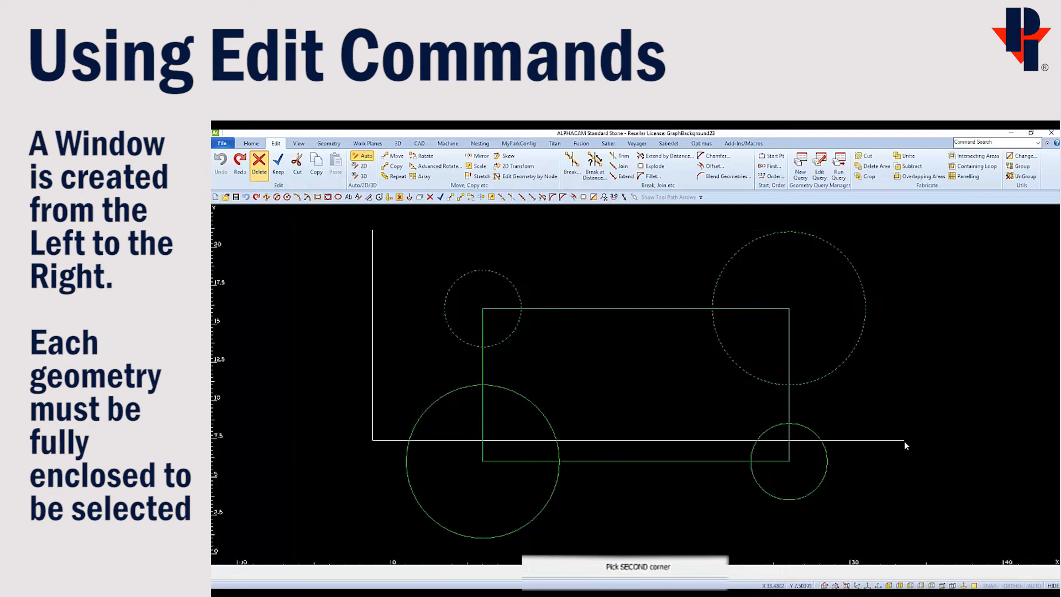
{"action": "mouse_move", "coordinate": [921, 531]}
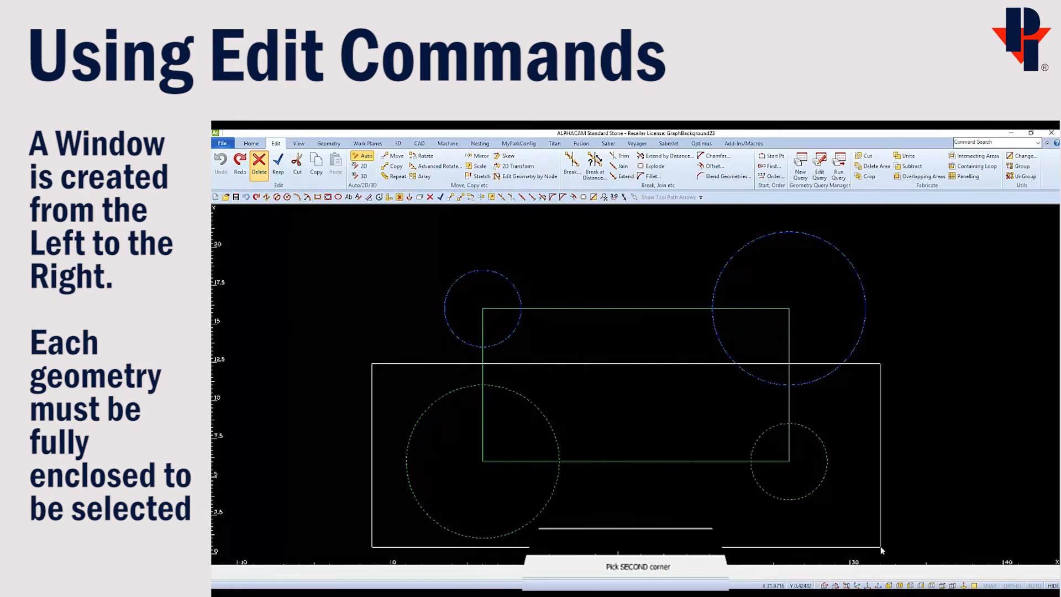
{"action": "left_click", "coordinate": [880, 552]}
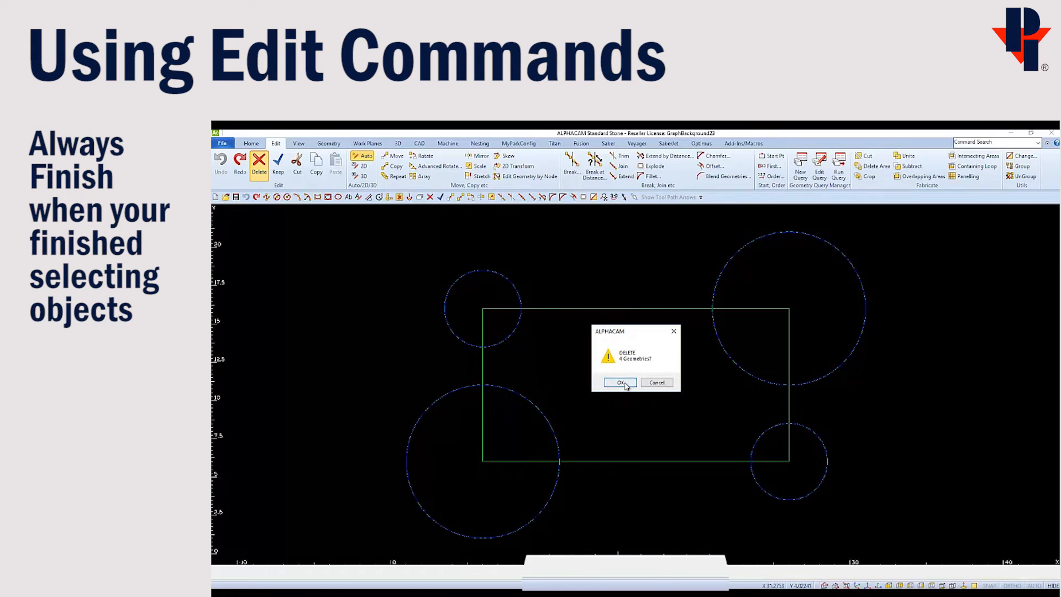
{"action": "left_click", "coordinate": [618, 383]}
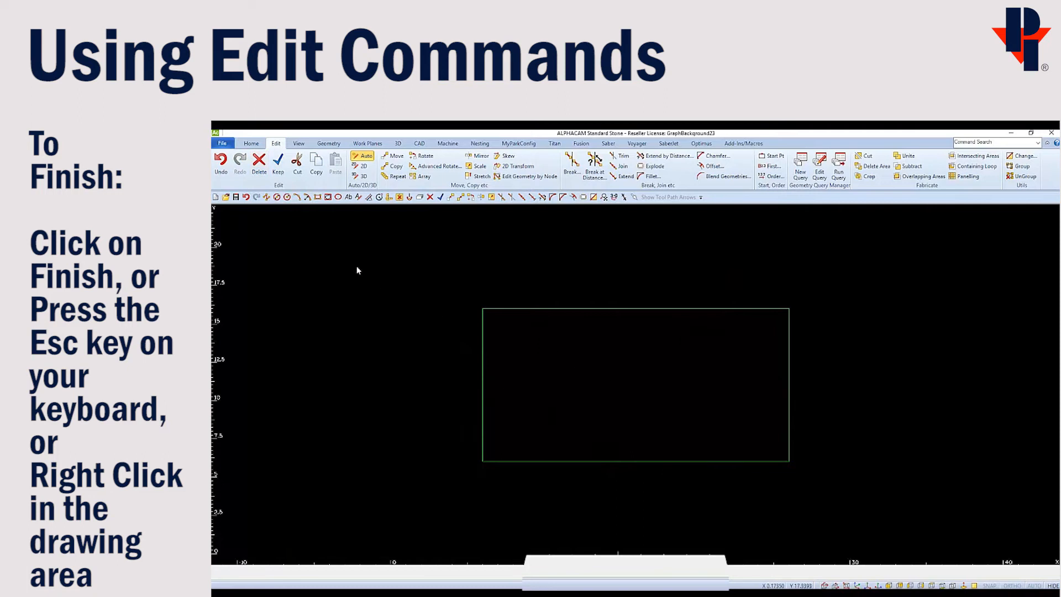
{"action": "left_click", "coordinate": [221, 160]}
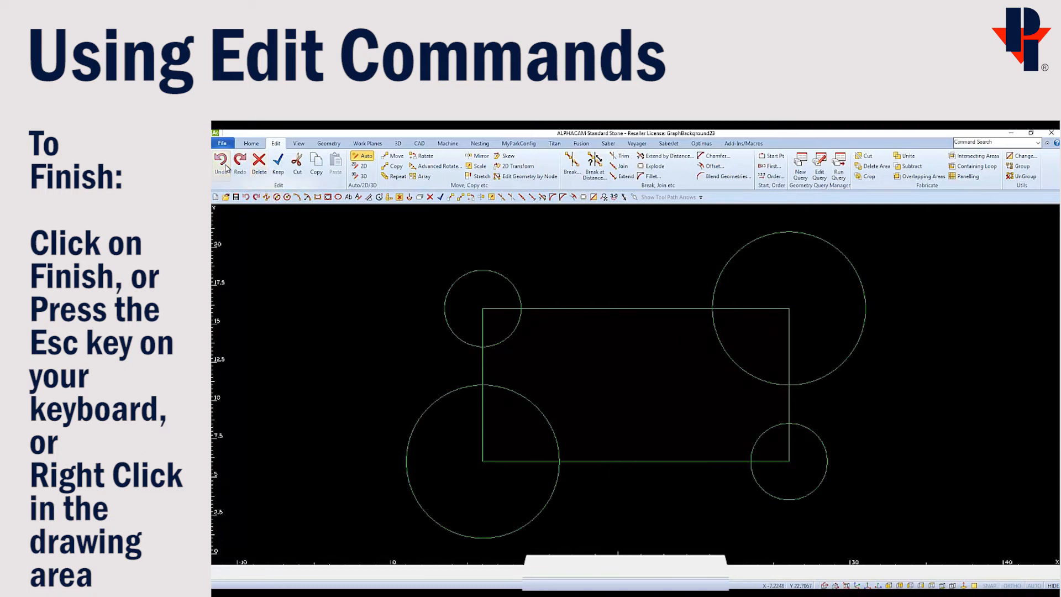
{"action": "left_click", "coordinate": [259, 160]}
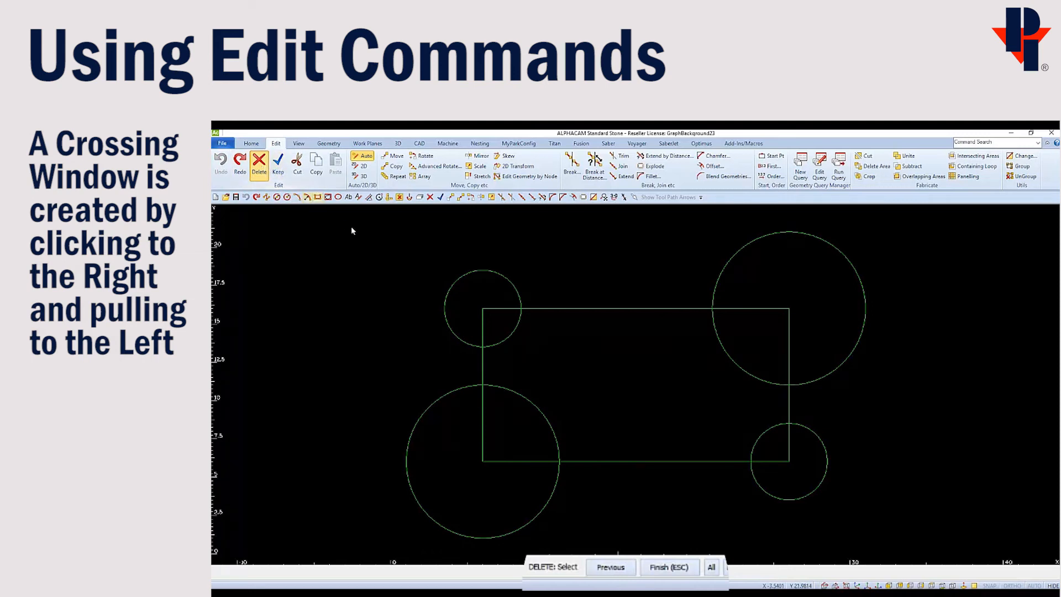
{"action": "mouse_move", "coordinate": [928, 233]}
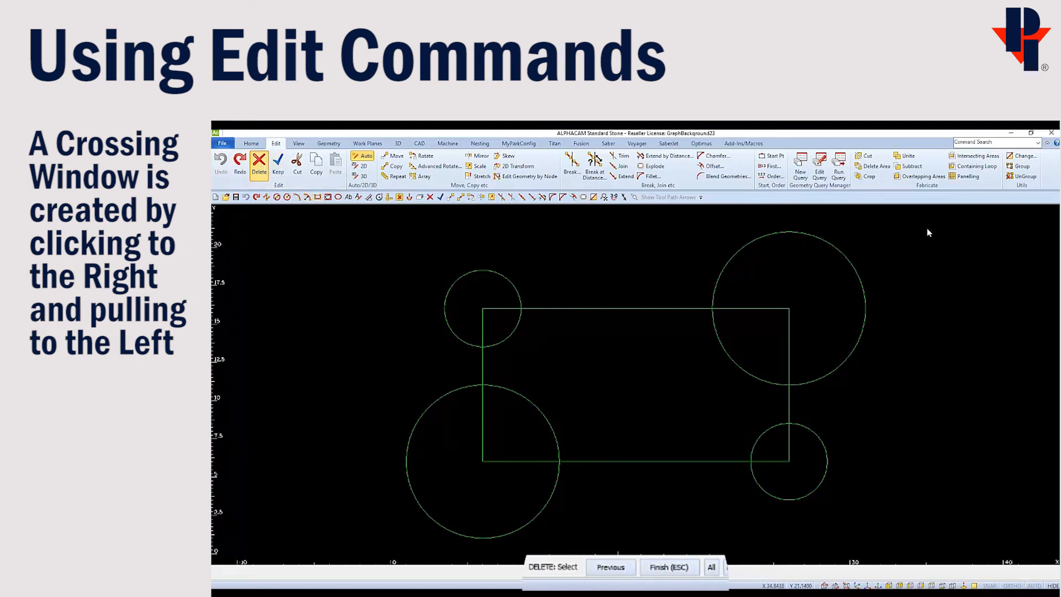
{"action": "left_click", "coordinate": [946, 224]}
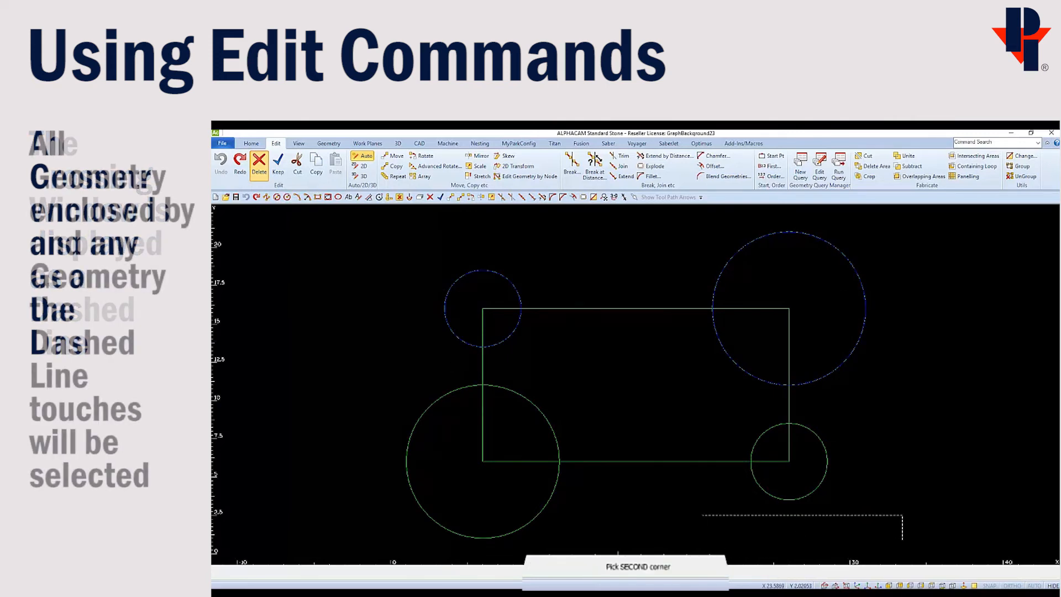
{"action": "left_click", "coordinate": [629, 485]}
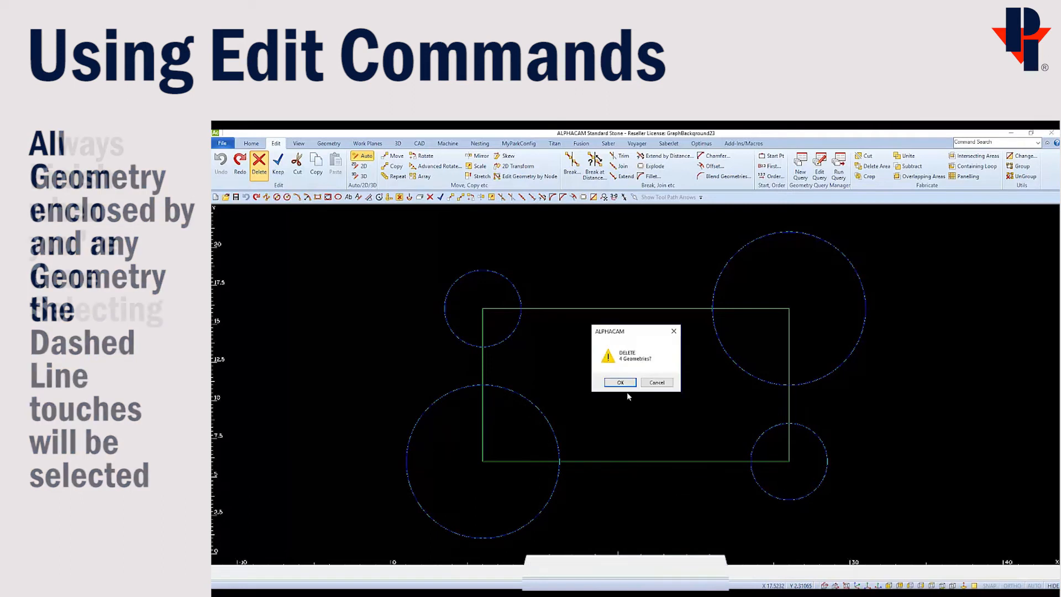
{"action": "left_click", "coordinate": [619, 383]}
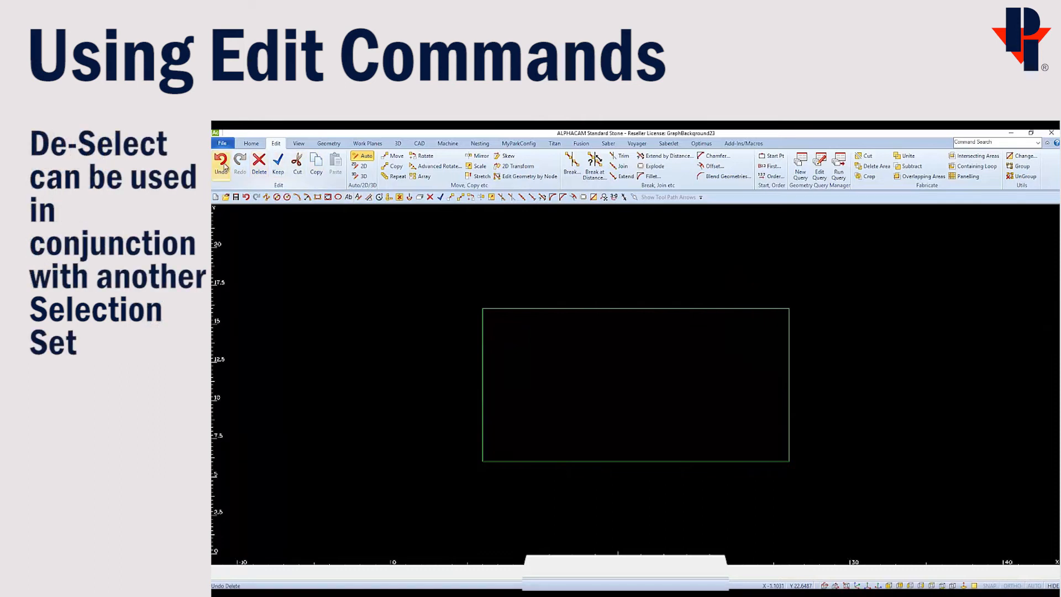
{"action": "left_click", "coordinate": [221, 162]}
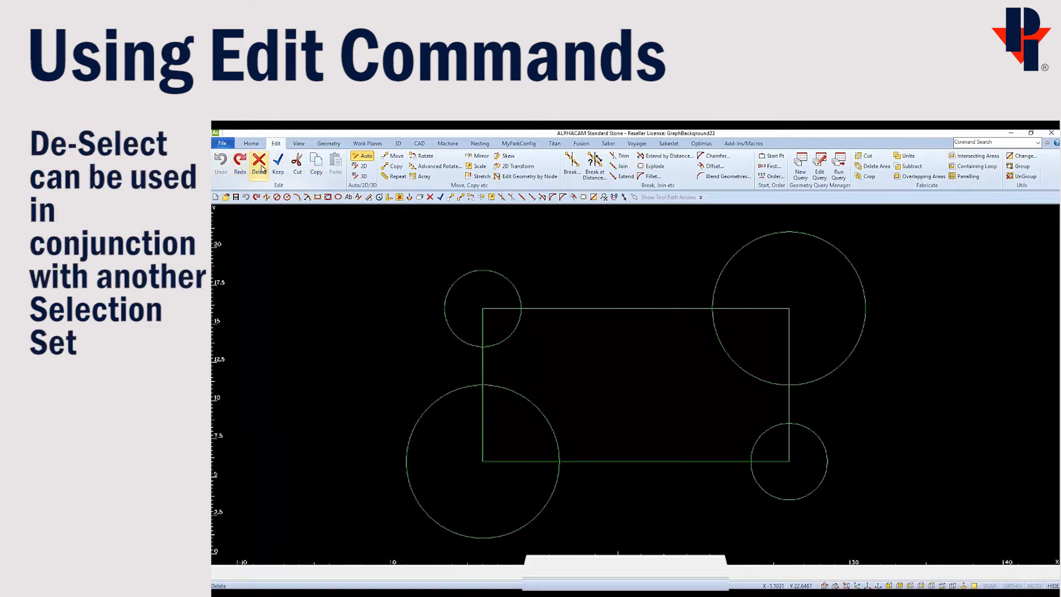
{"action": "left_click", "coordinate": [259, 162]}
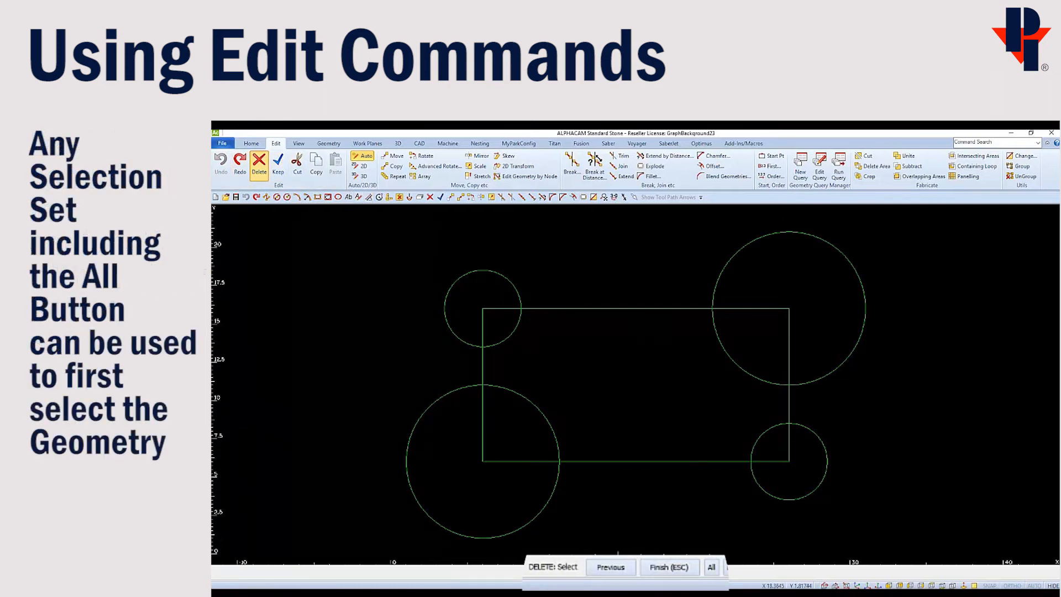
{"action": "left_click", "coordinate": [711, 567]}
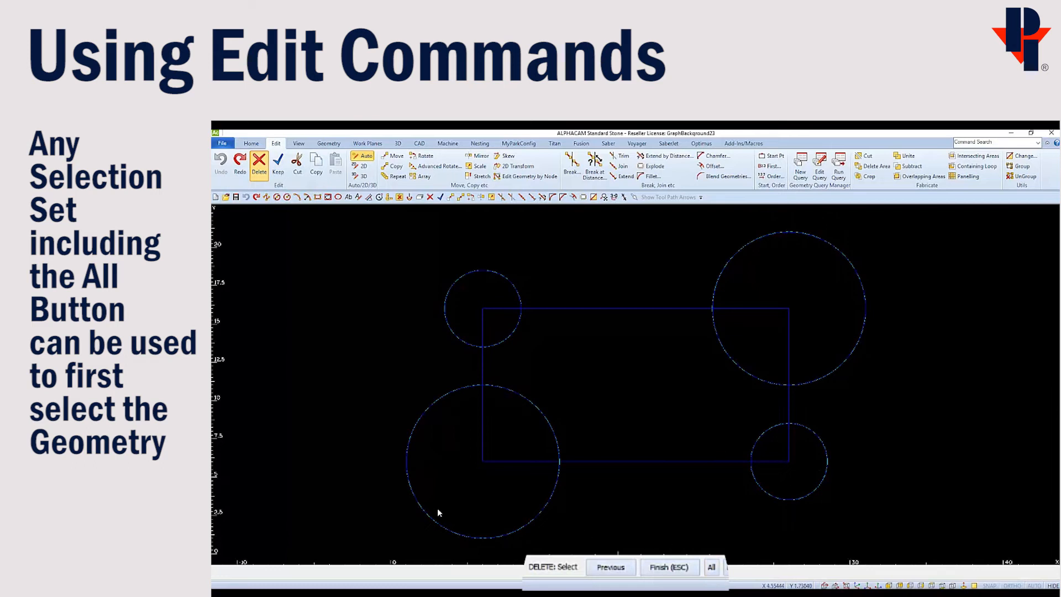
{"action": "mouse_move", "coordinate": [424, 474]}
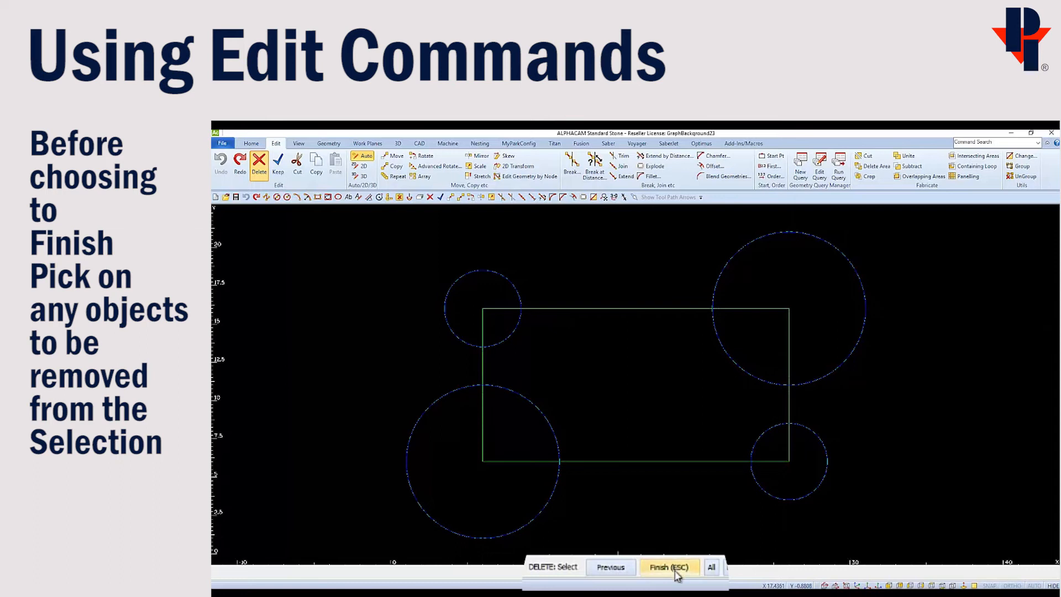
{"action": "left_click", "coordinate": [669, 567]}
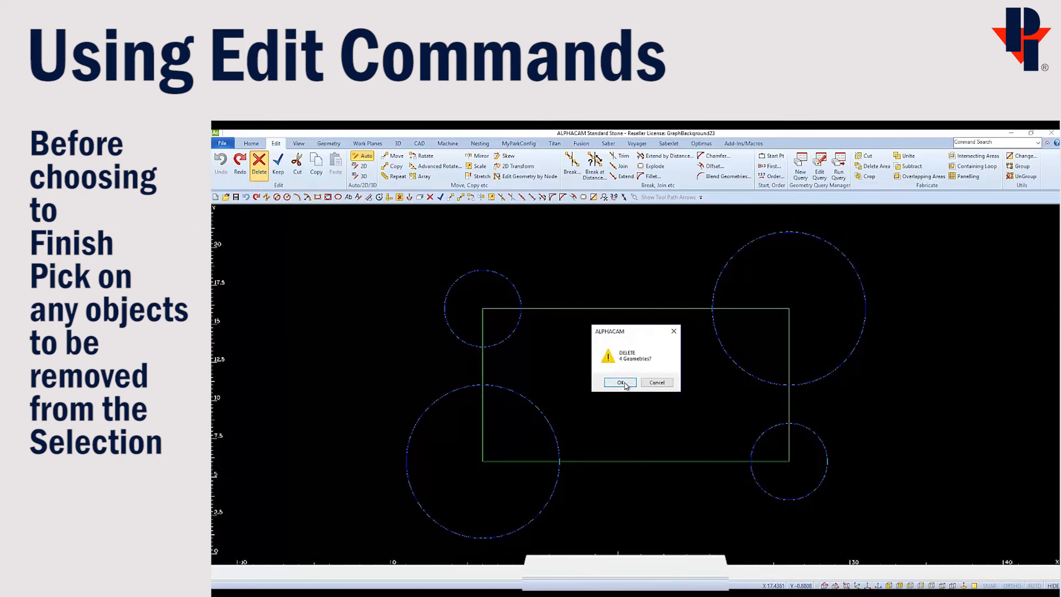
{"action": "left_click", "coordinate": [619, 383]}
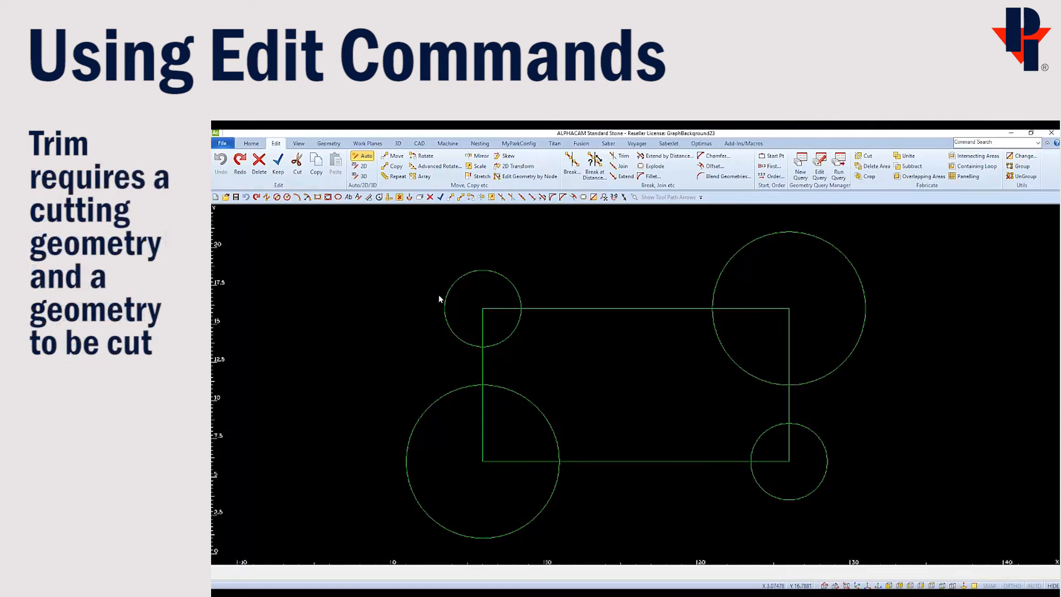
{"action": "left_click", "coordinate": [622, 159]}
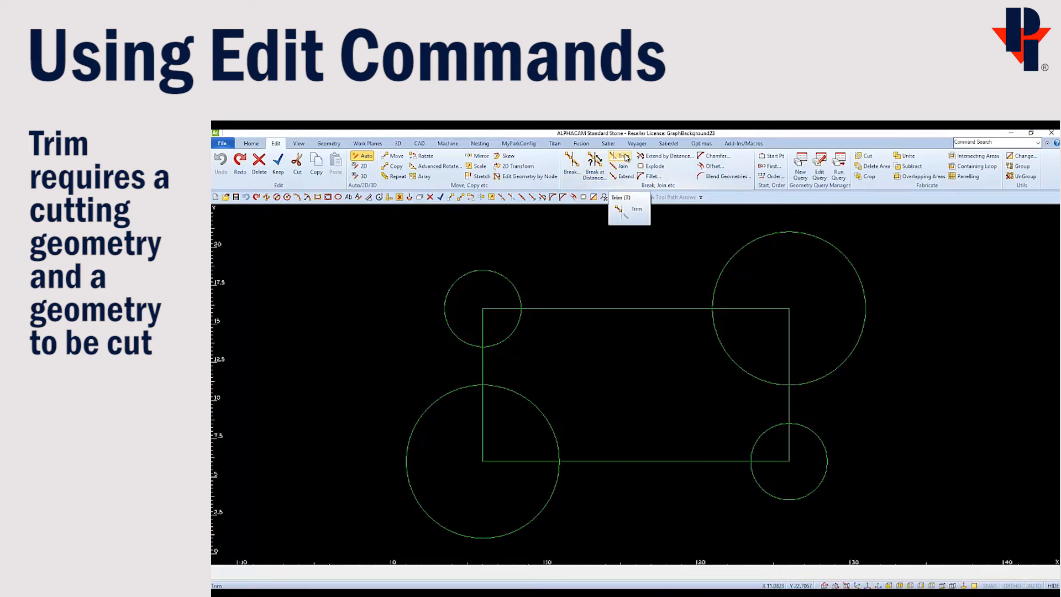
Step: Start the Trim command so the rectangle can be picked as the cutting edge
{"action": "left_click", "coordinate": [620, 159]}
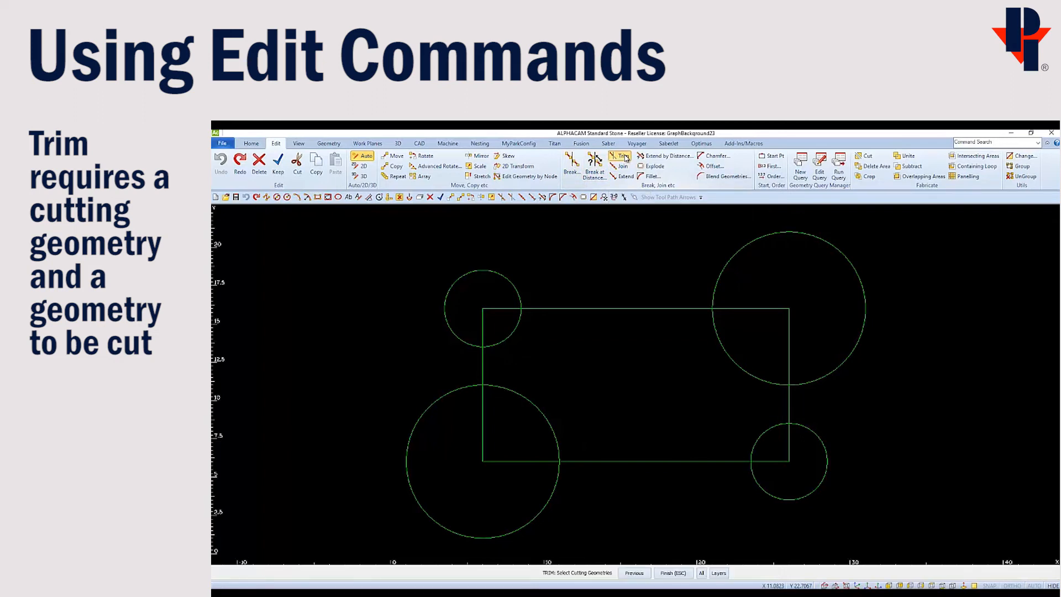
{"action": "mouse_move", "coordinate": [611, 379]}
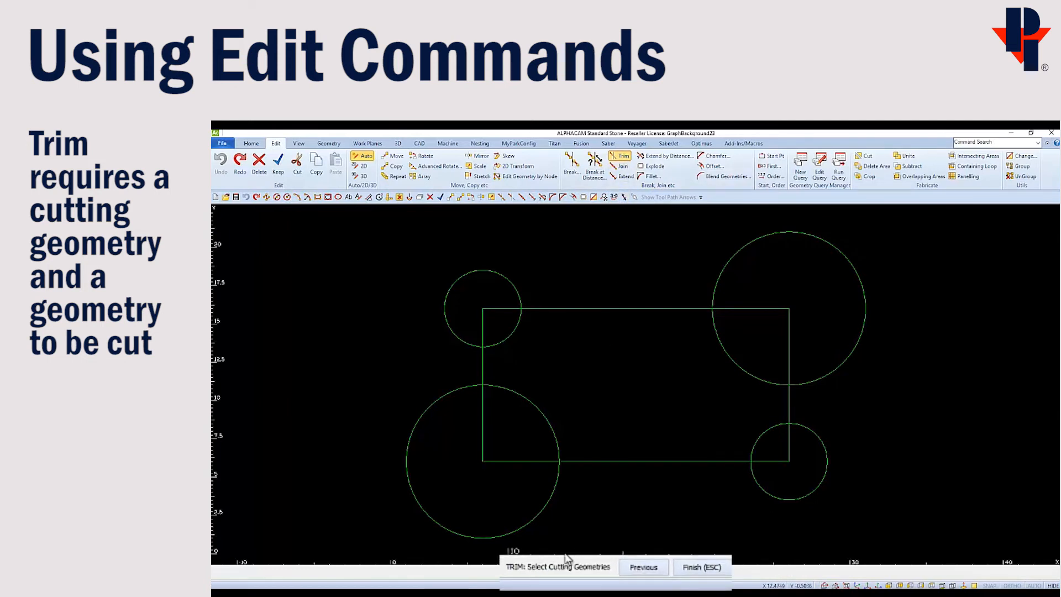
{"action": "mouse_move", "coordinate": [602, 573]}
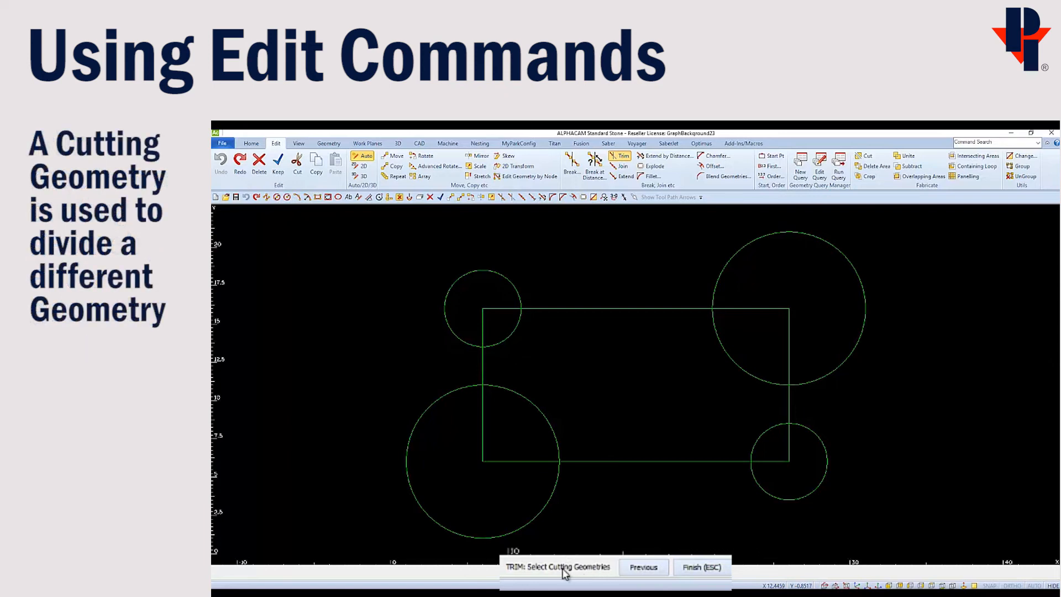
{"action": "mouse_move", "coordinate": [599, 548]}
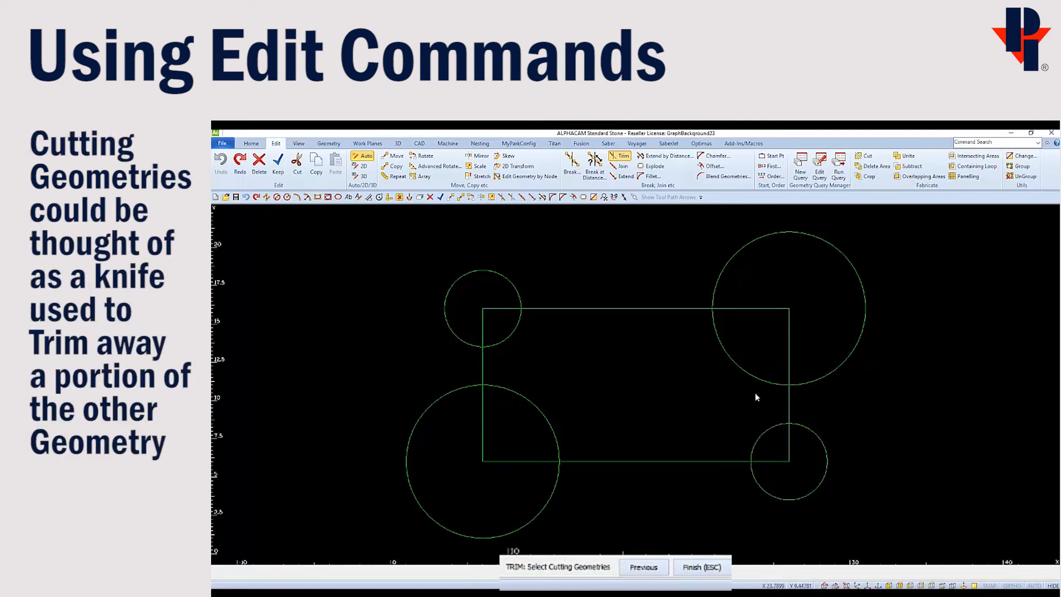
{"action": "mouse_move", "coordinate": [537, 329]}
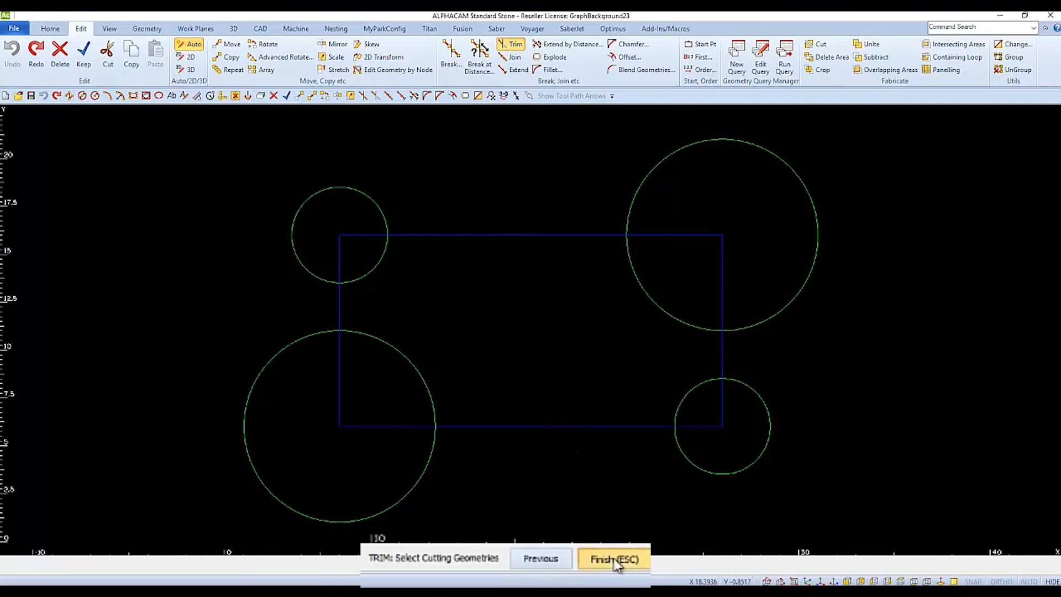
Step: Finish selecting the rectangle as cutting edge and trim away the circle portions outside it
{"action": "left_click", "coordinate": [613, 559]}
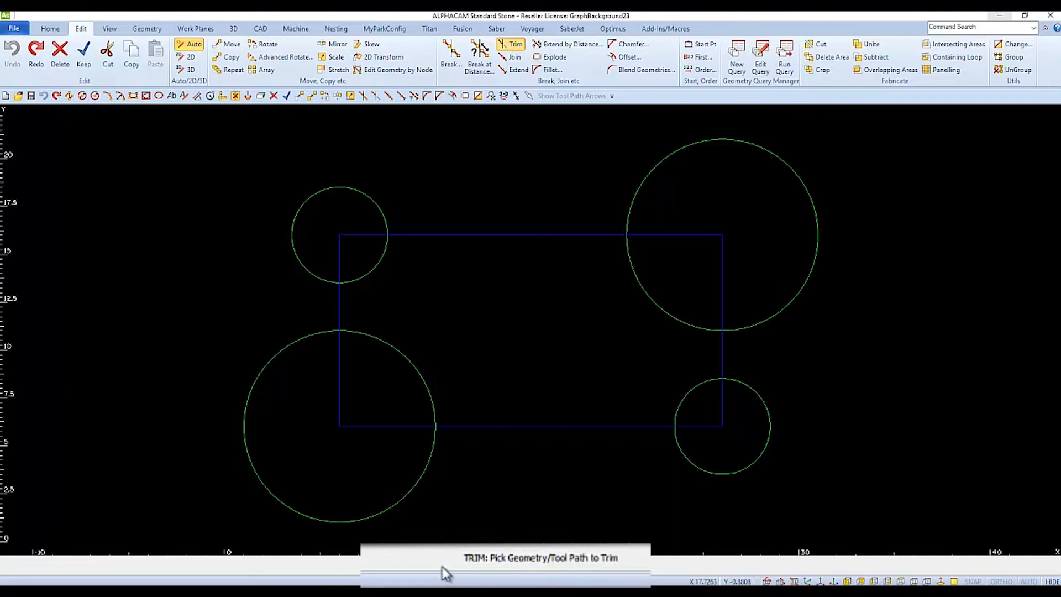
{"action": "mouse_move", "coordinate": [607, 580]}
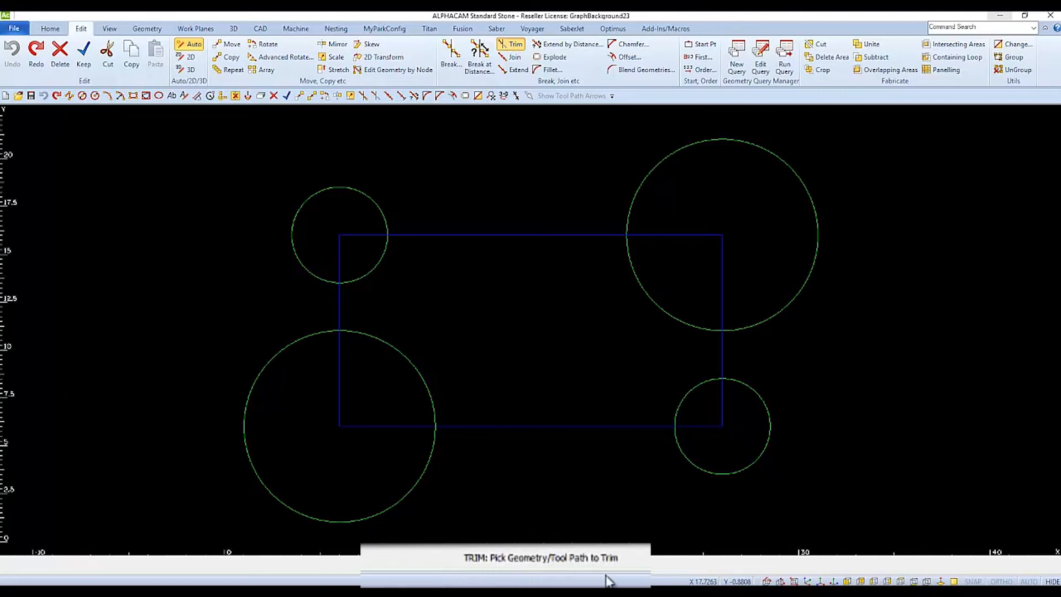
{"action": "mouse_move", "coordinate": [663, 492]}
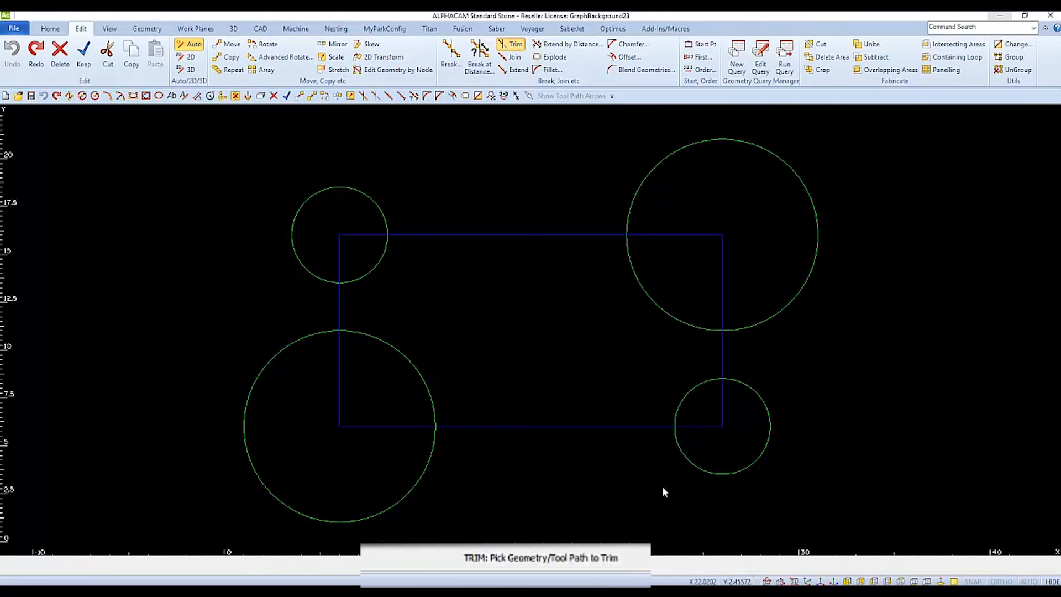
{"action": "left_click", "coordinate": [725, 447]}
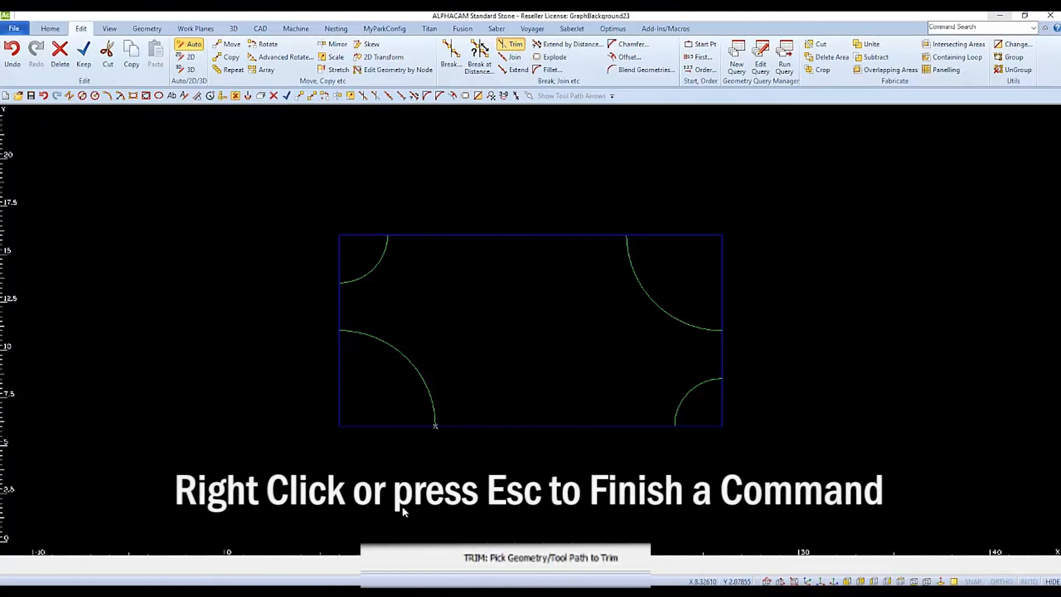
{"action": "mouse_move", "coordinate": [545, 484]}
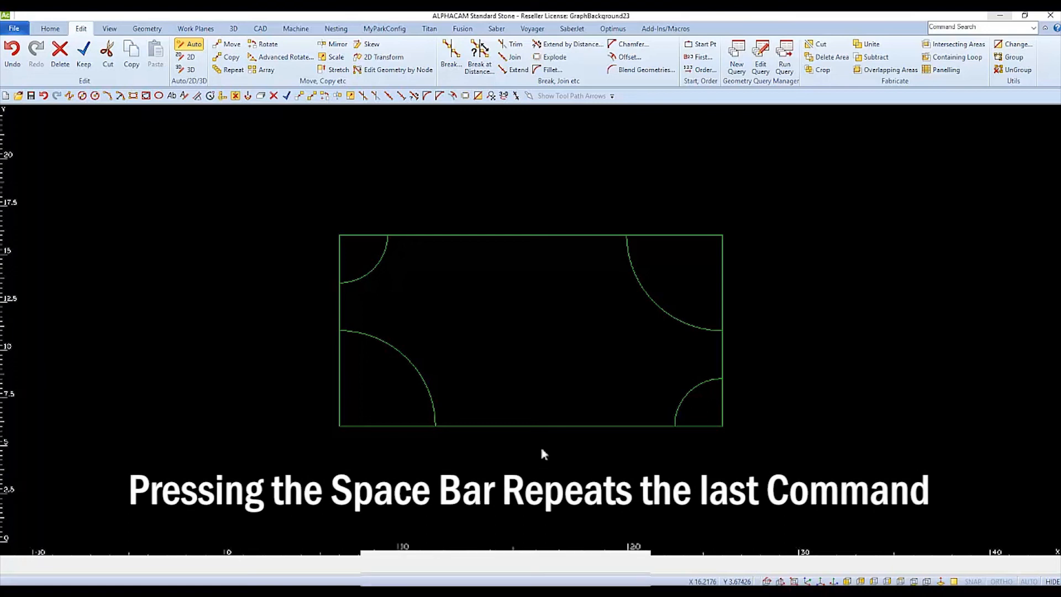
Step: Repeat Trim with the arcs as cutting edges and remove the rectangle's corner segments
{"action": "key", "text": "space"}
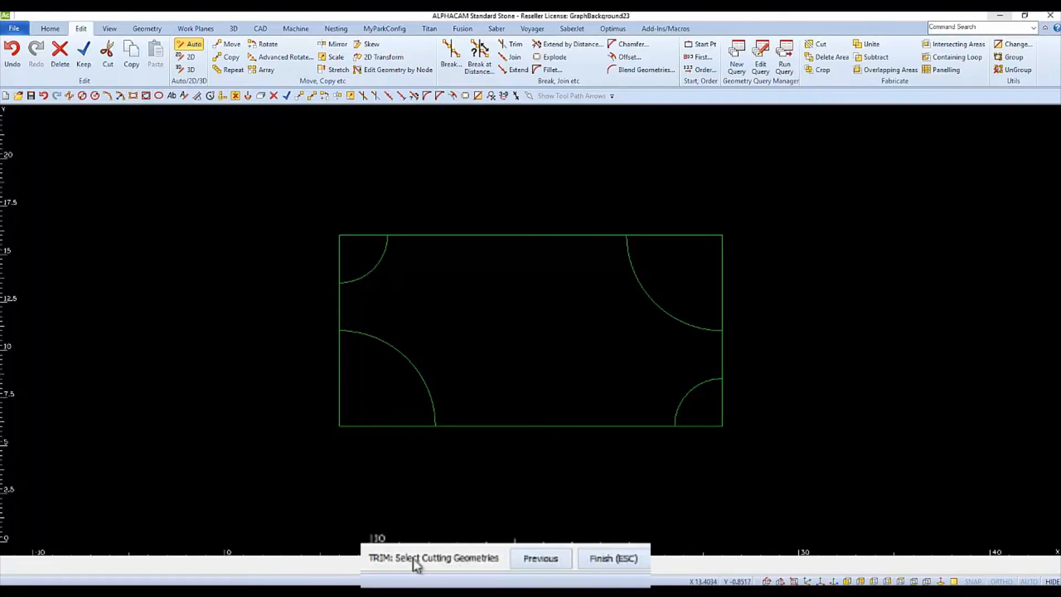
{"action": "mouse_move", "coordinate": [421, 347]}
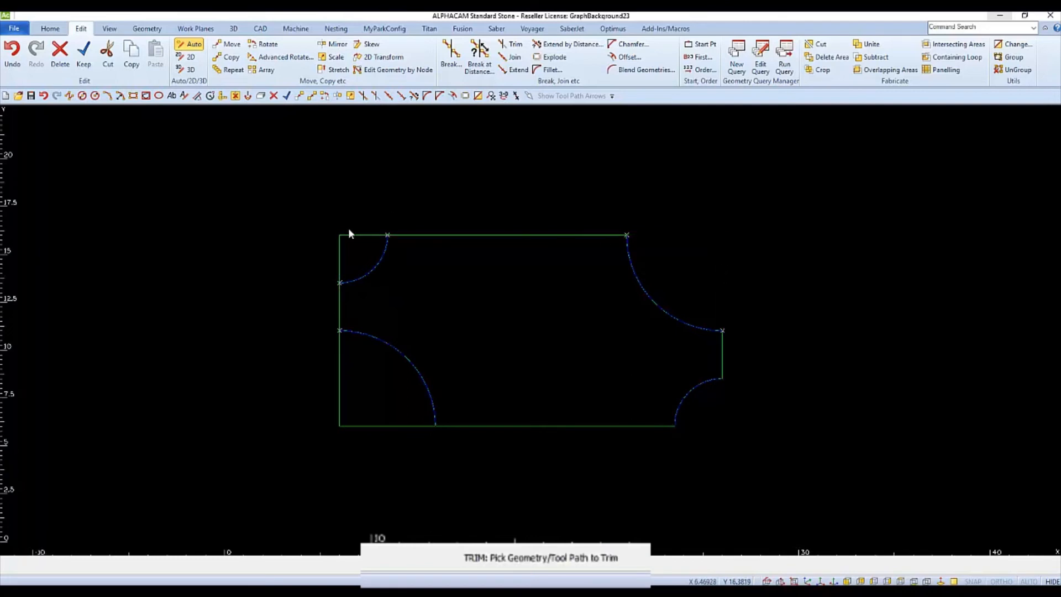
{"action": "left_click", "coordinate": [350, 233]}
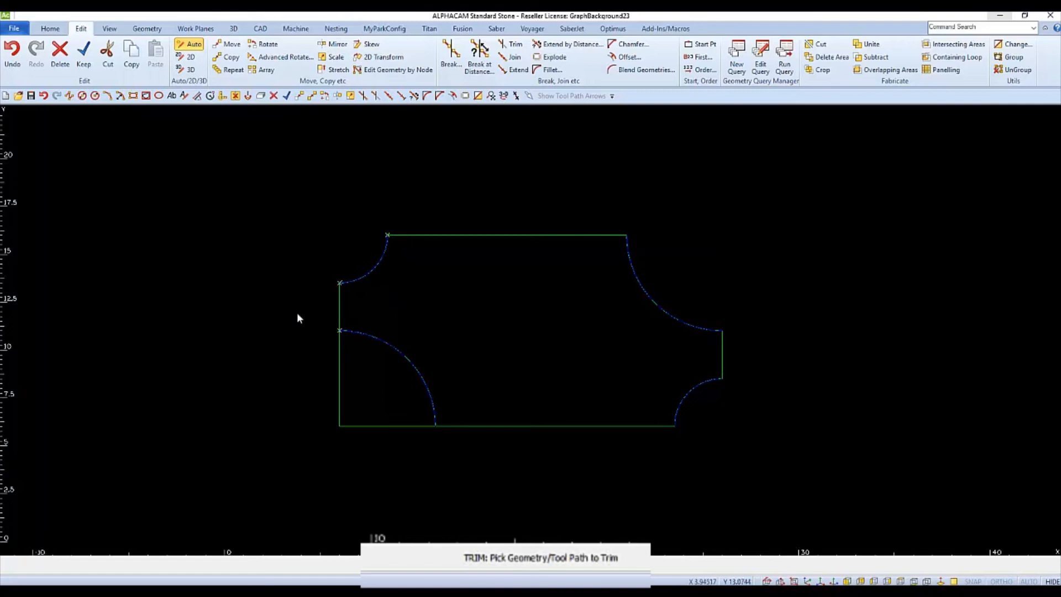
{"action": "mouse_move", "coordinate": [339, 369]}
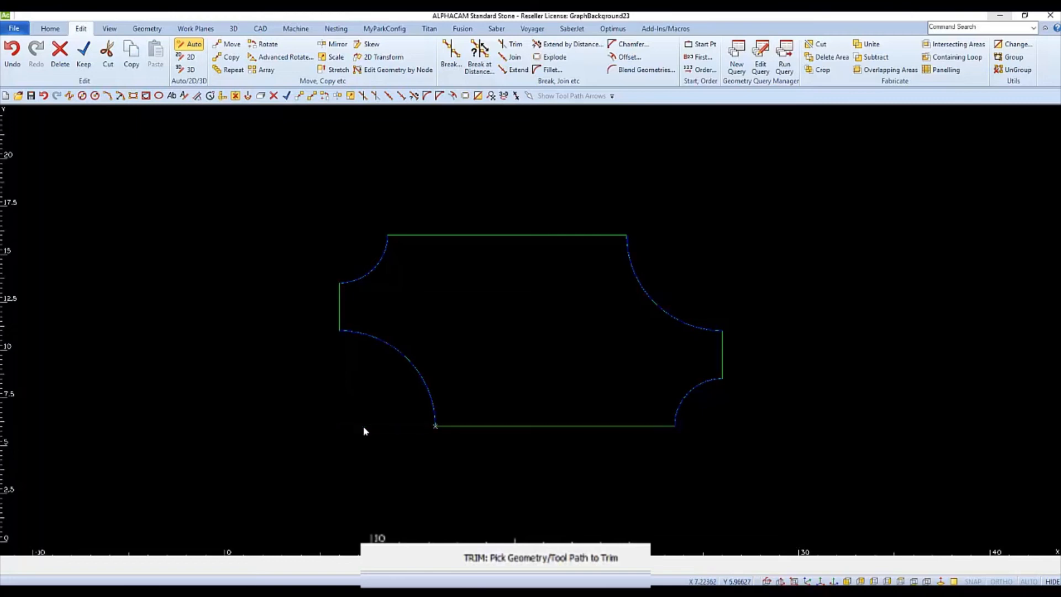
{"action": "mouse_move", "coordinate": [333, 448]}
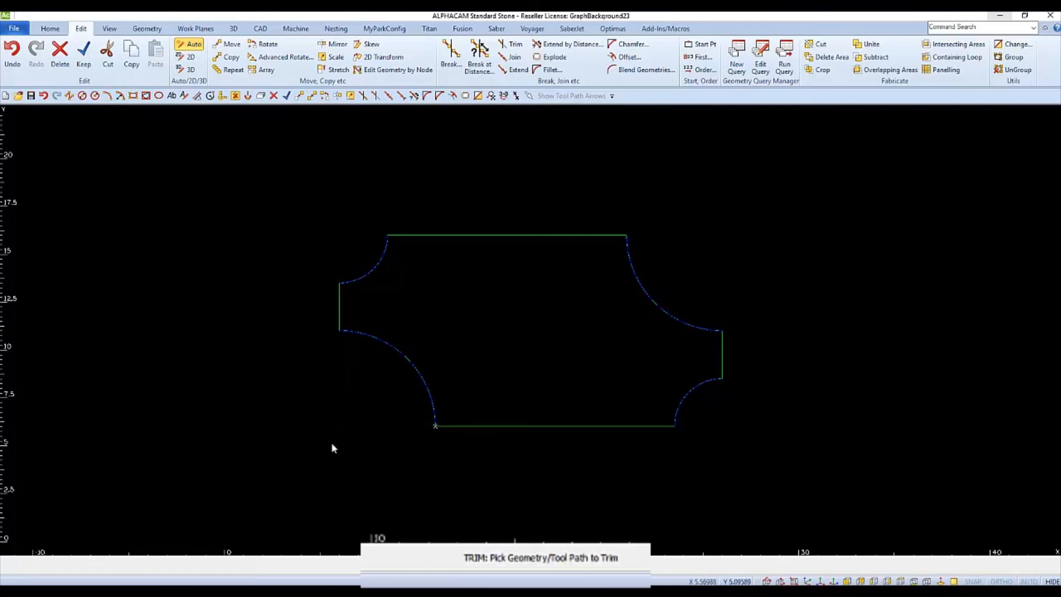
{"action": "mouse_move", "coordinate": [996, 425]}
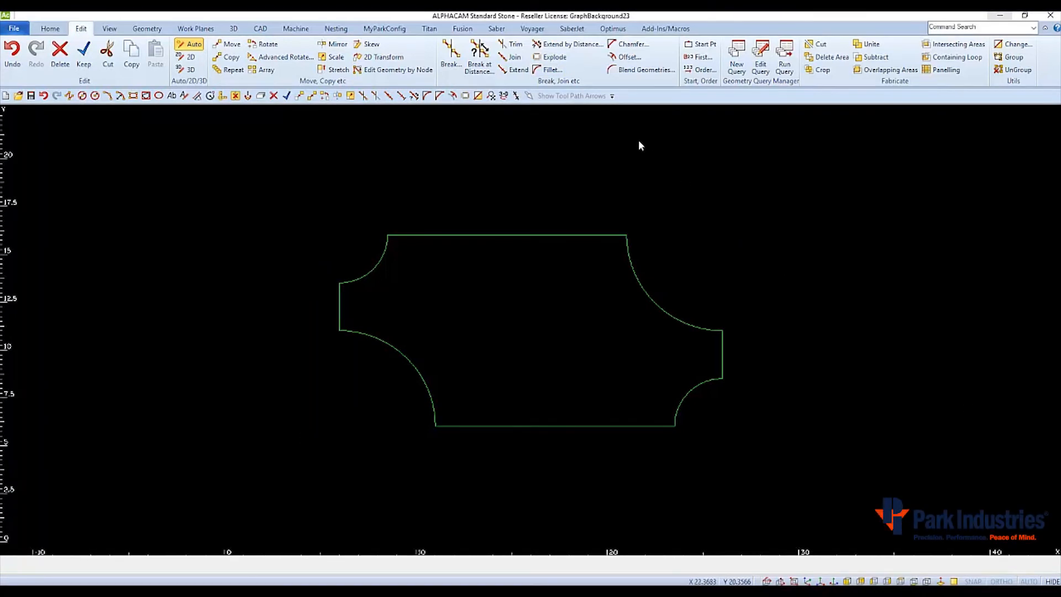
Step: Set an offset of distance 2 for individual lines/arcs, kept as geometry, and confirm
{"action": "left_click", "coordinate": [629, 57]}
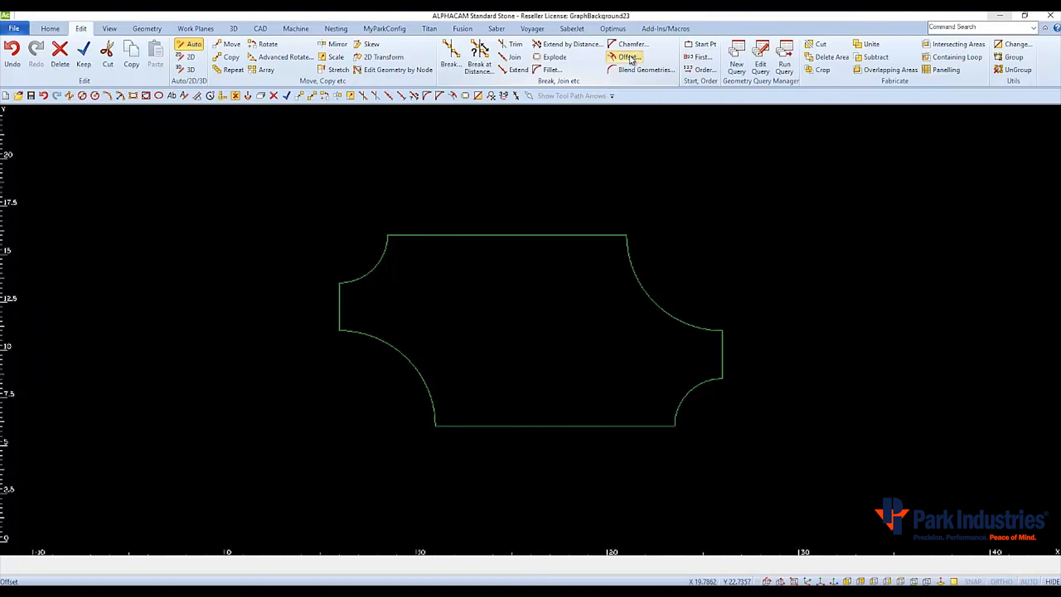
{"action": "left_click", "coordinate": [628, 56]}
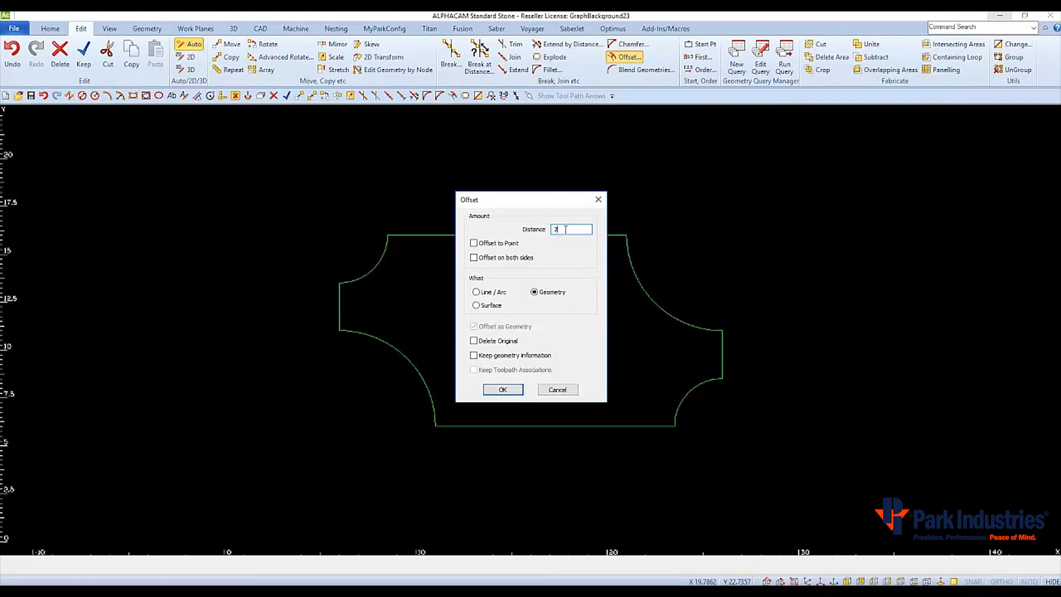
{"action": "mouse_move", "coordinate": [566, 239]}
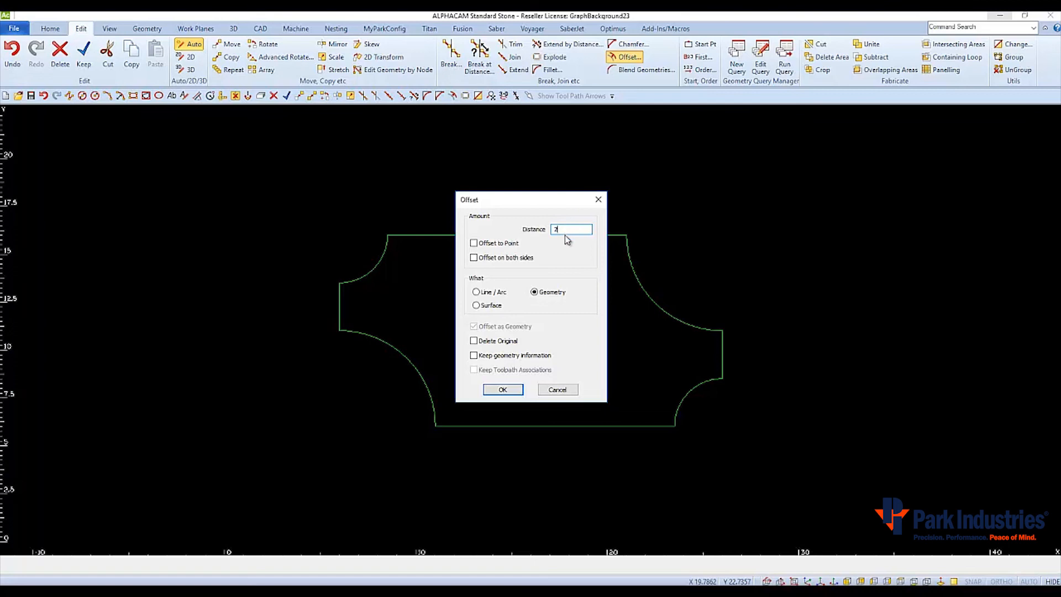
{"action": "mouse_move", "coordinate": [480, 299]}
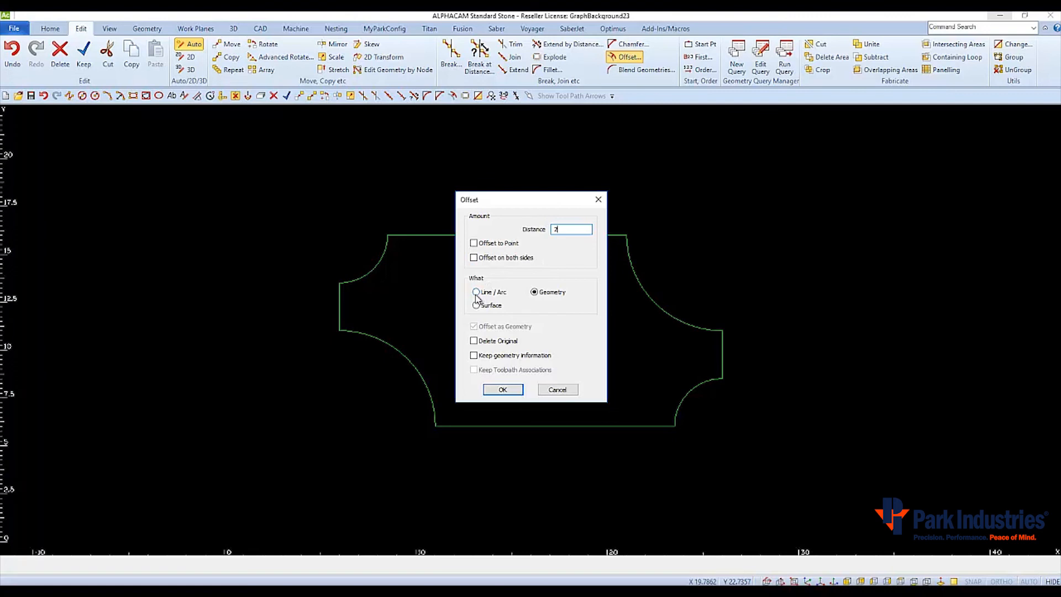
{"action": "left_click", "coordinate": [475, 292]}
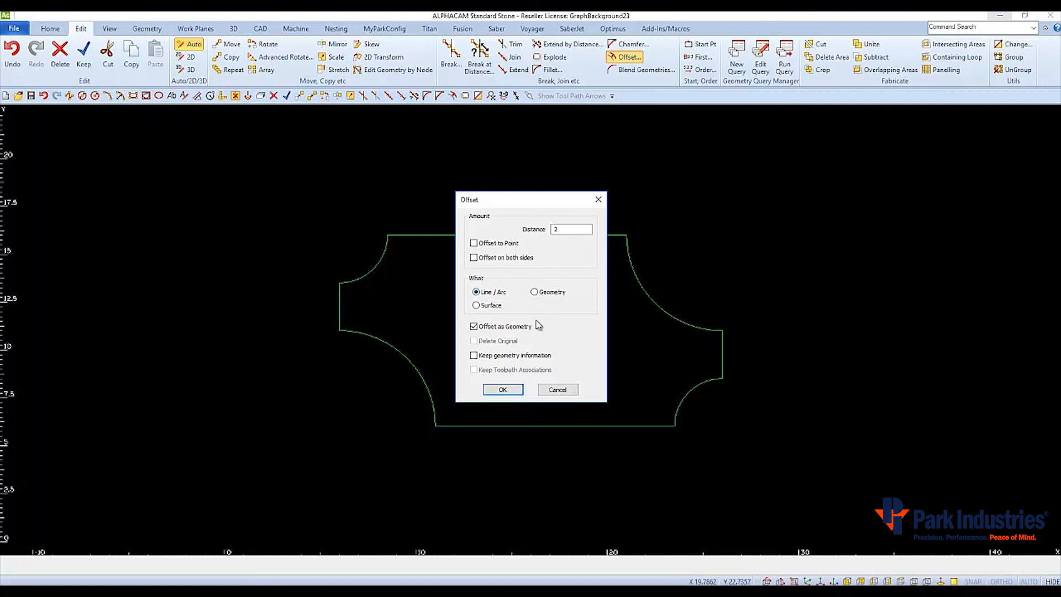
{"action": "left_click", "coordinate": [474, 326]}
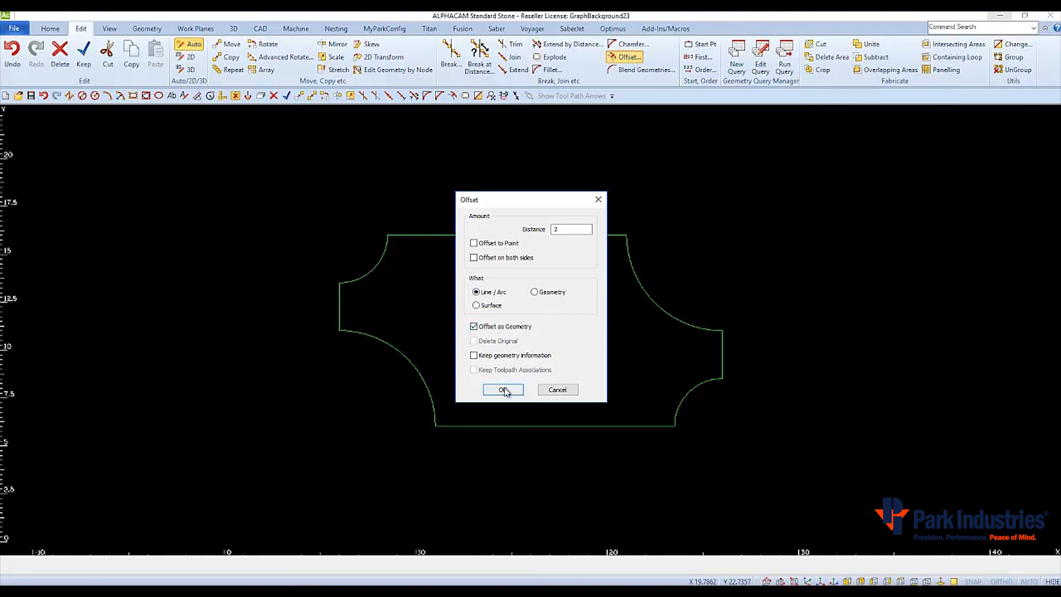
{"action": "left_click", "coordinate": [502, 389]}
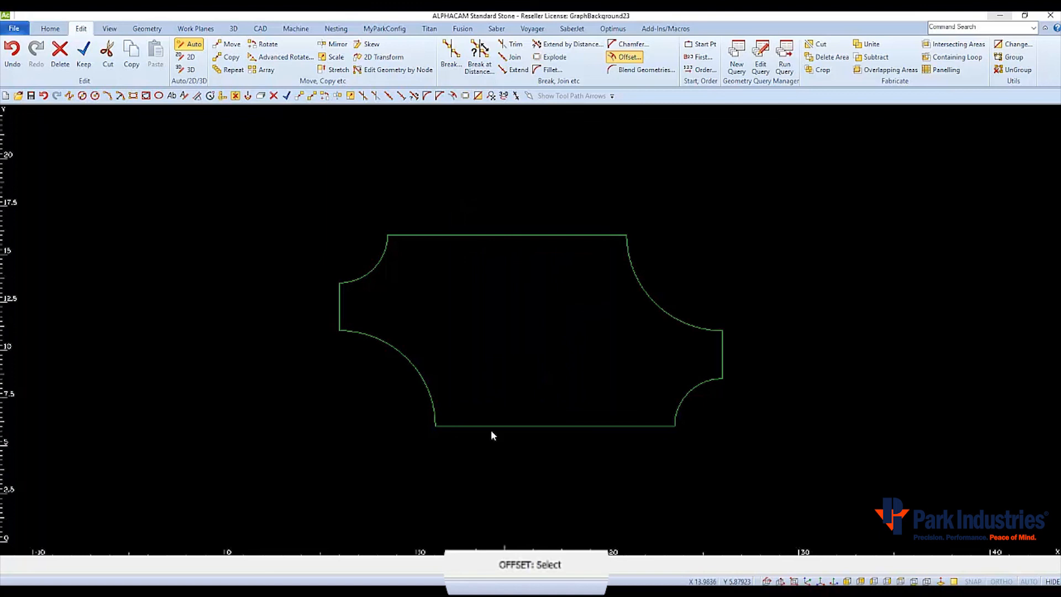
{"action": "mouse_move", "coordinate": [511, 432]}
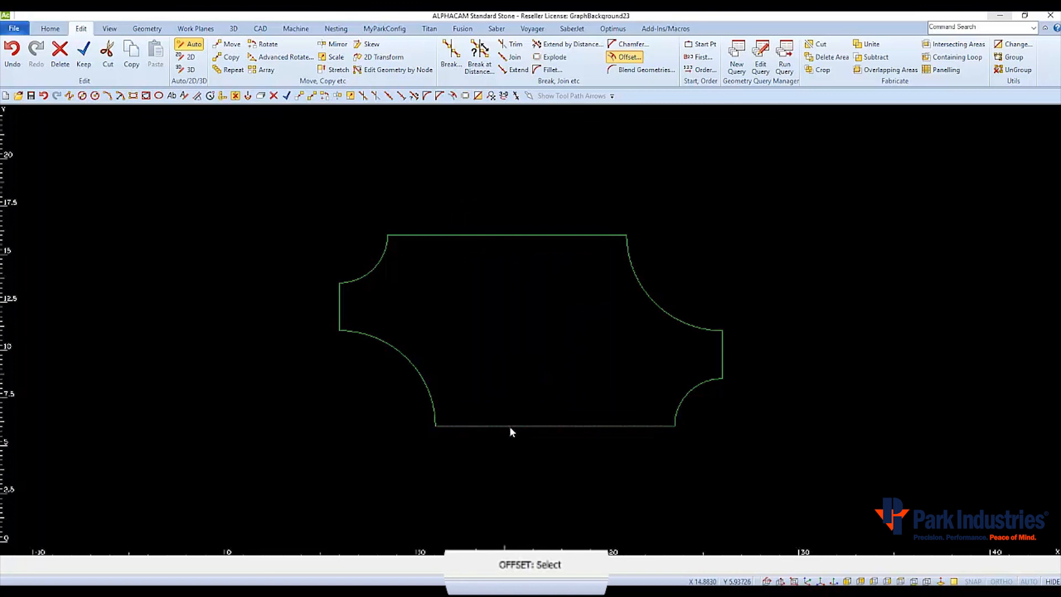
Step: Offset the bottom, right and top straight edges outward from the cross shape
{"action": "left_click", "coordinate": [554, 424]}
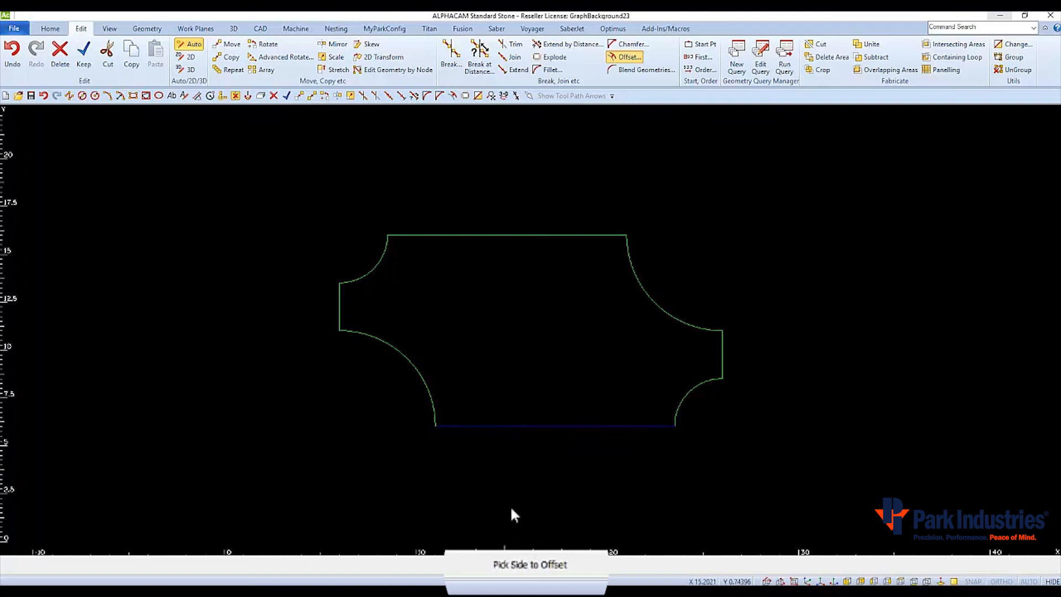
{"action": "mouse_move", "coordinate": [514, 462]}
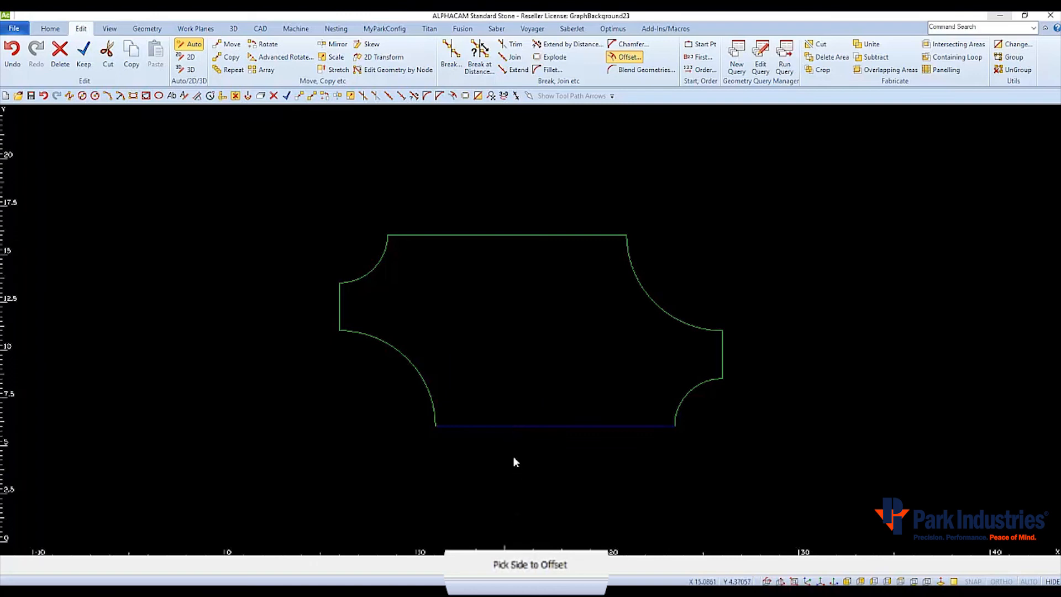
{"action": "mouse_move", "coordinate": [512, 380]}
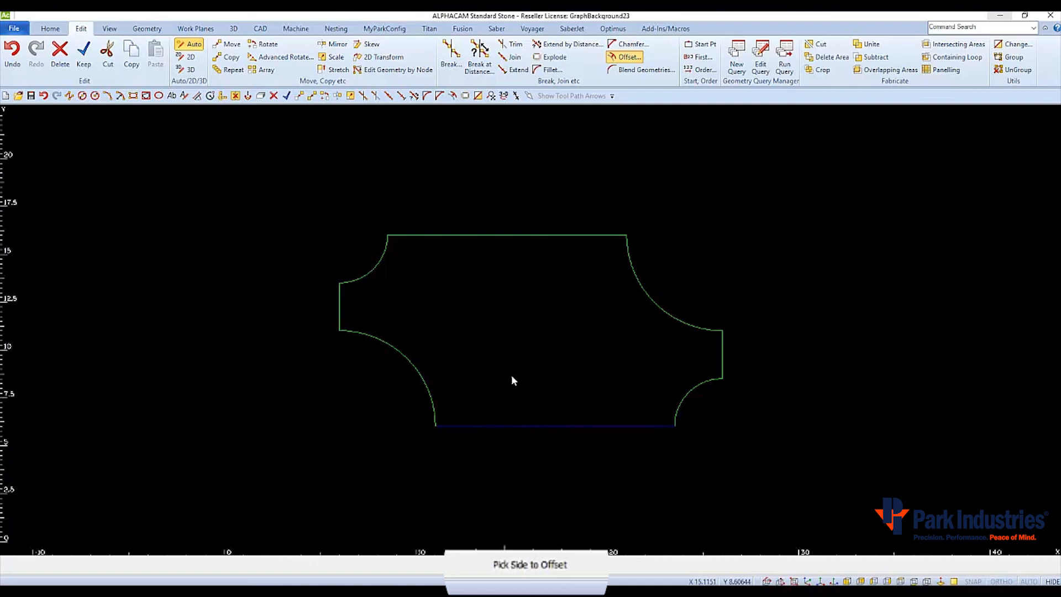
{"action": "mouse_move", "coordinate": [535, 427]}
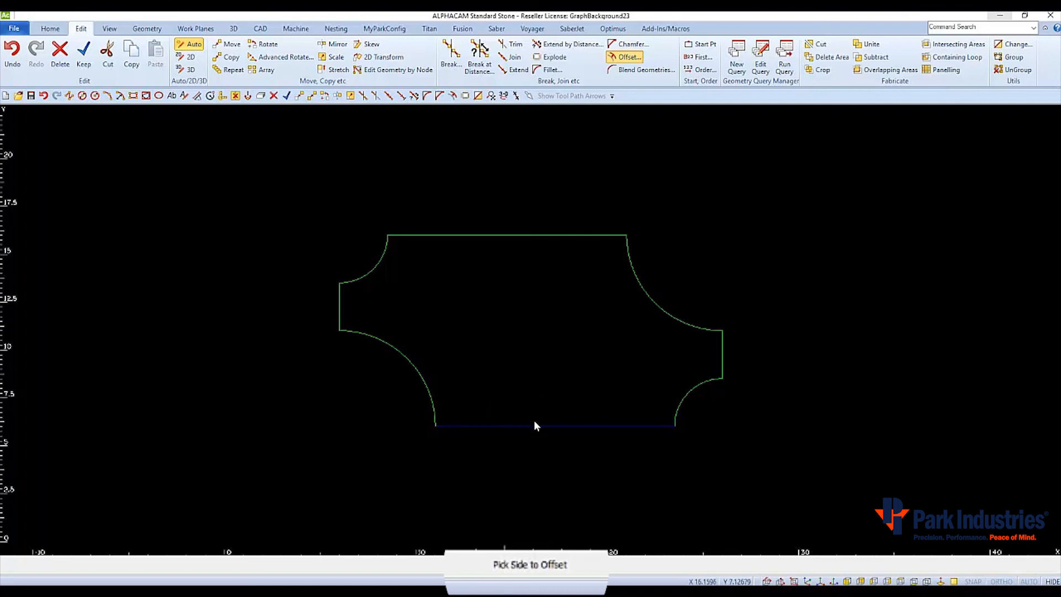
{"action": "mouse_move", "coordinate": [548, 481]}
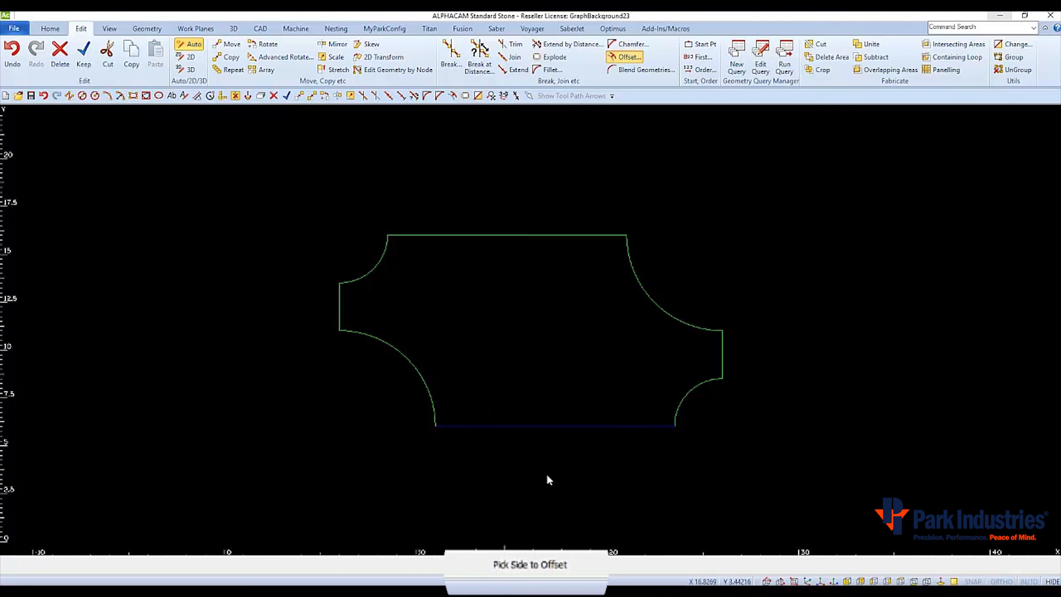
{"action": "left_click", "coordinate": [548, 478]}
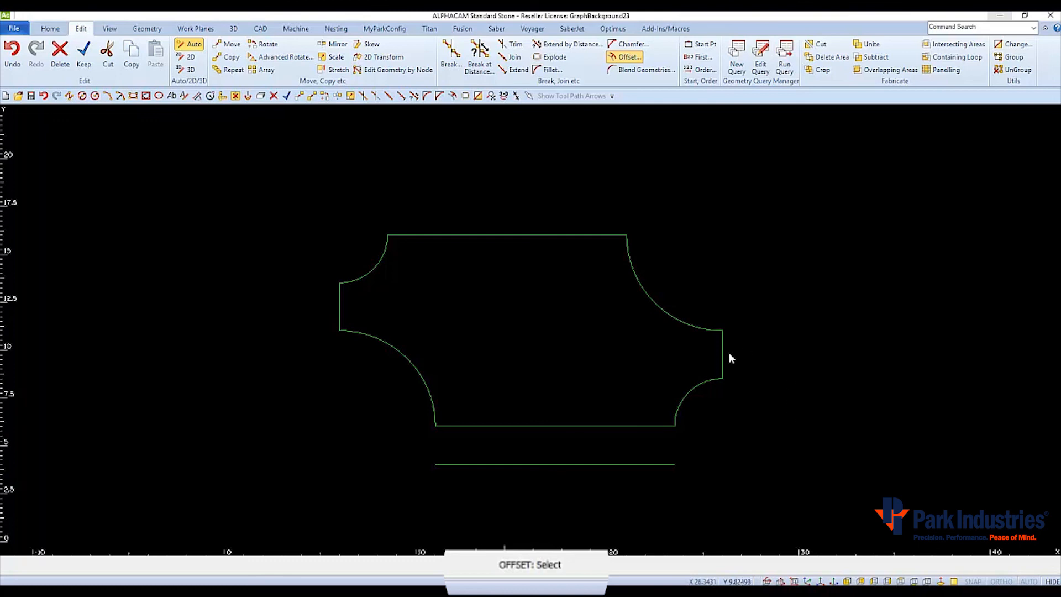
{"action": "left_click", "coordinate": [722, 355]}
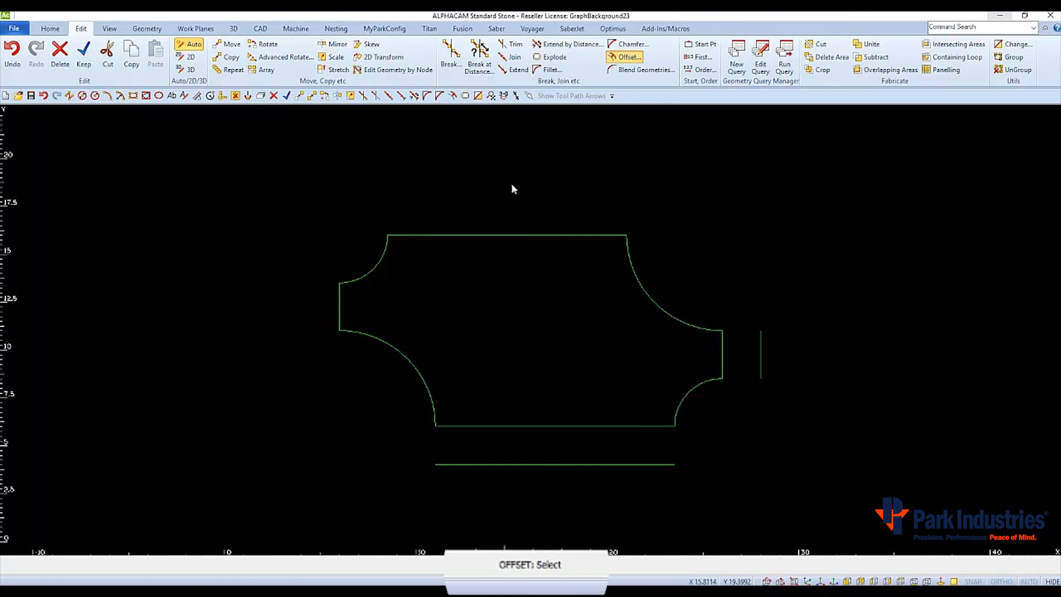
{"action": "left_click", "coordinate": [506, 238]}
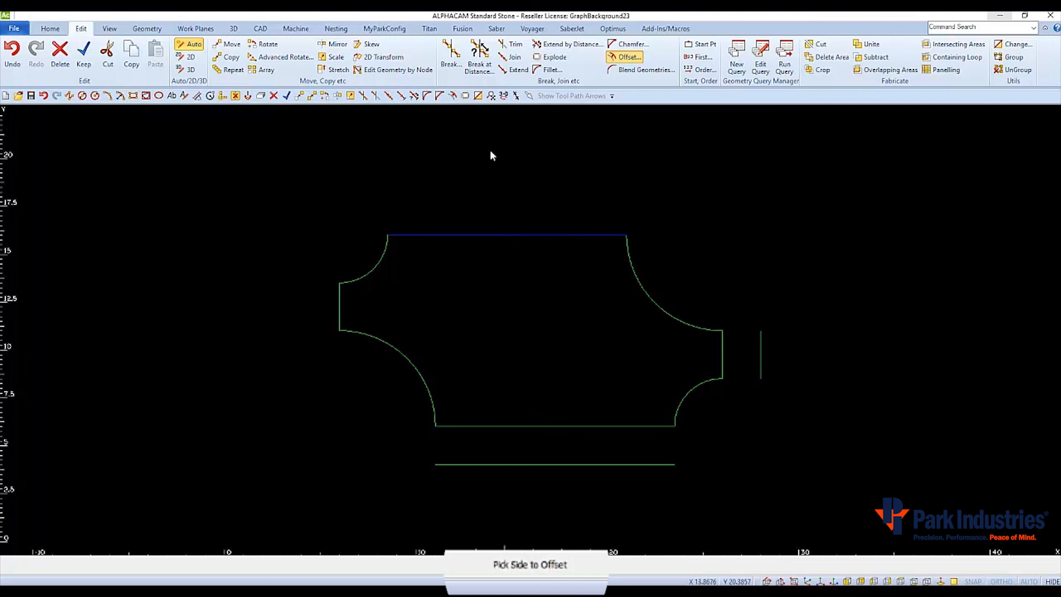
{"action": "left_click", "coordinate": [493, 155]}
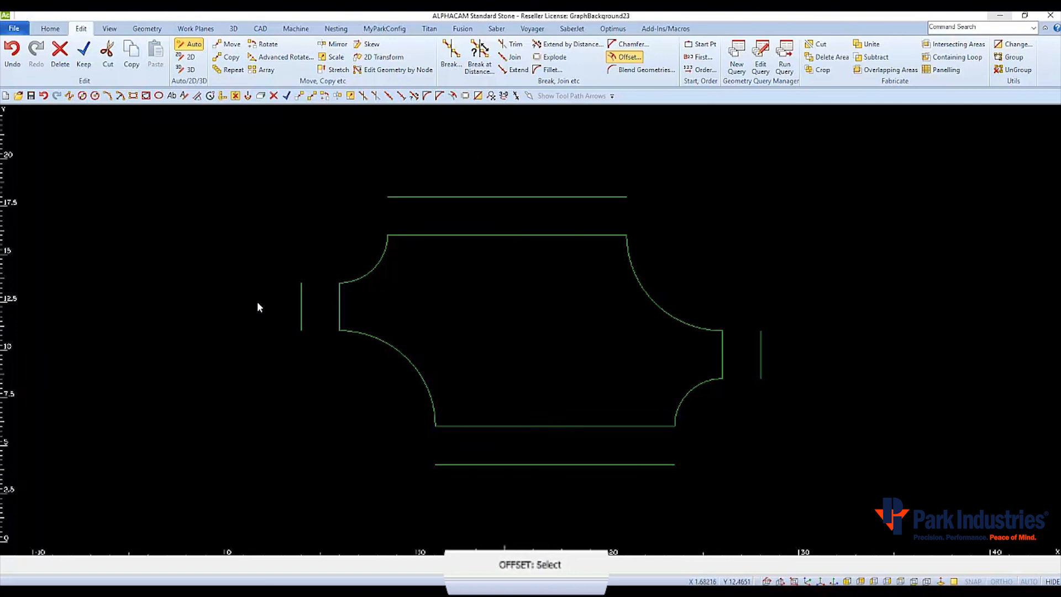
{"action": "mouse_move", "coordinate": [521, 342]}
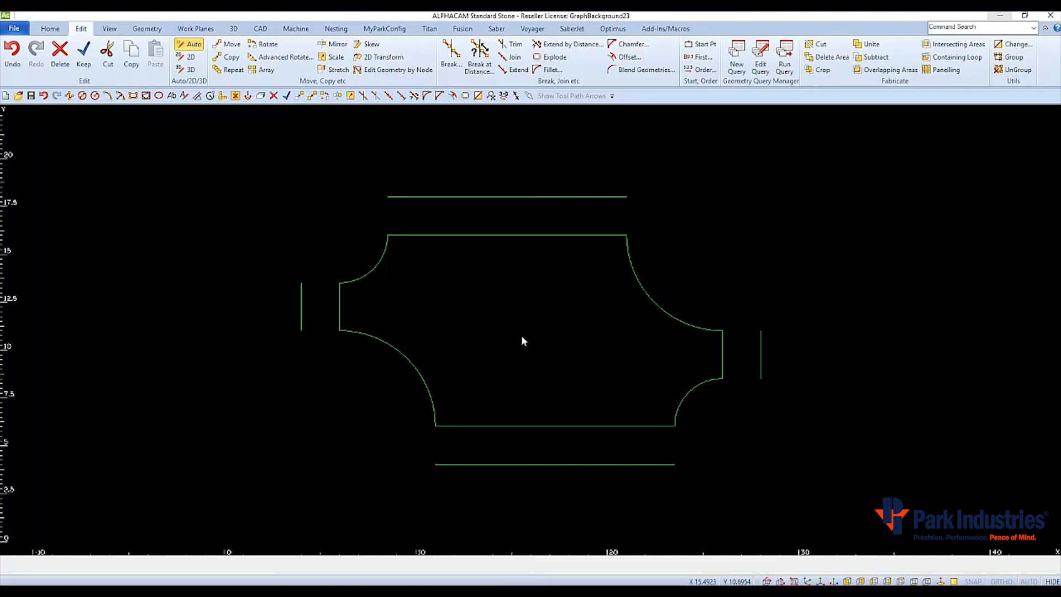
{"action": "mouse_move", "coordinate": [550, 83]}
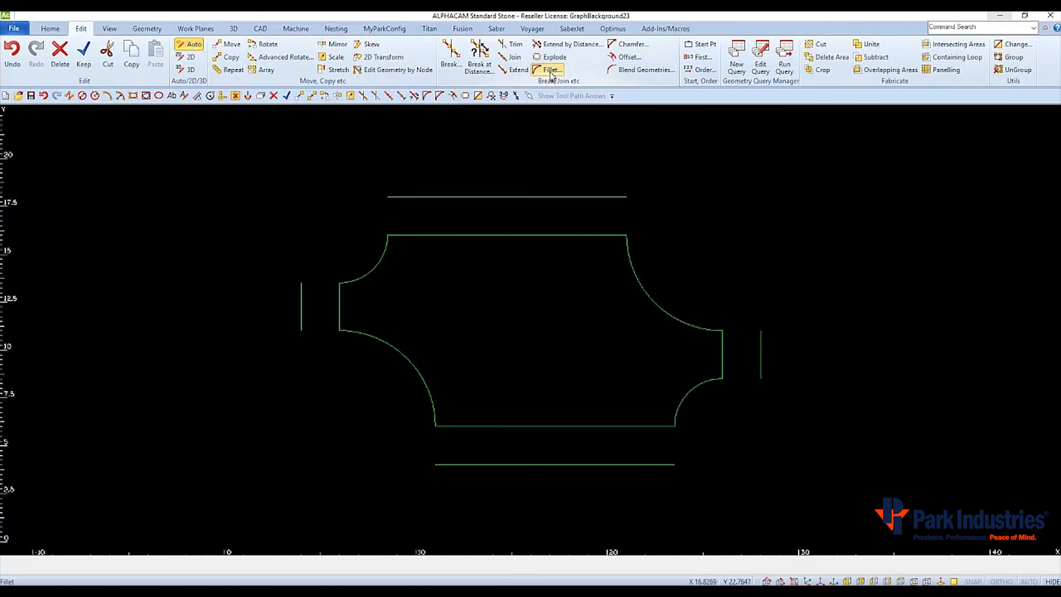
Step: Set an individual fillet of radius 2 and round a corner between two adjacent offset lines
{"action": "left_click", "coordinate": [550, 70]}
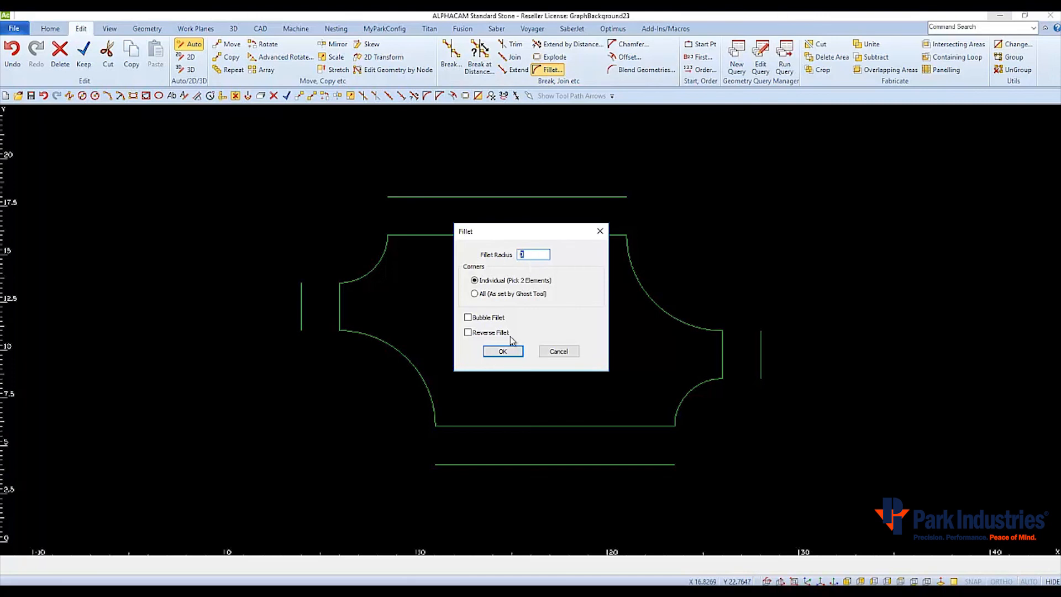
{"action": "type", "text": "2"}
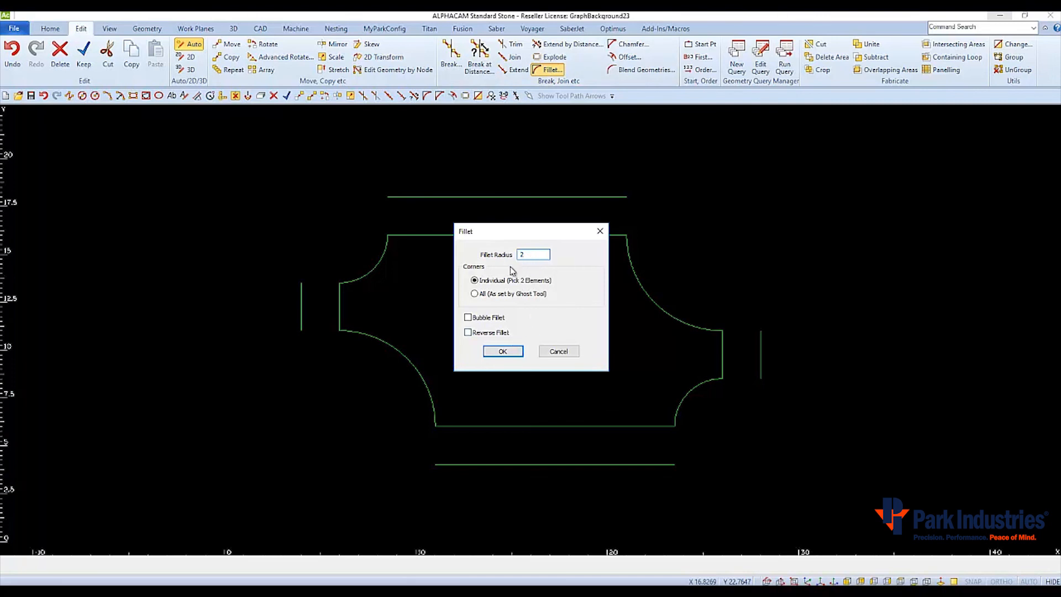
{"action": "left_click", "coordinate": [502, 352]}
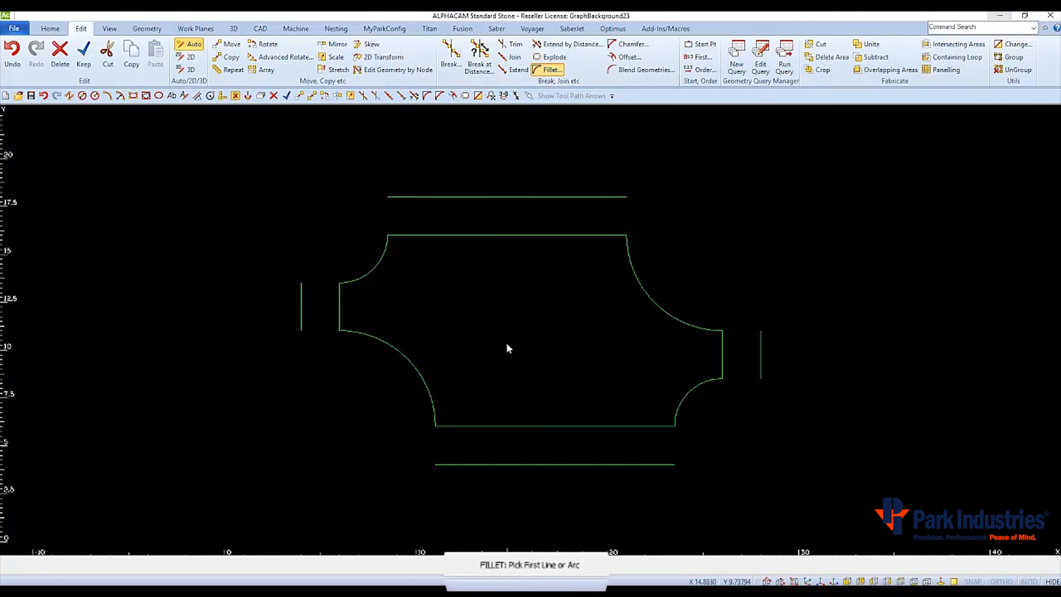
{"action": "mouse_move", "coordinate": [520, 576]}
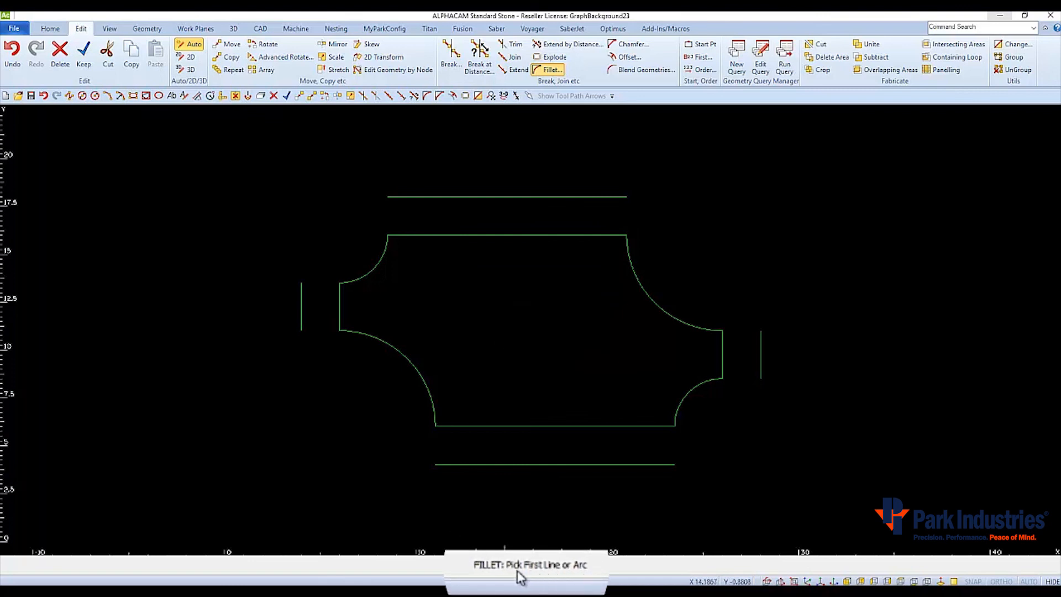
{"action": "left_click", "coordinate": [506, 197]}
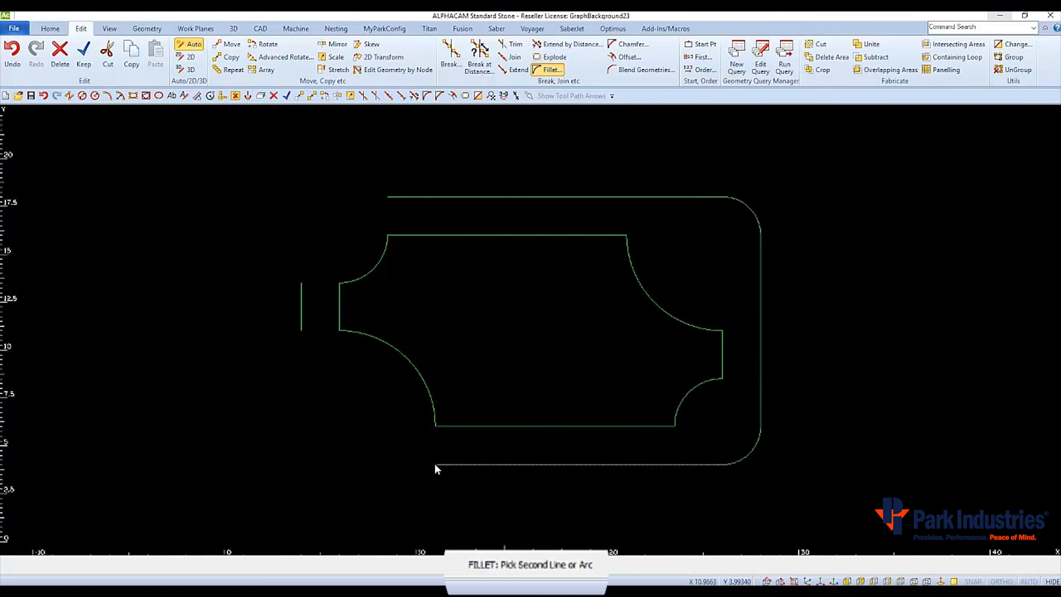
{"action": "left_click", "coordinate": [436, 468]}
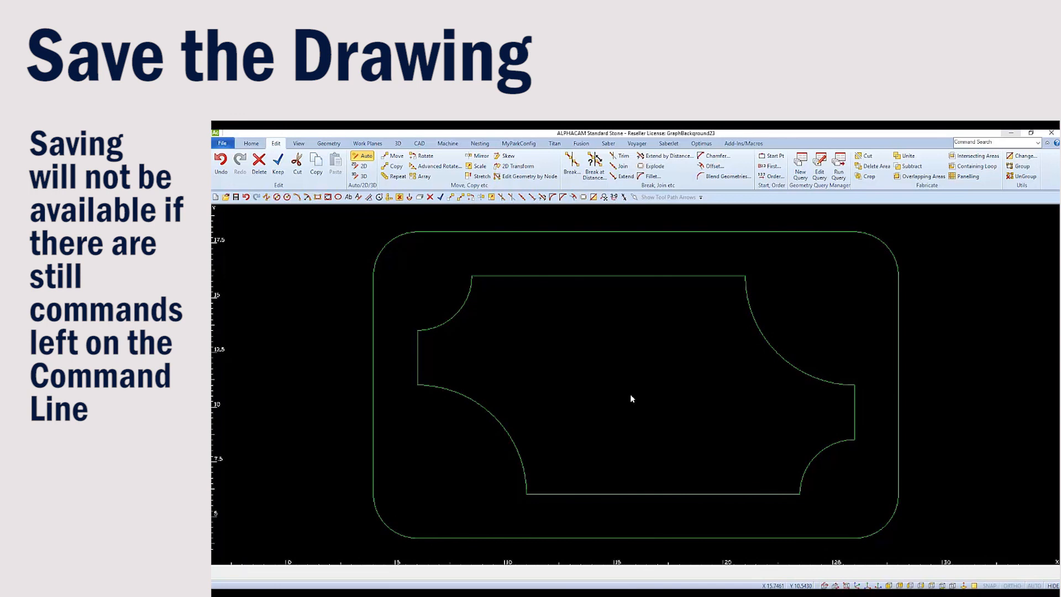
{"action": "mouse_move", "coordinate": [705, 576]}
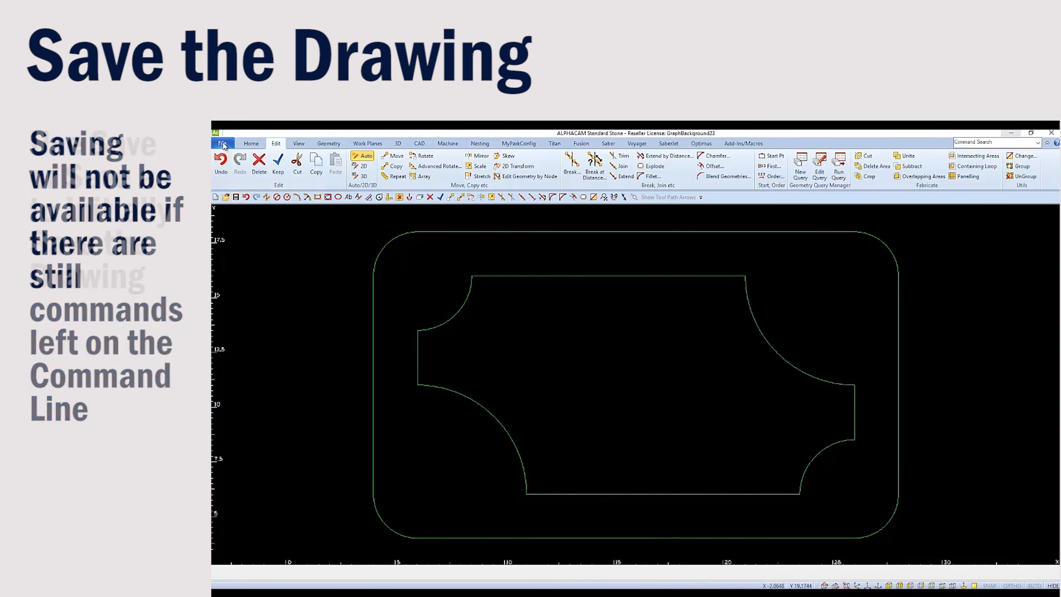
Step: Start Save As for the drawing and browse to the Desktop folder
{"action": "left_click", "coordinate": [222, 142]}
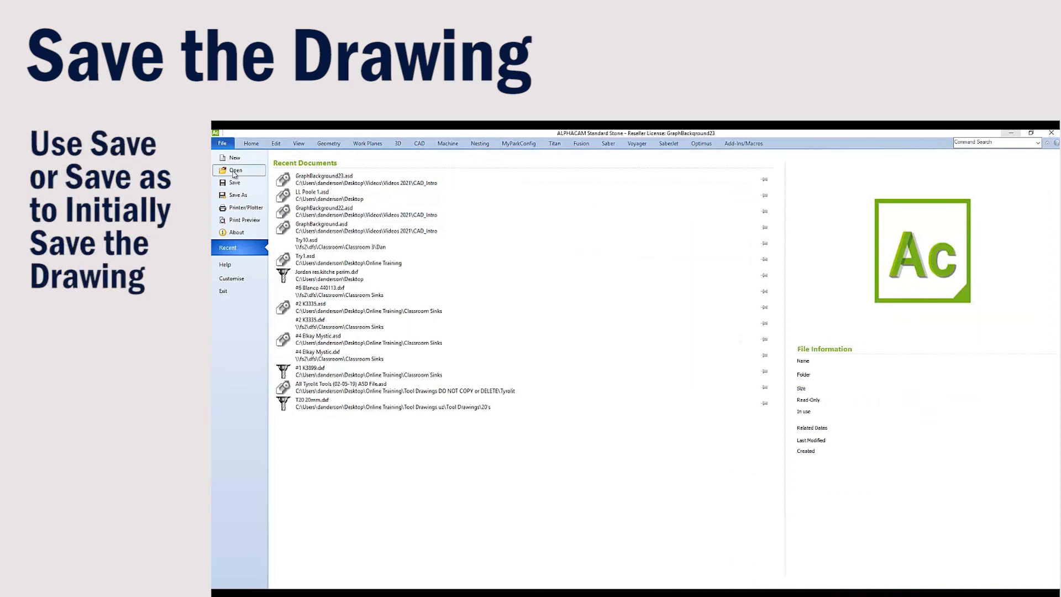
{"action": "left_click", "coordinate": [238, 195]}
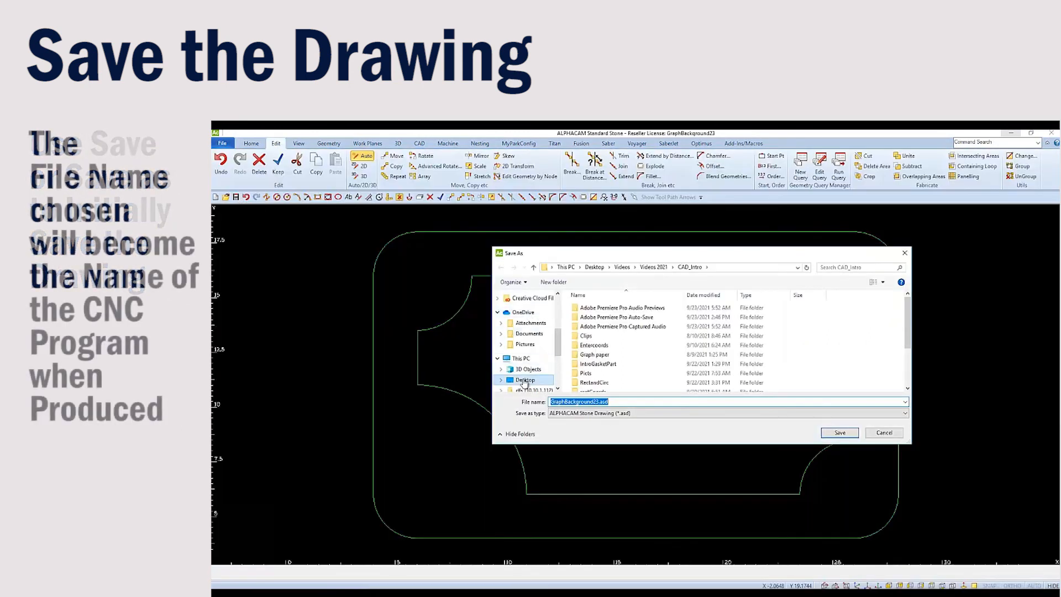
{"action": "left_click", "coordinate": [528, 379]}
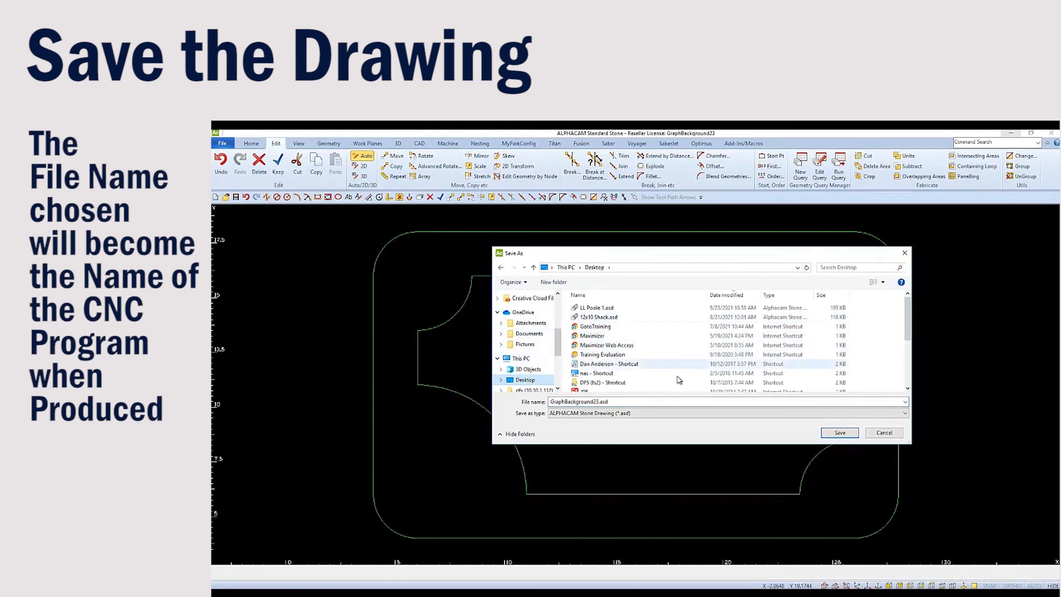